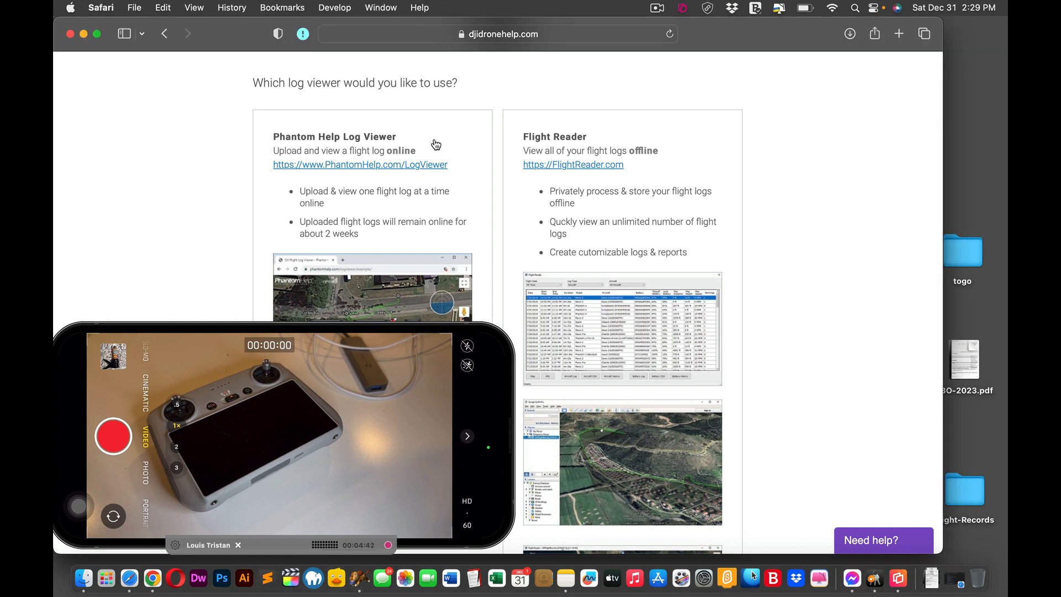
mouse_move(451, 139)
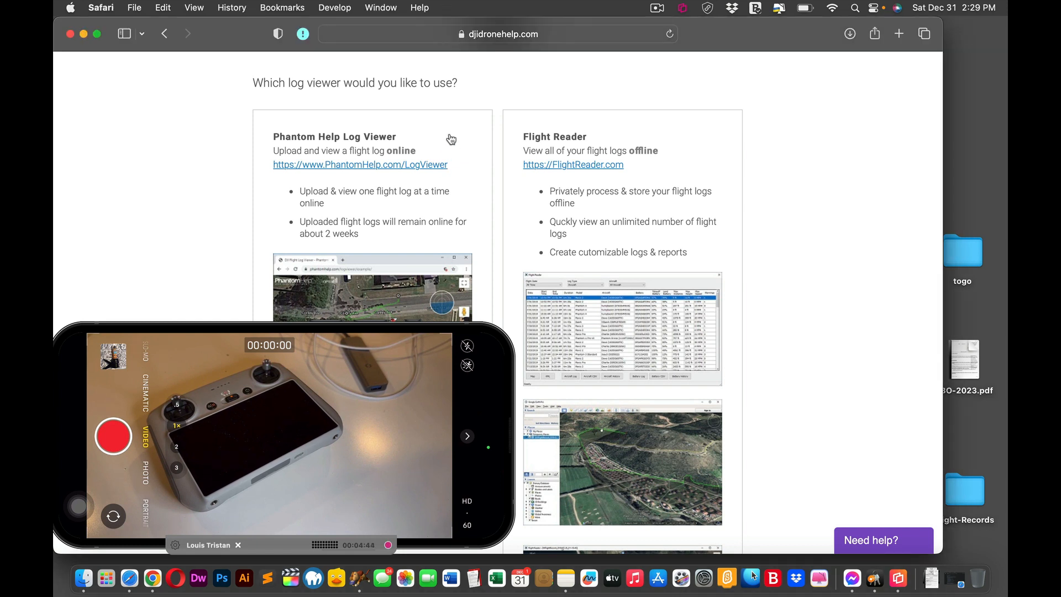
mouse_move(596, 172)
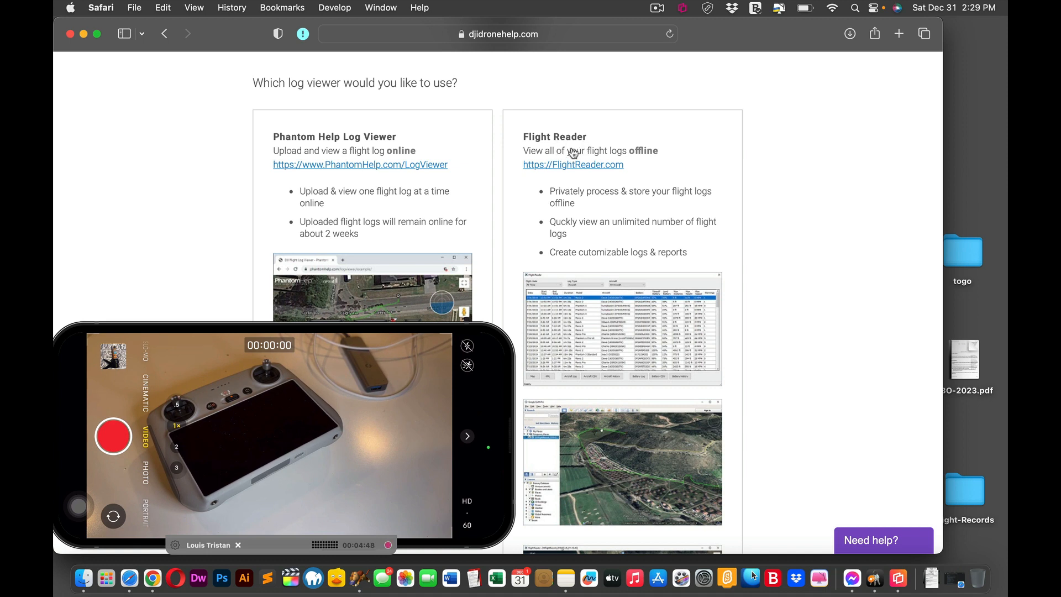
mouse_move(480, 131)
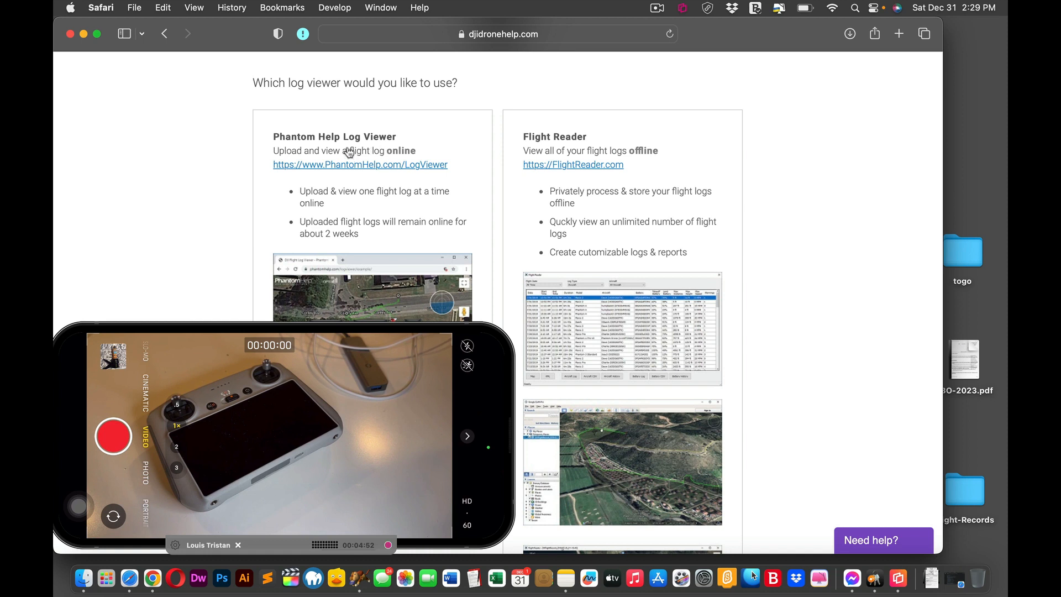
mouse_move(388, 135)
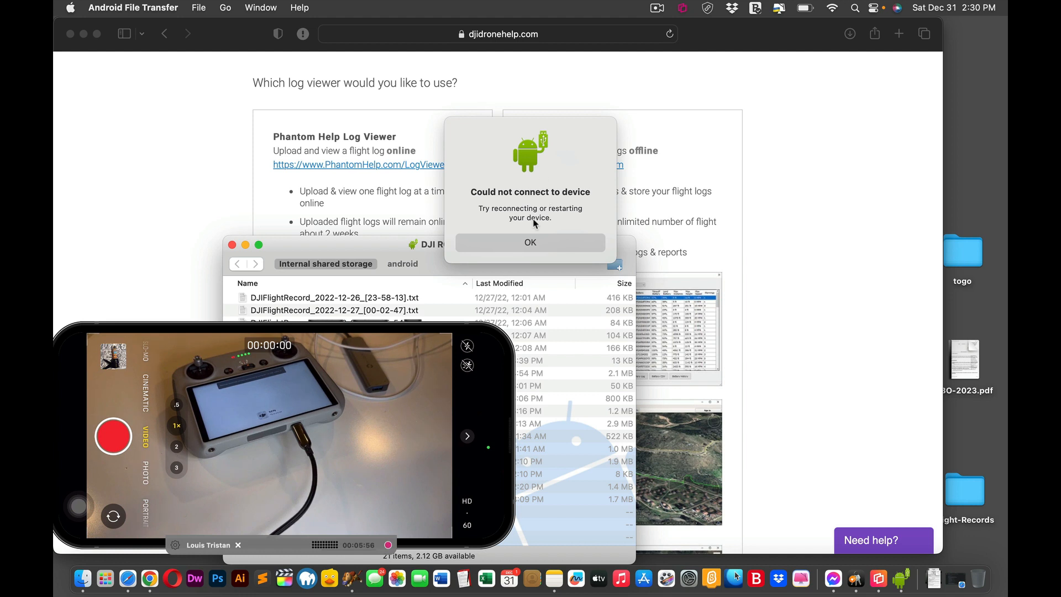
mouse_move(517, 245)
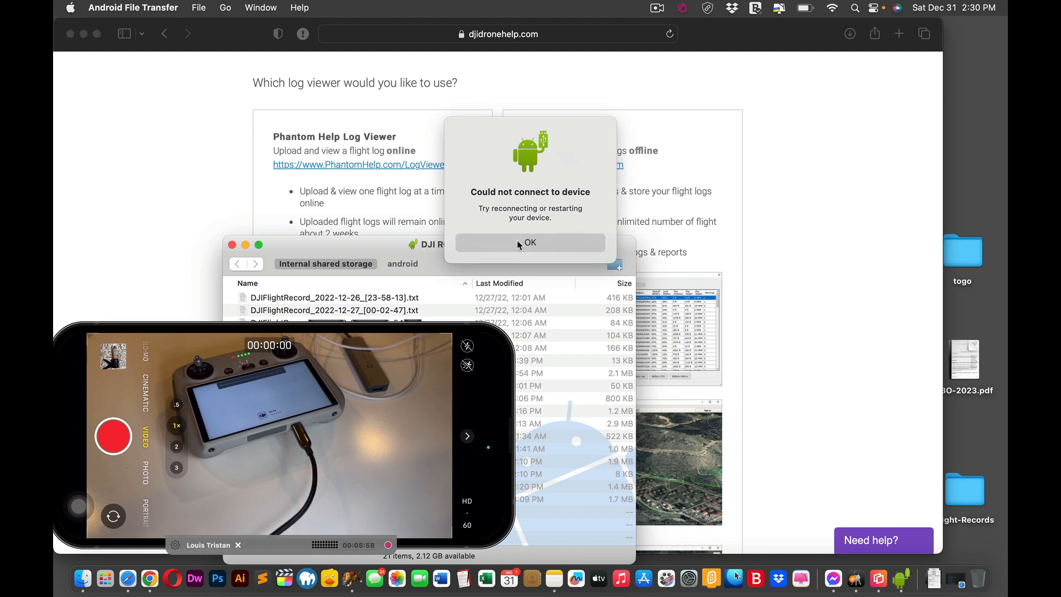
- Dismiss the could-not-connect error and search Spotlight for 'and' to surface Android File Transfer
click(530, 242)
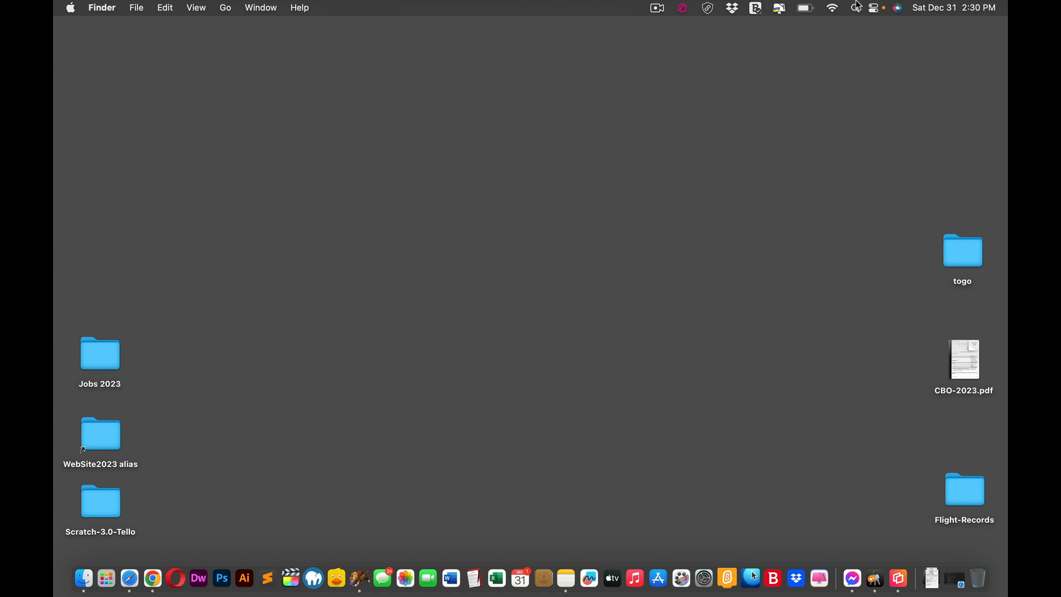
mouse_move(856, 7)
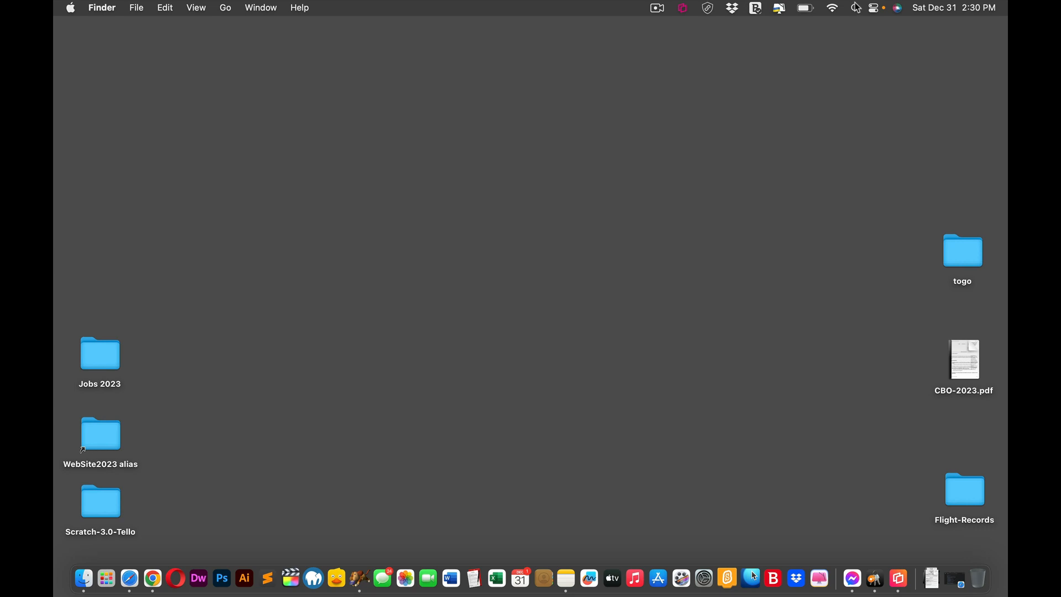
key(cmd+space)
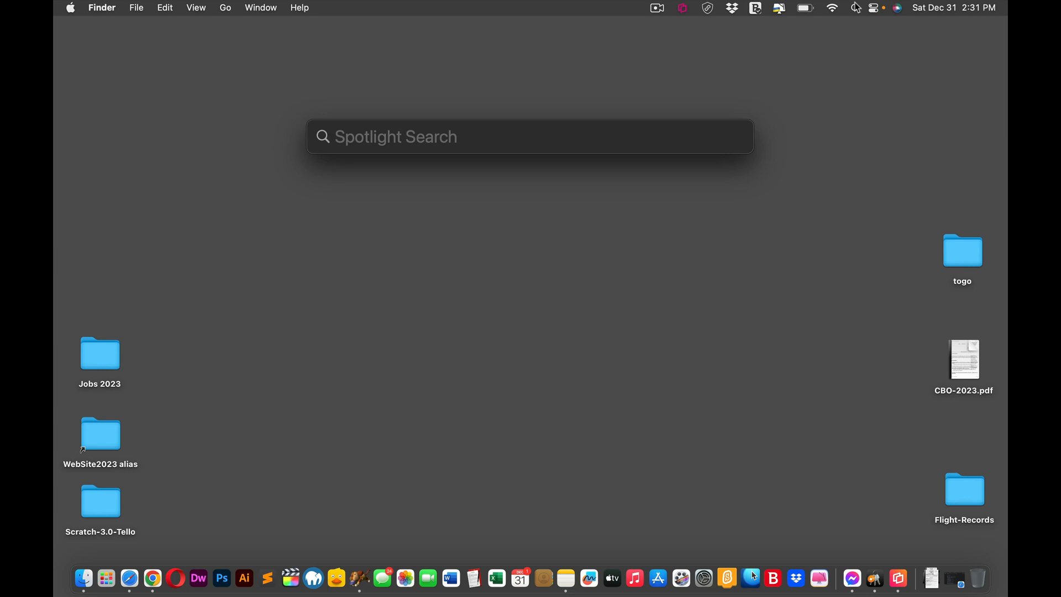
text(android File Transfer)
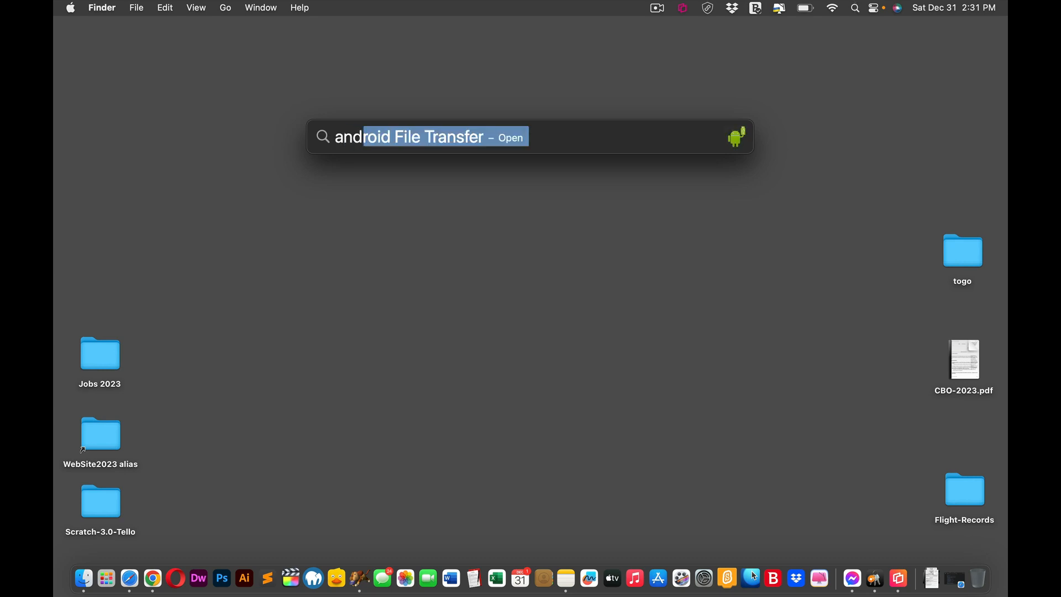
text(ando)
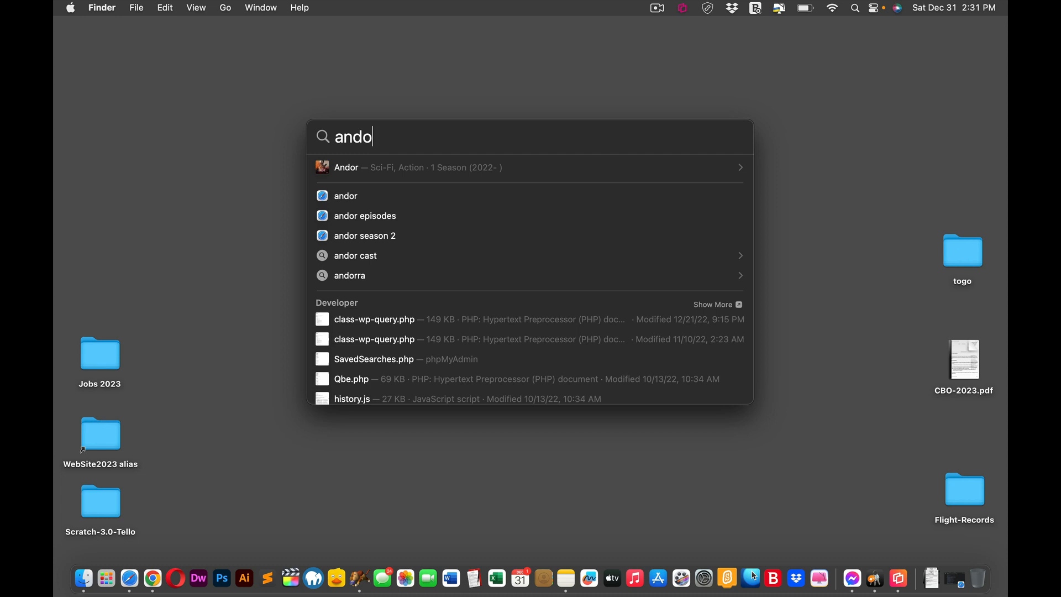
key(Backspace)
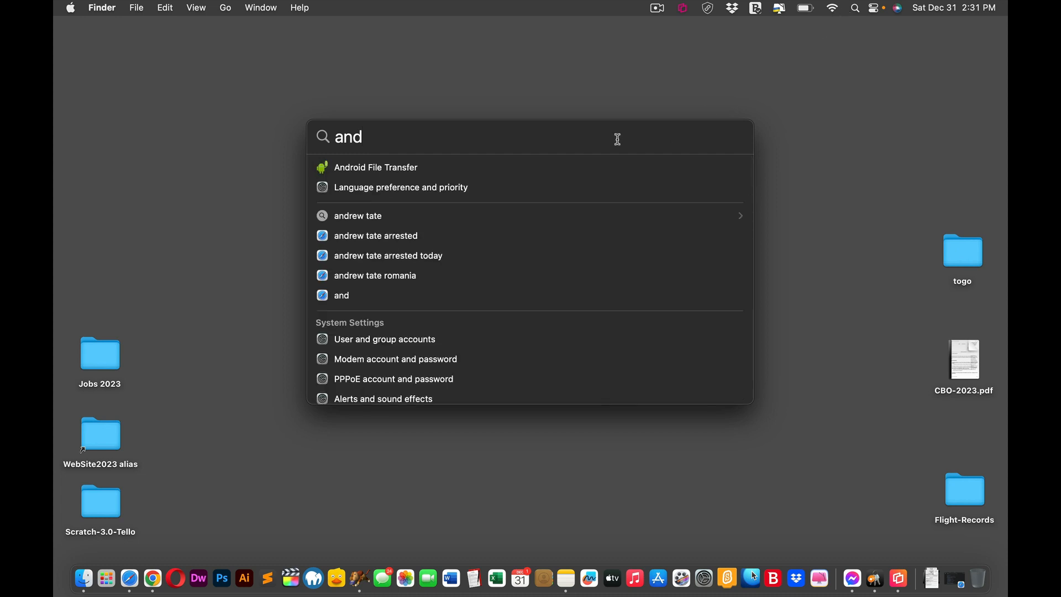
- Launch Android File Transfer and select the first DJI flight record file
click(375, 167)
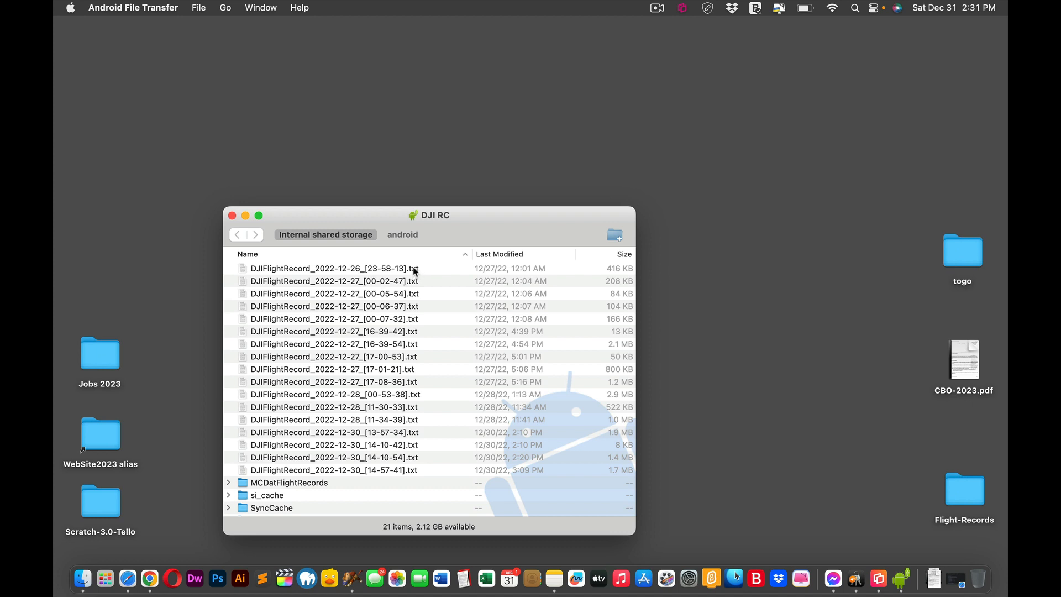
click(332, 268)
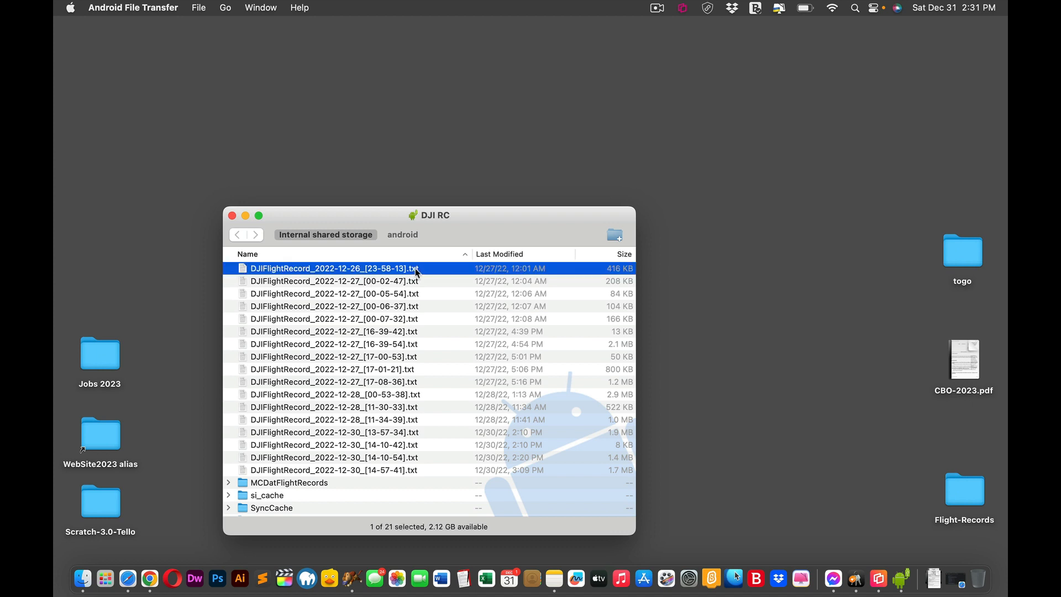
mouse_move(406, 315)
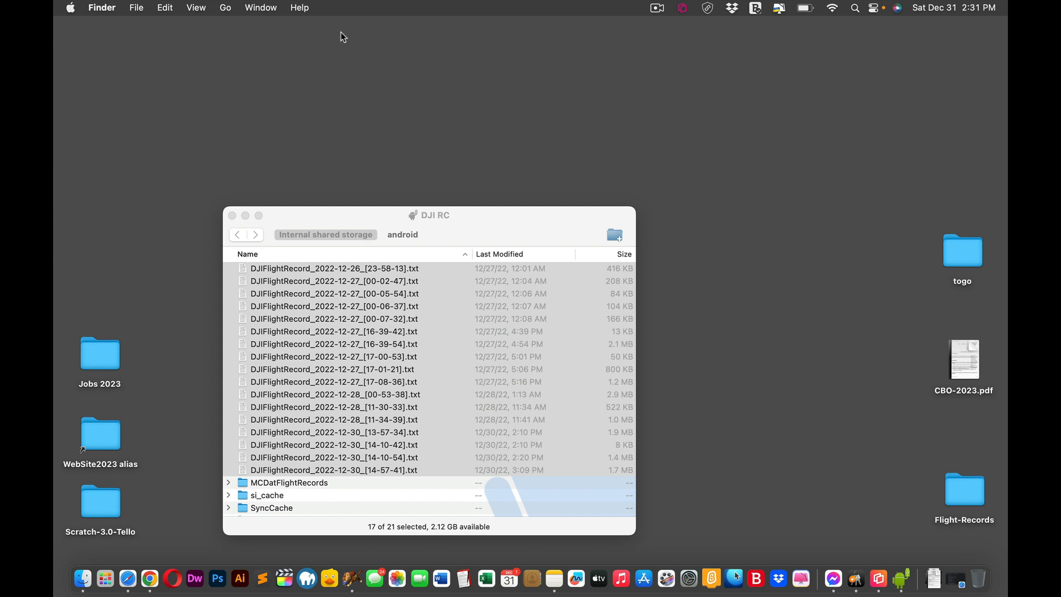
- Create a new desktop folder named Flight Record via File > New Folder
click(136, 7)
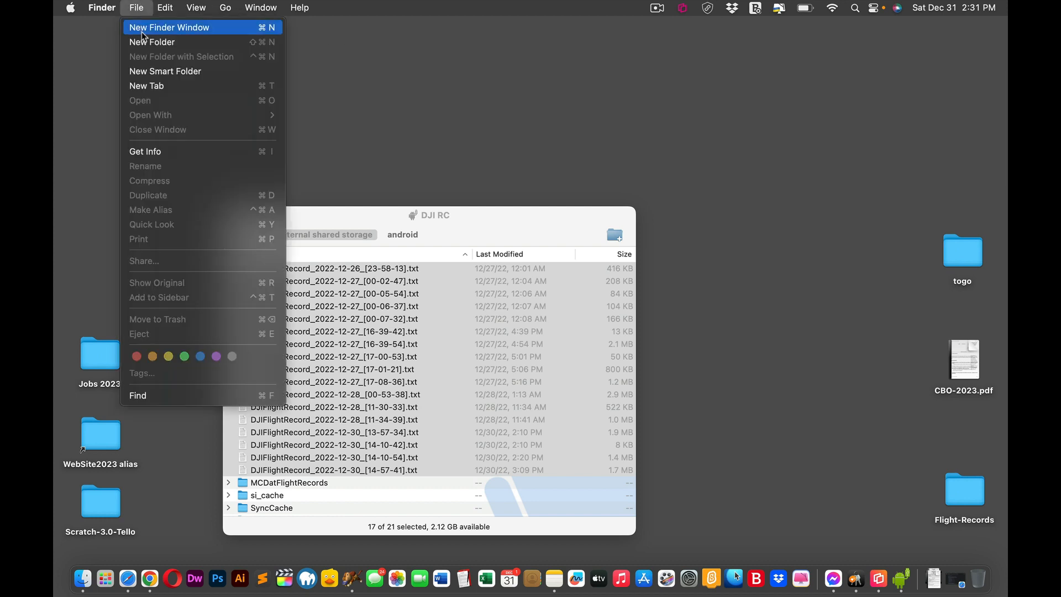
mouse_move(152, 42)
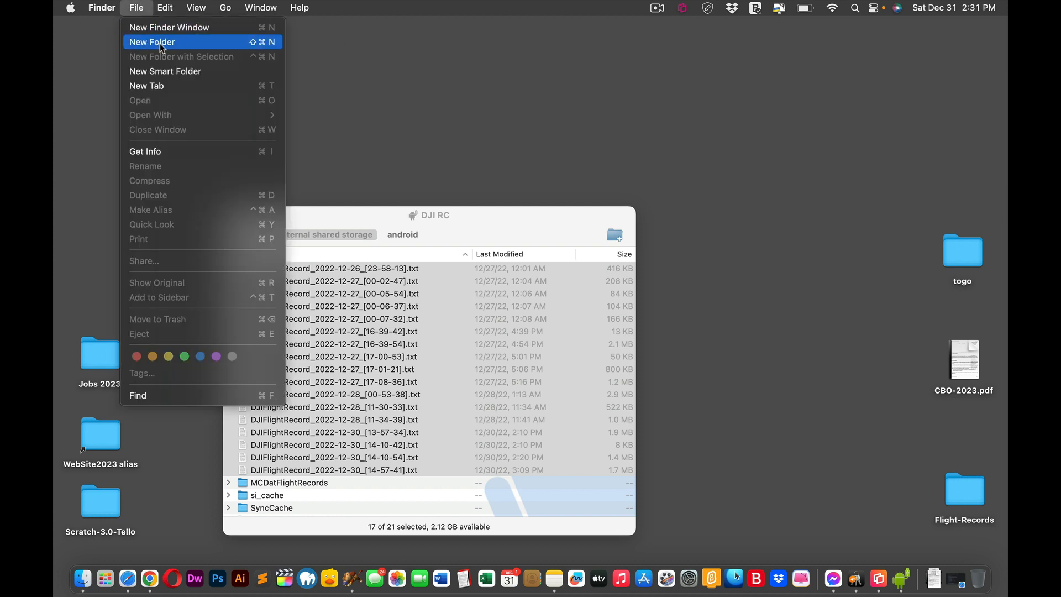
click(152, 42)
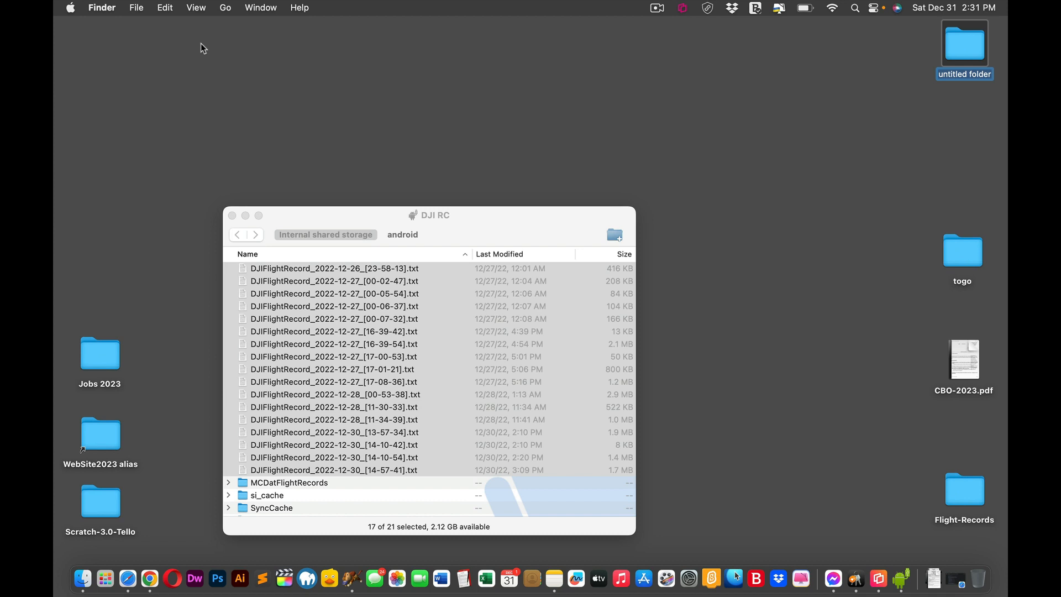
text(Flight Record)
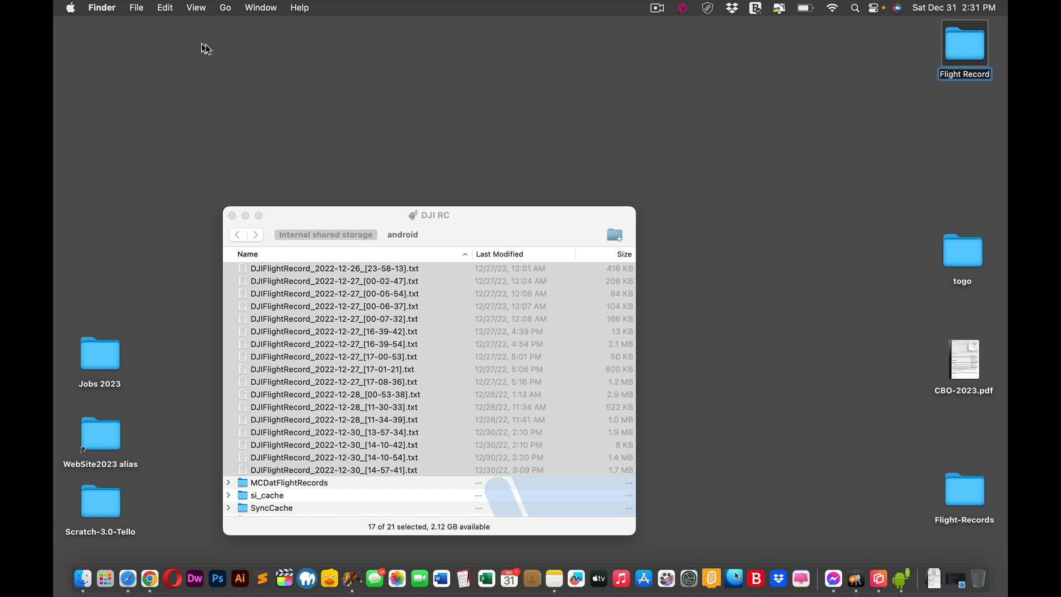
text(a)
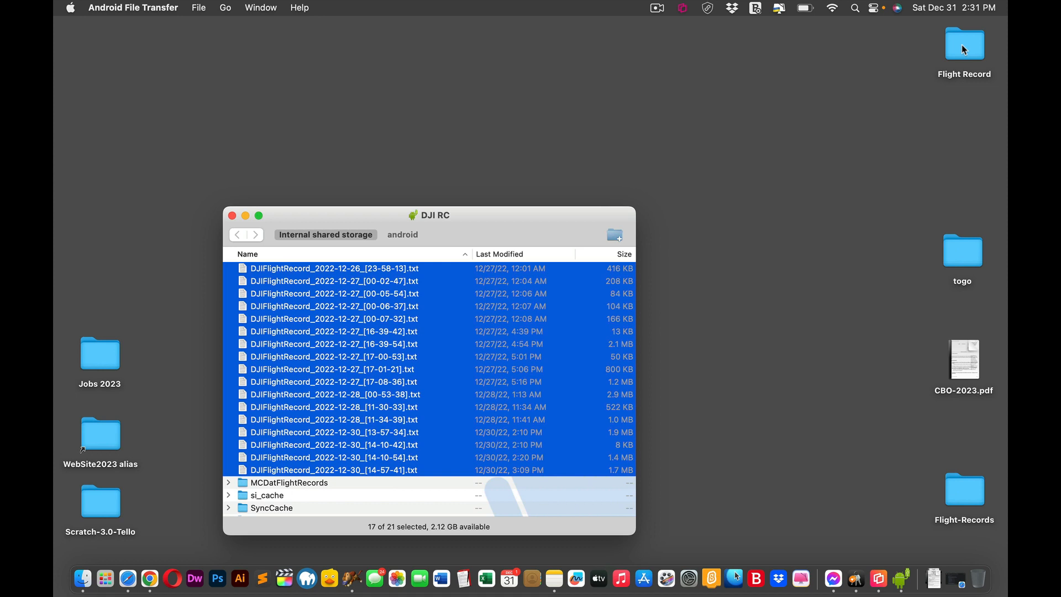
click(232, 216)
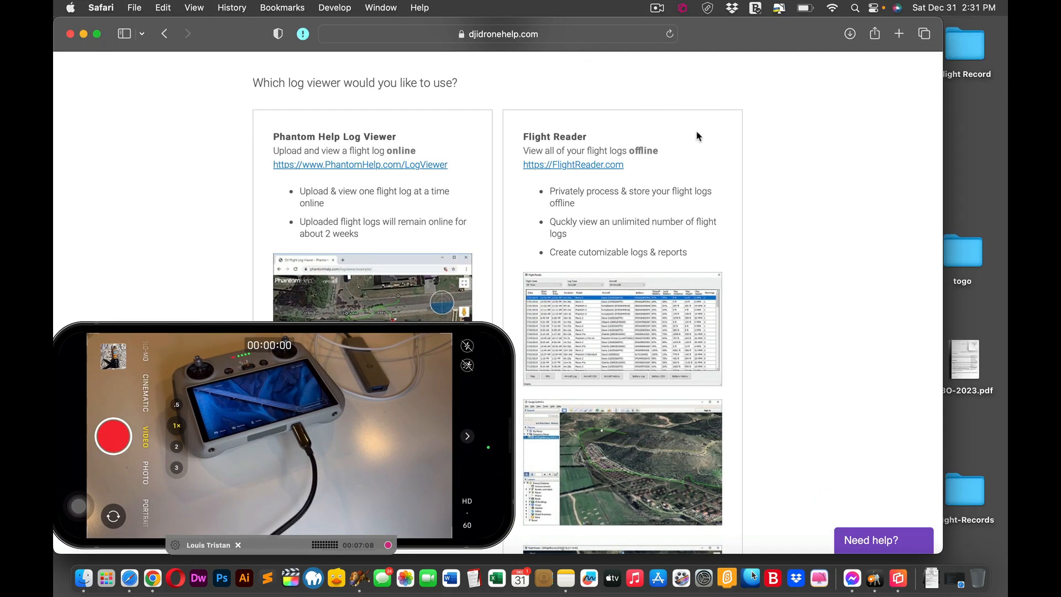
mouse_move(957, 67)
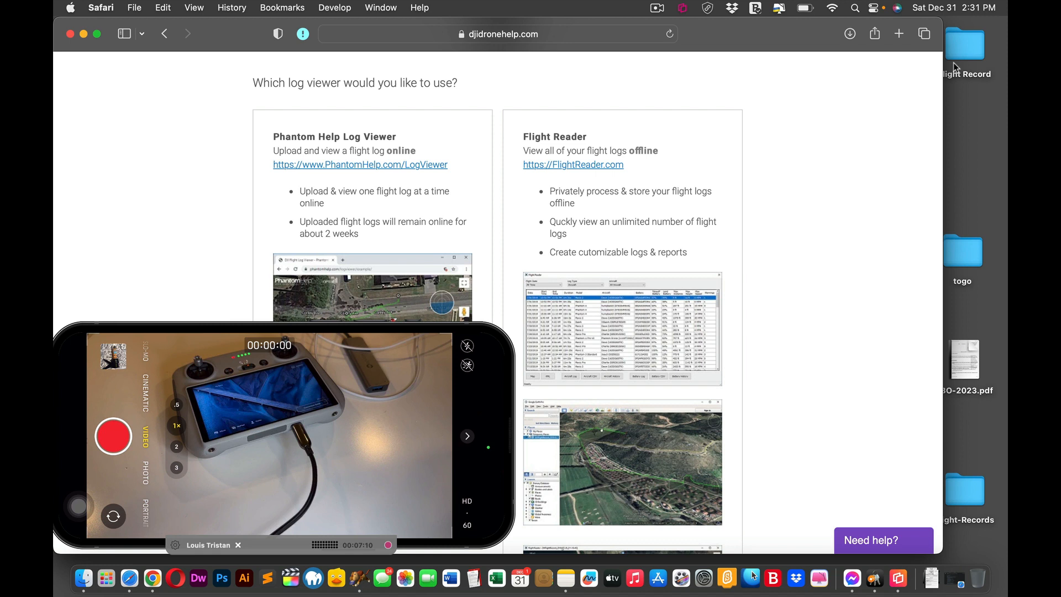
- Open the Flight-Records folder on the desktop and look through its DJI flight record files
click(964, 44)
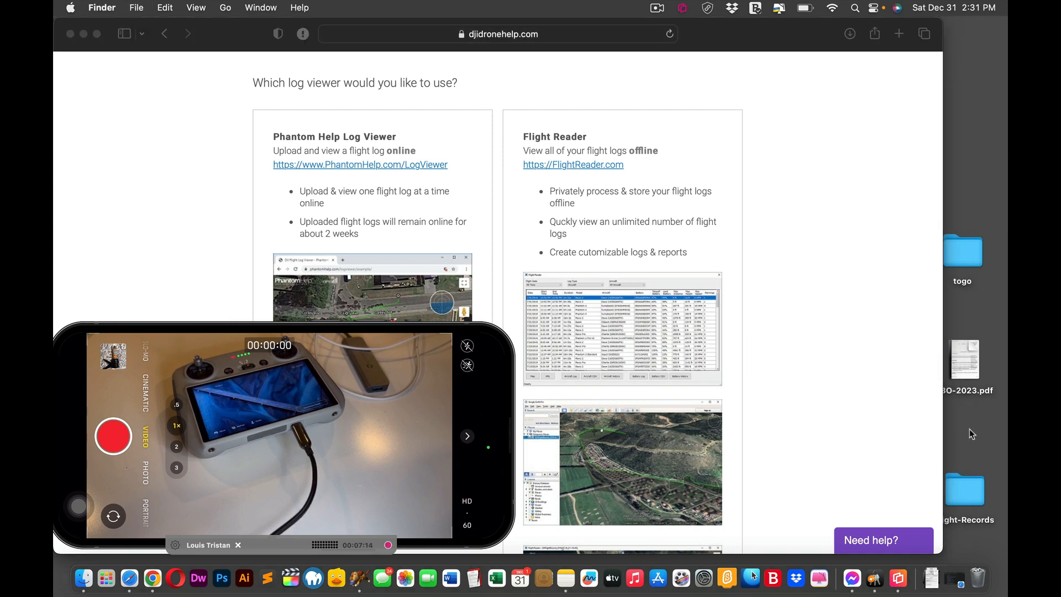
click(964, 489)
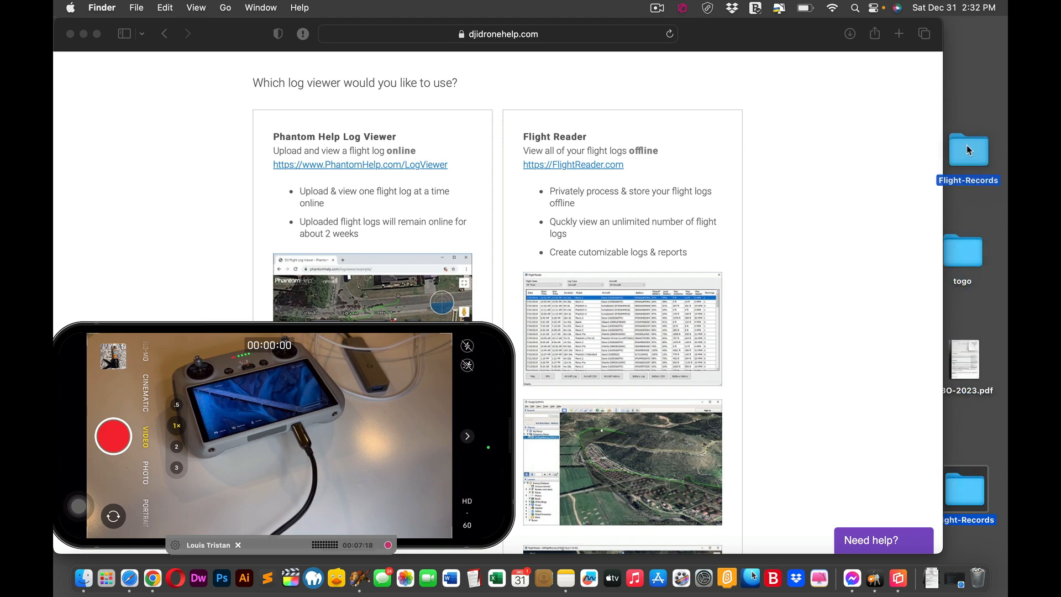
click(968, 149)
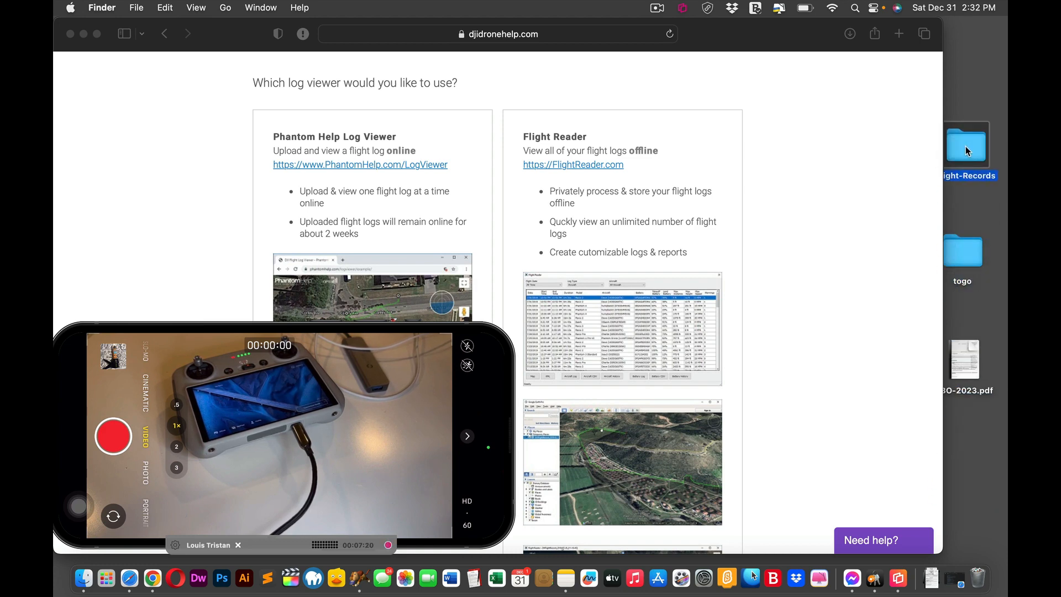
double_click(966, 142)
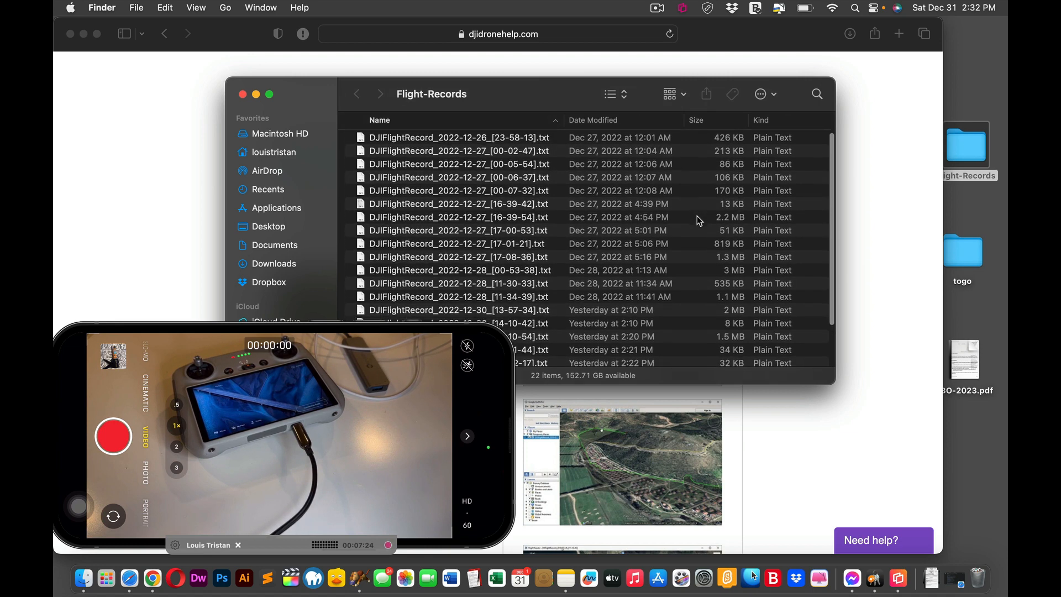
scroll(down, 3)
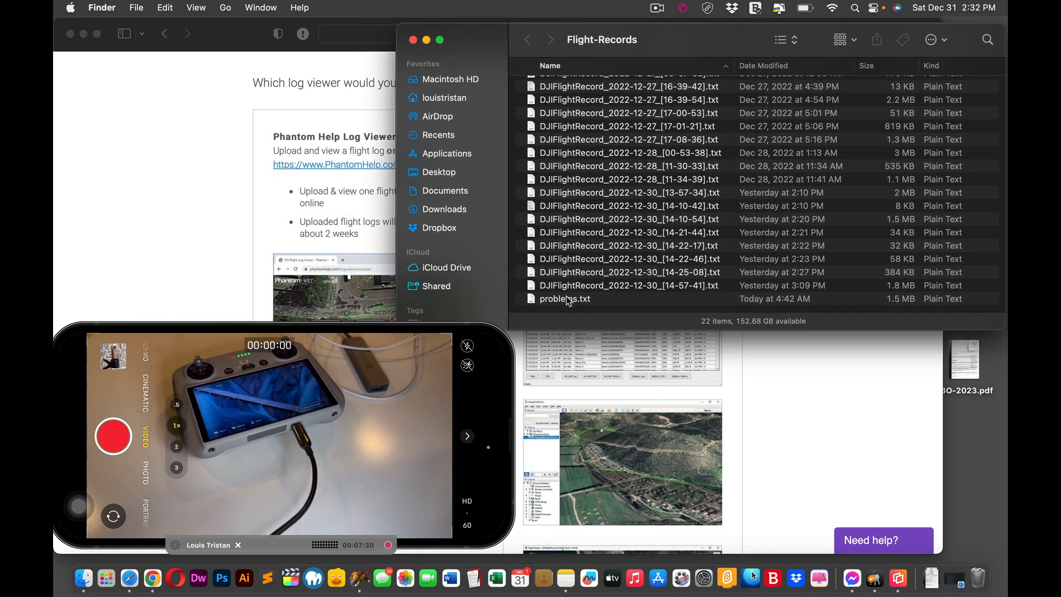
- Review problems.txt, the latest record and the 3 MB Dec 28 record, then bring Safari forward
click(628, 285)
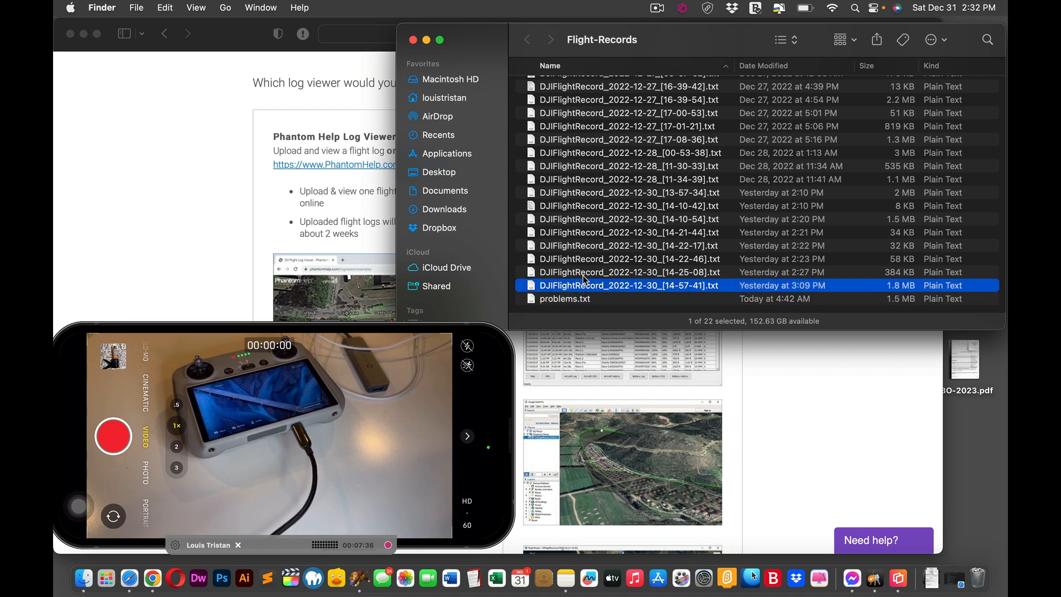
mouse_move(560, 304)
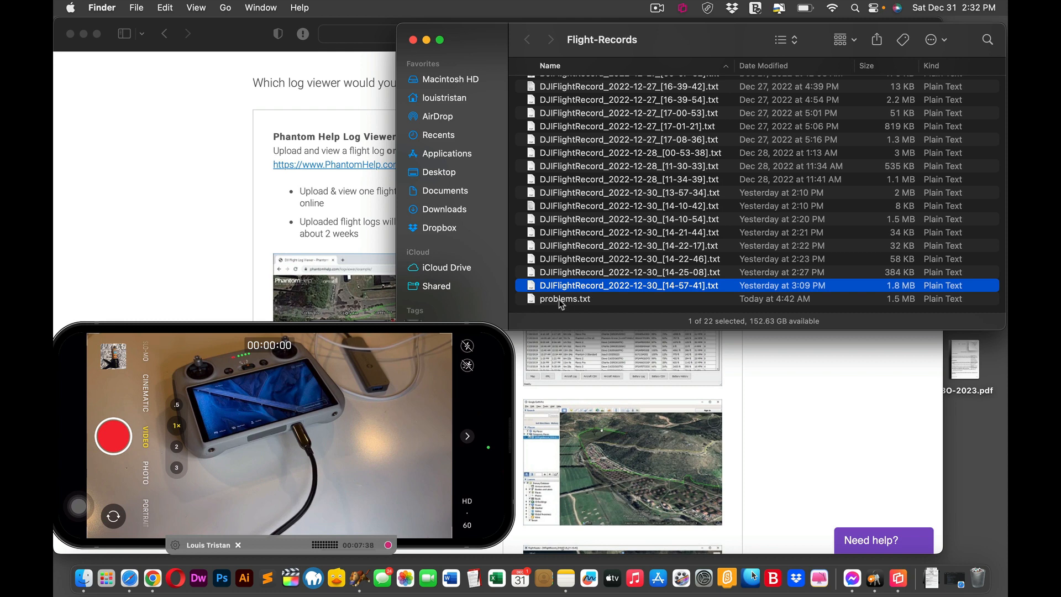
click(565, 299)
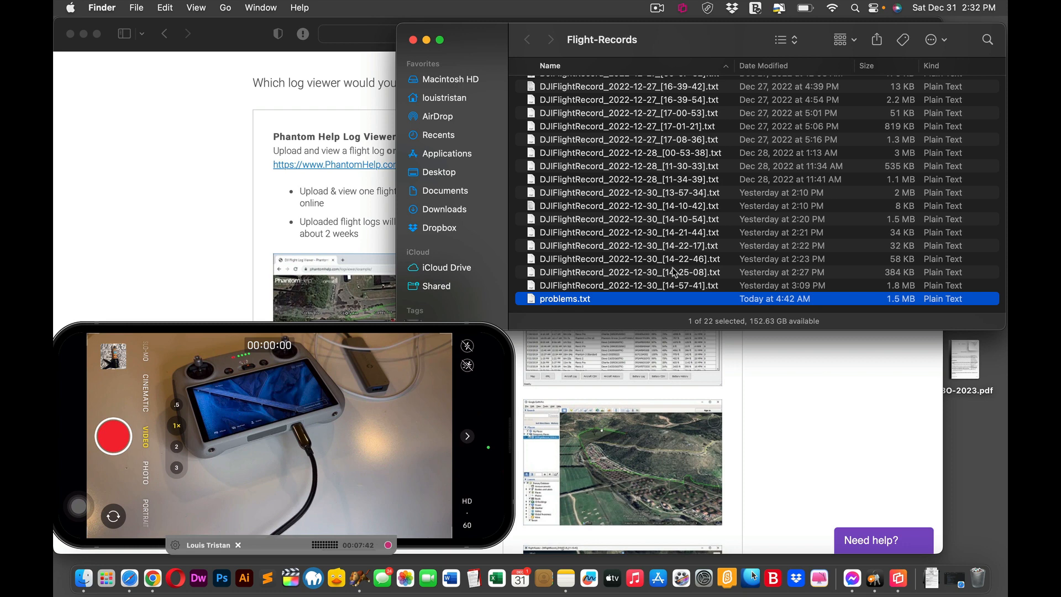
click(628, 286)
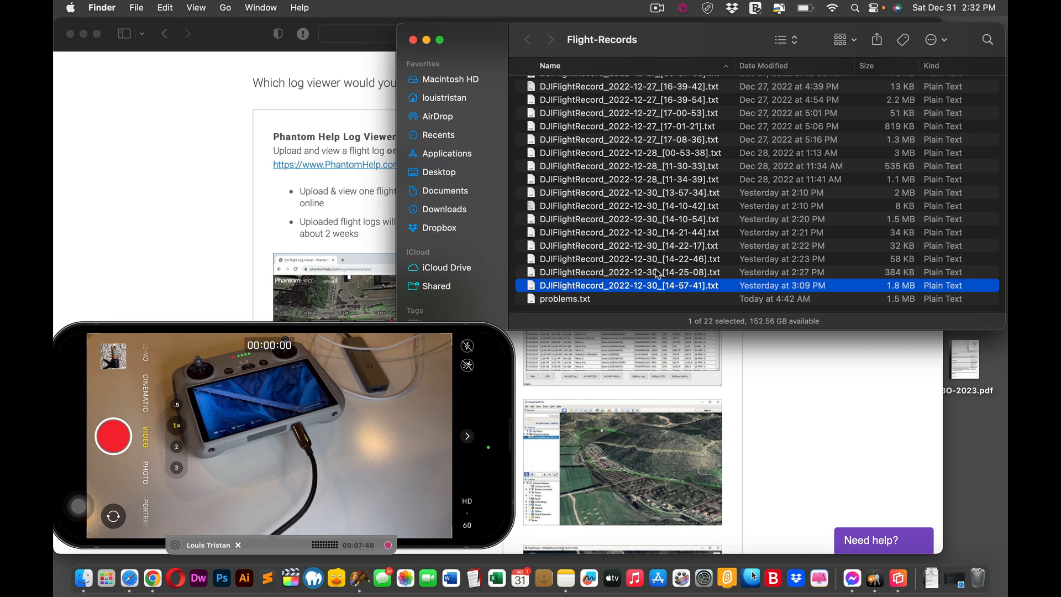
mouse_move(635, 252)
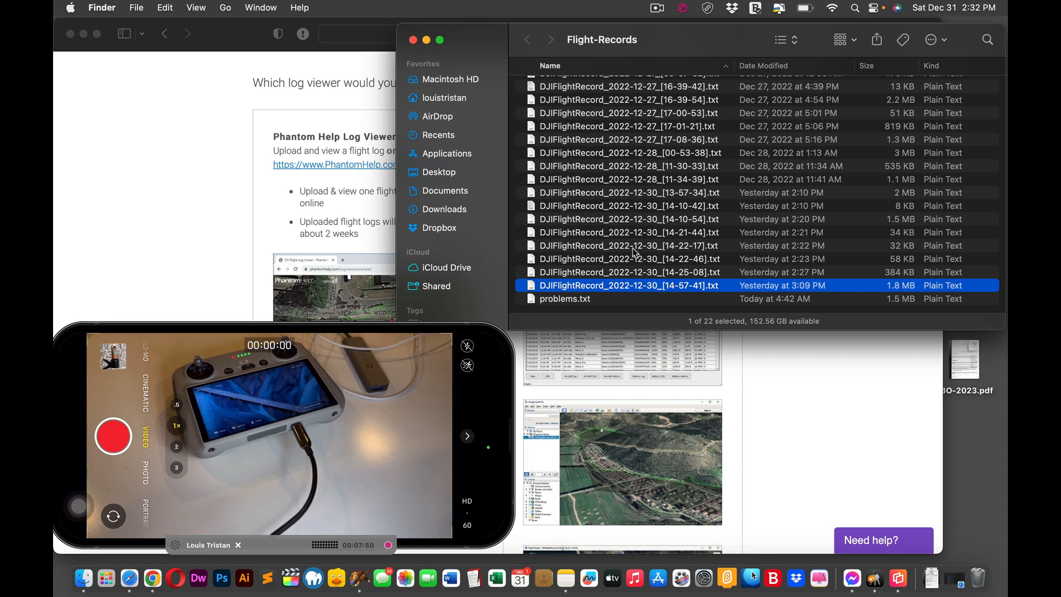
mouse_move(627, 202)
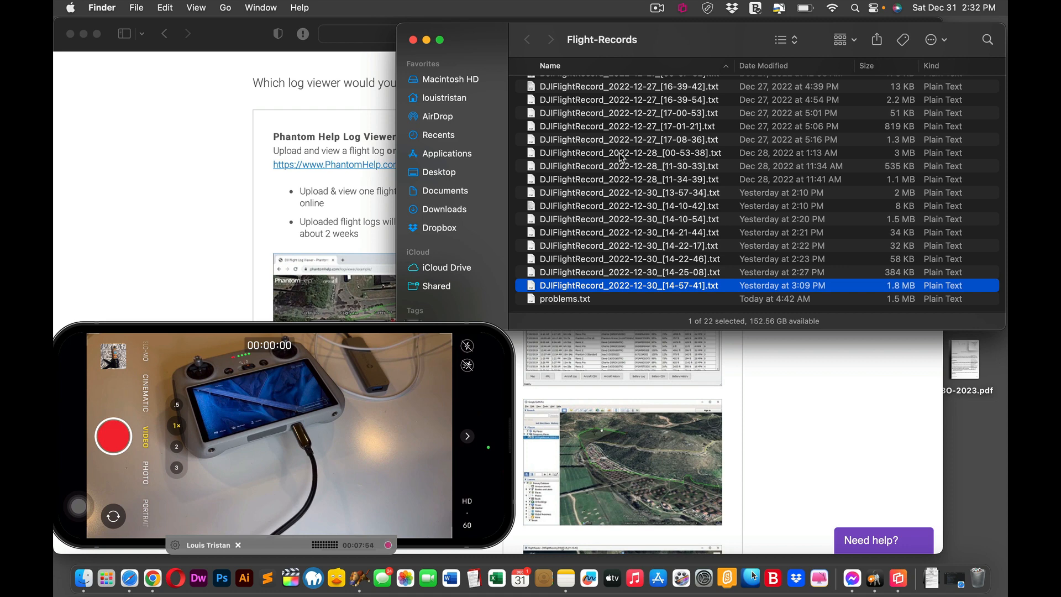
click(628, 153)
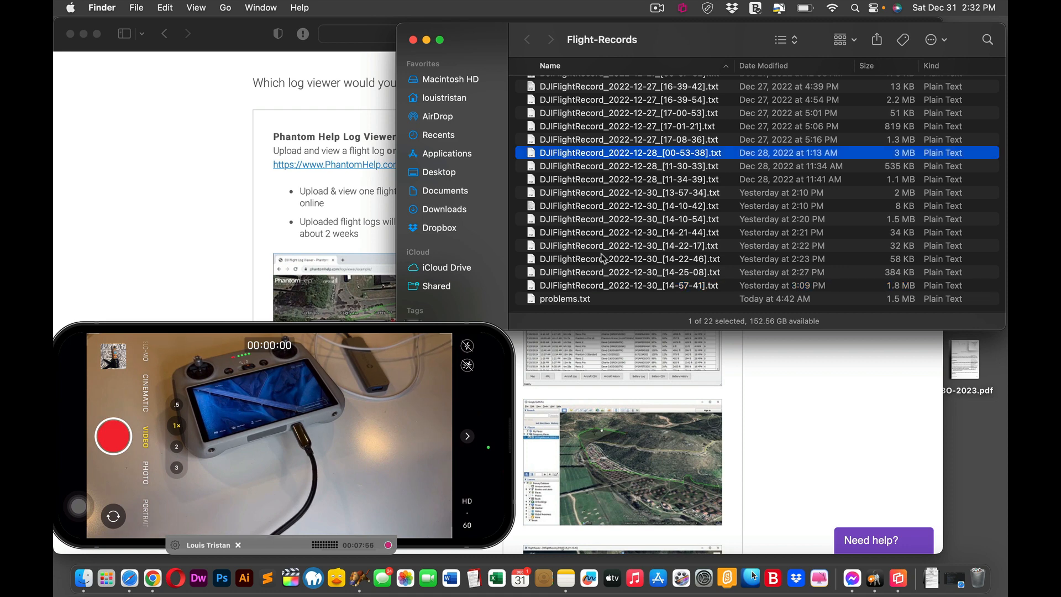
click(565, 298)
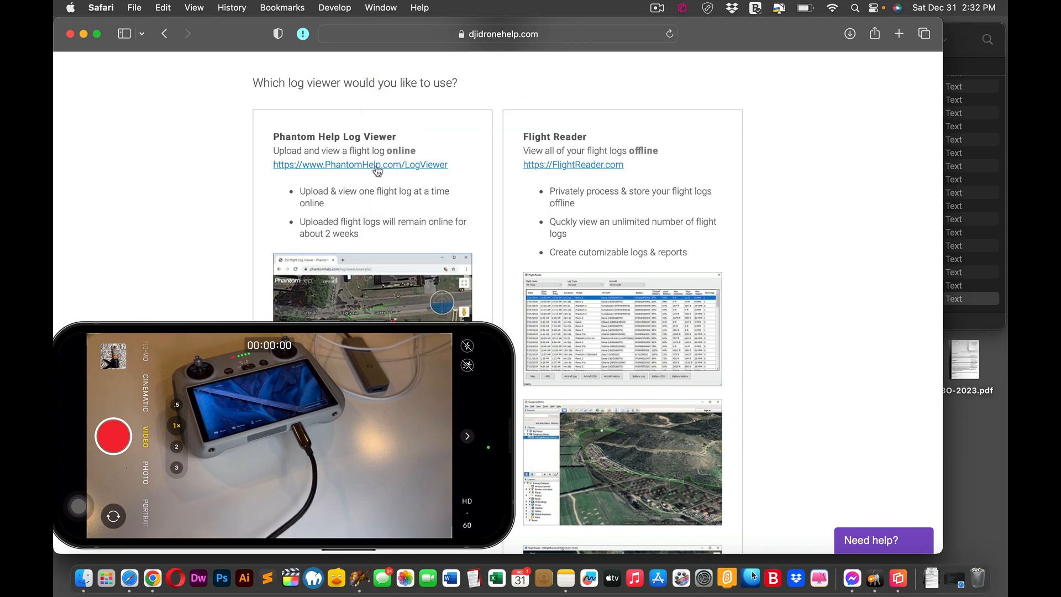
- Open the PhantomHelp log viewer and pass the reCAPTCHA stairs challenge
click(361, 165)
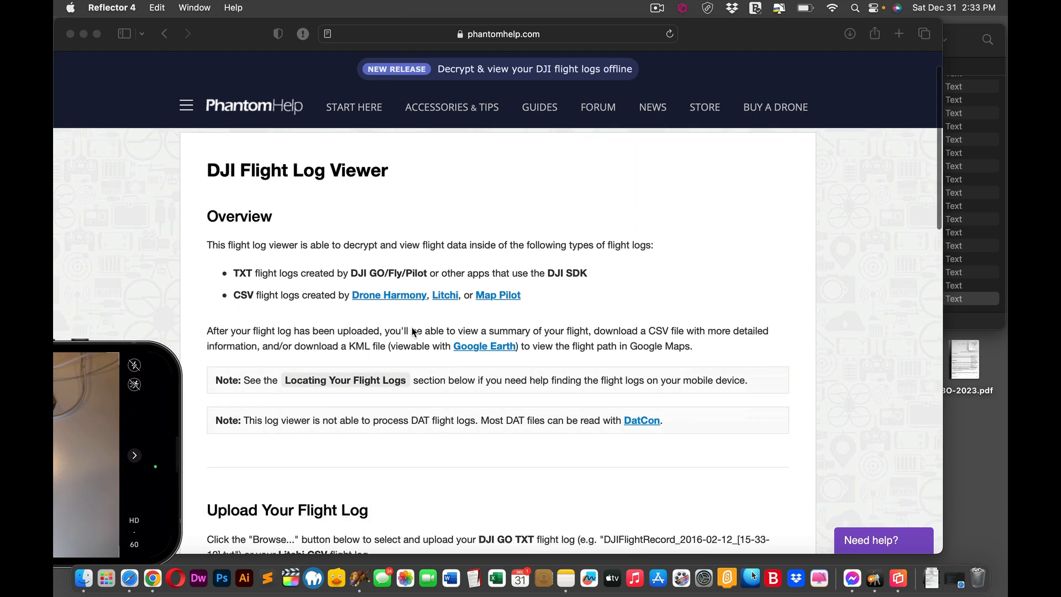
scroll(down, 3)
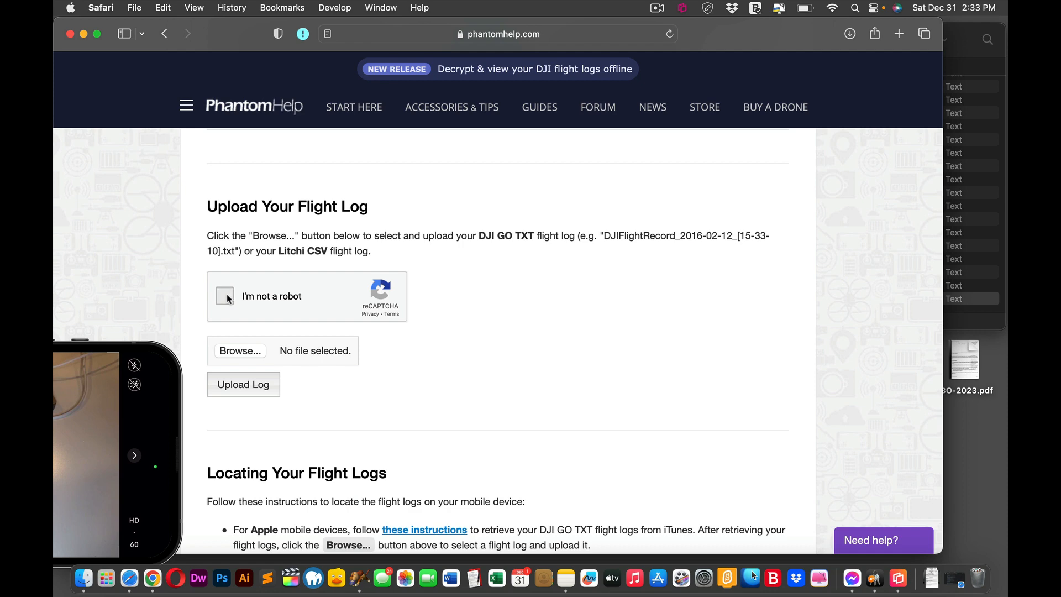
click(225, 297)
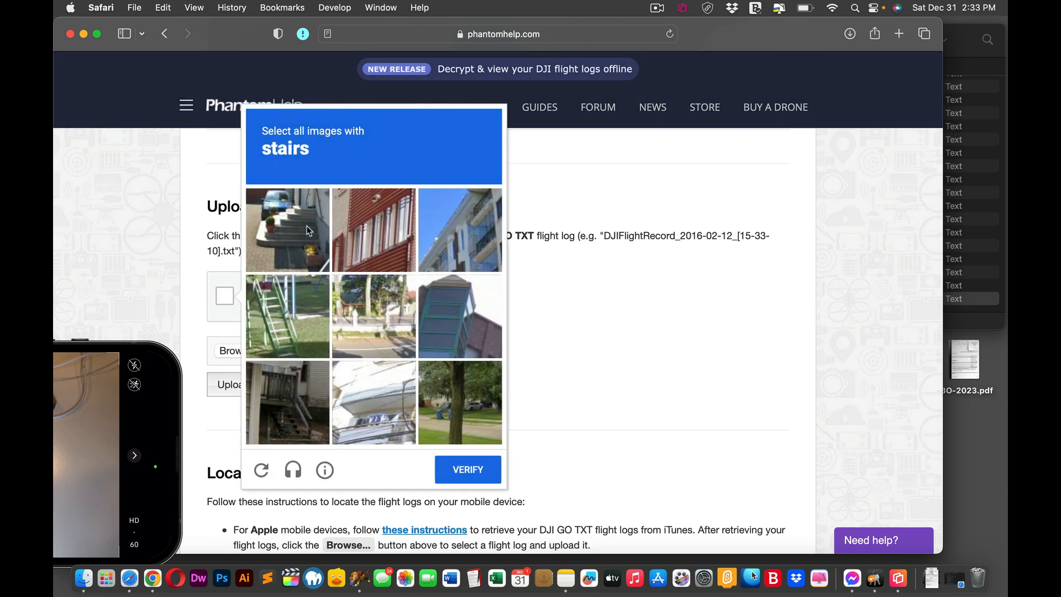
click(288, 316)
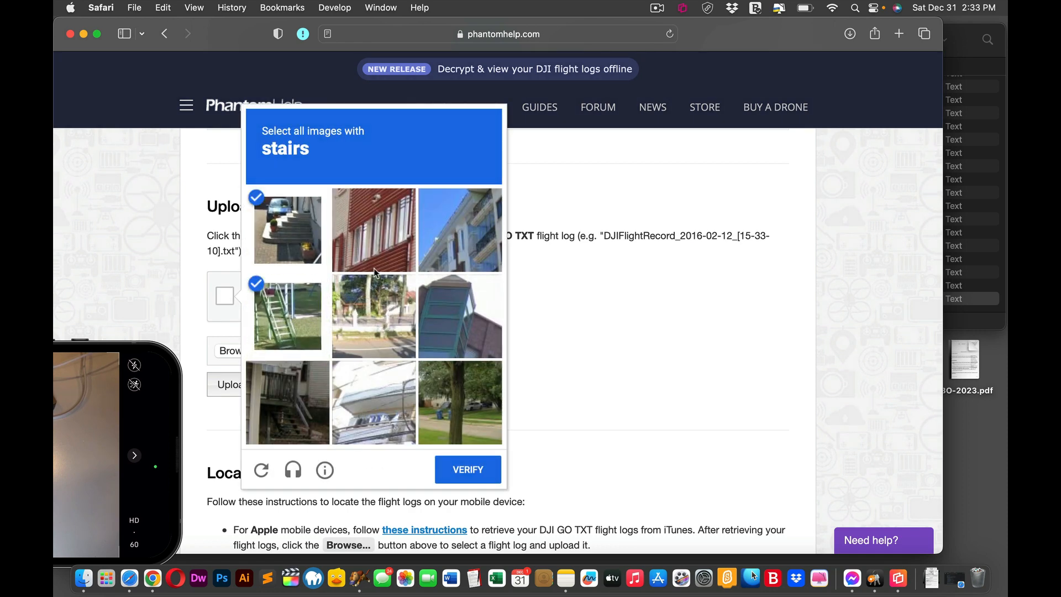
click(288, 402)
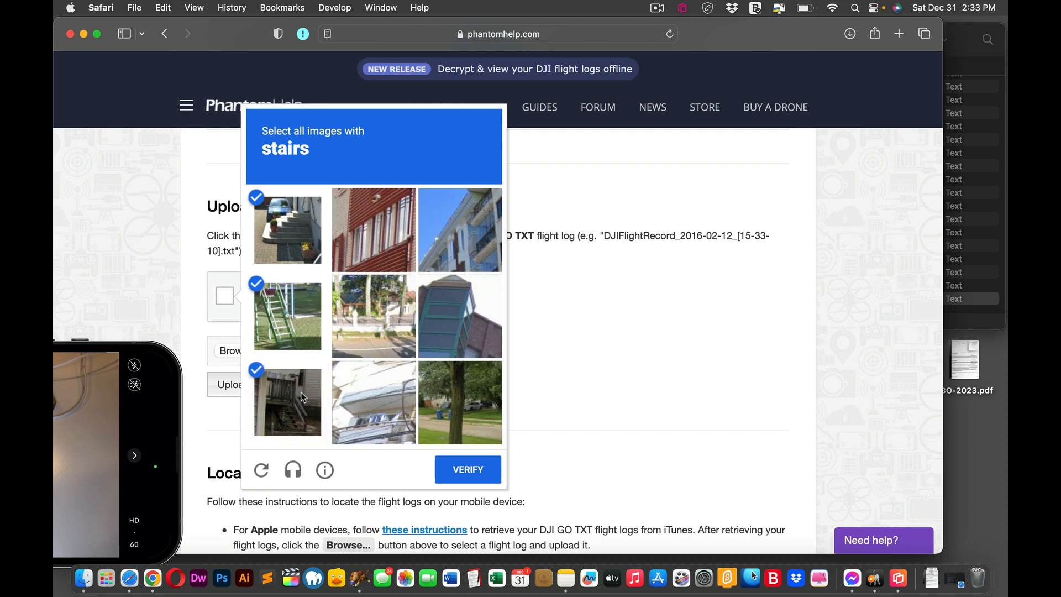
click(466, 470)
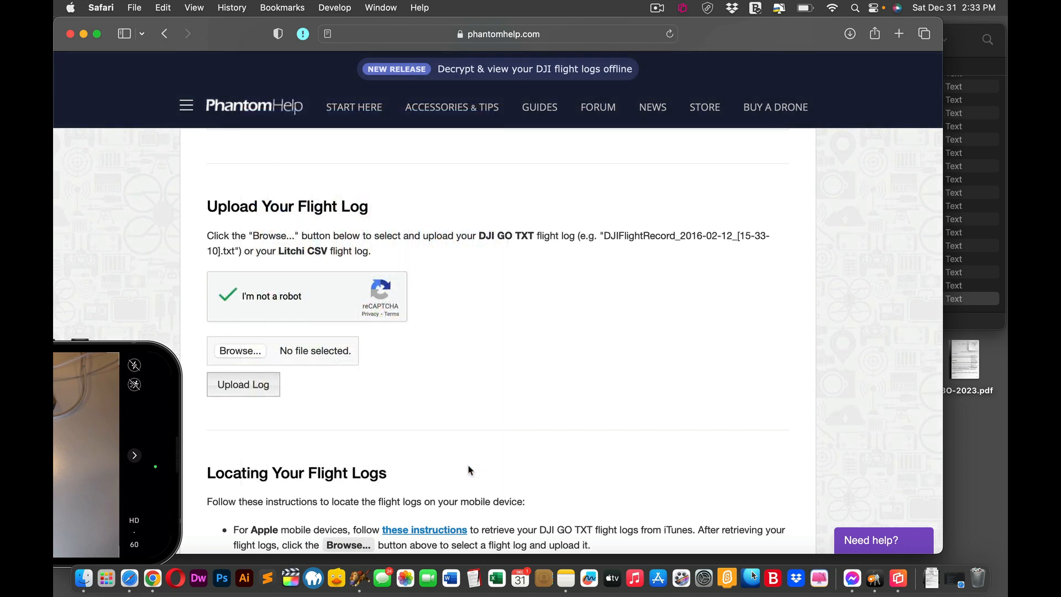
- Upload problems.txt from Flight-Records, hit the too-many-uploads warning, and grab the page address
click(240, 351)
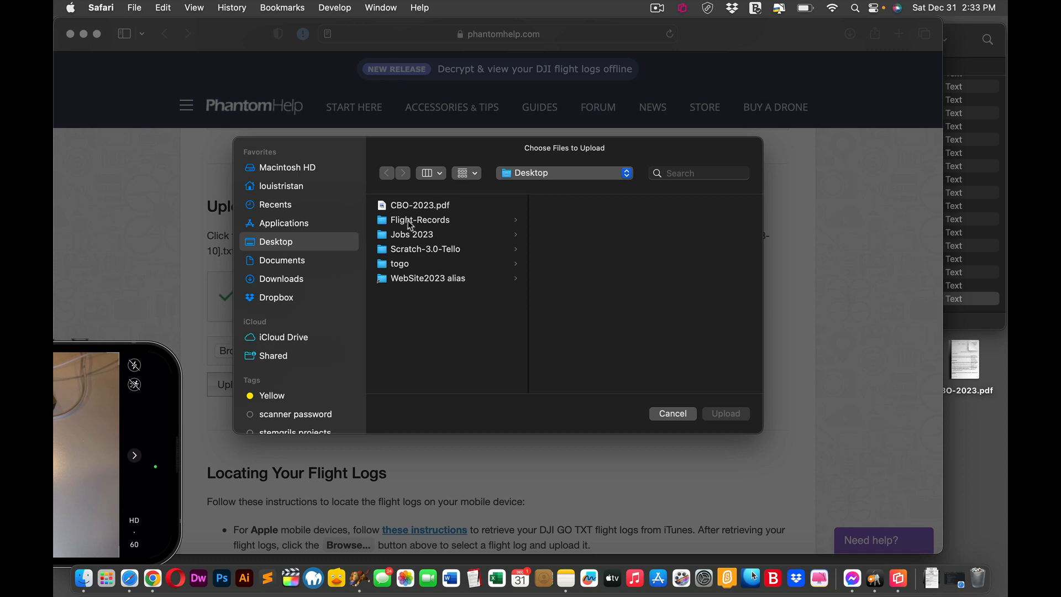
click(420, 219)
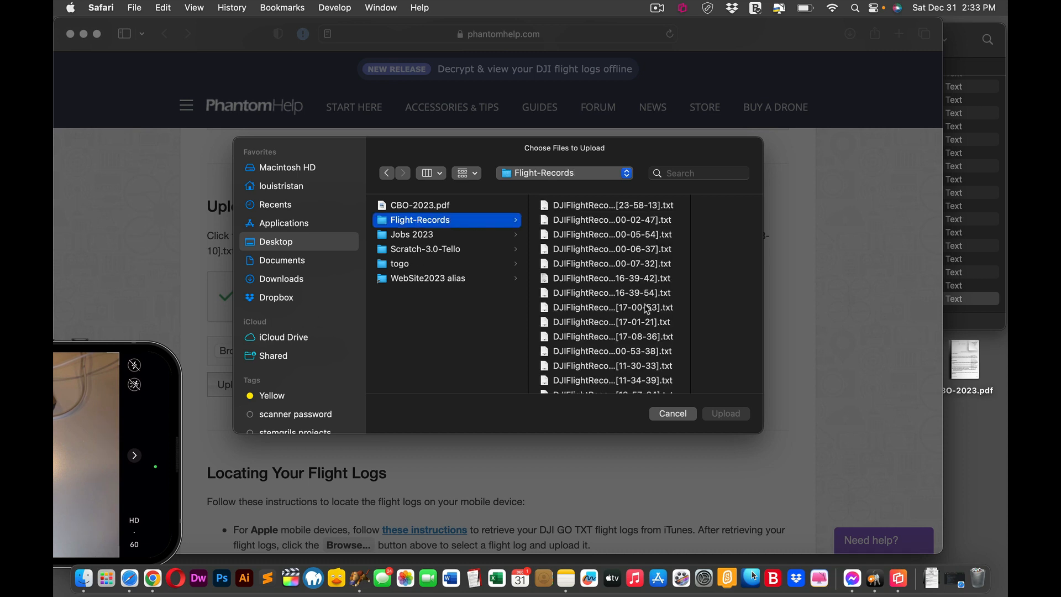
click(491, 379)
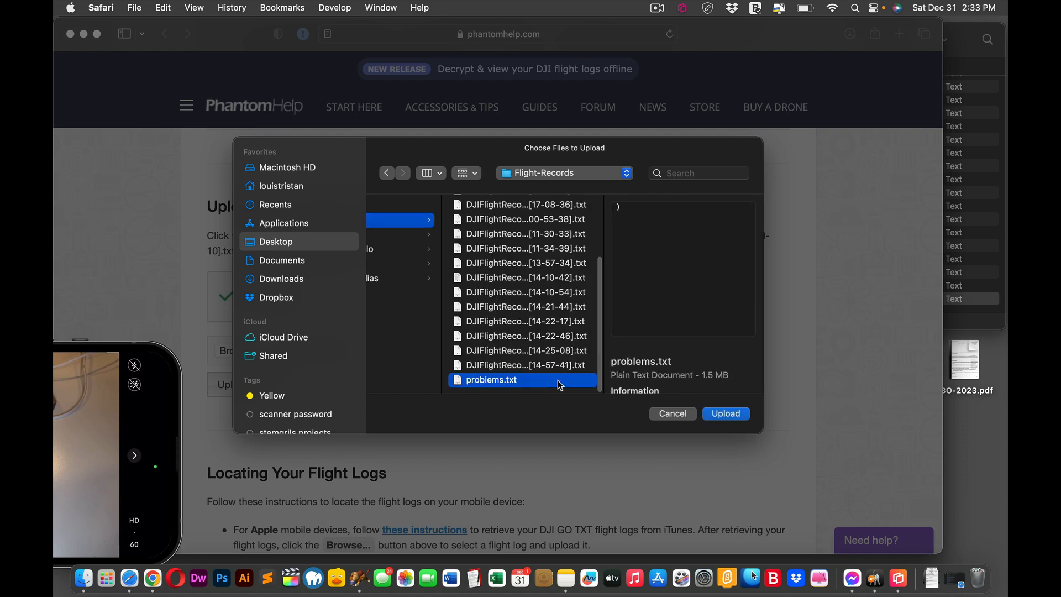
click(725, 414)
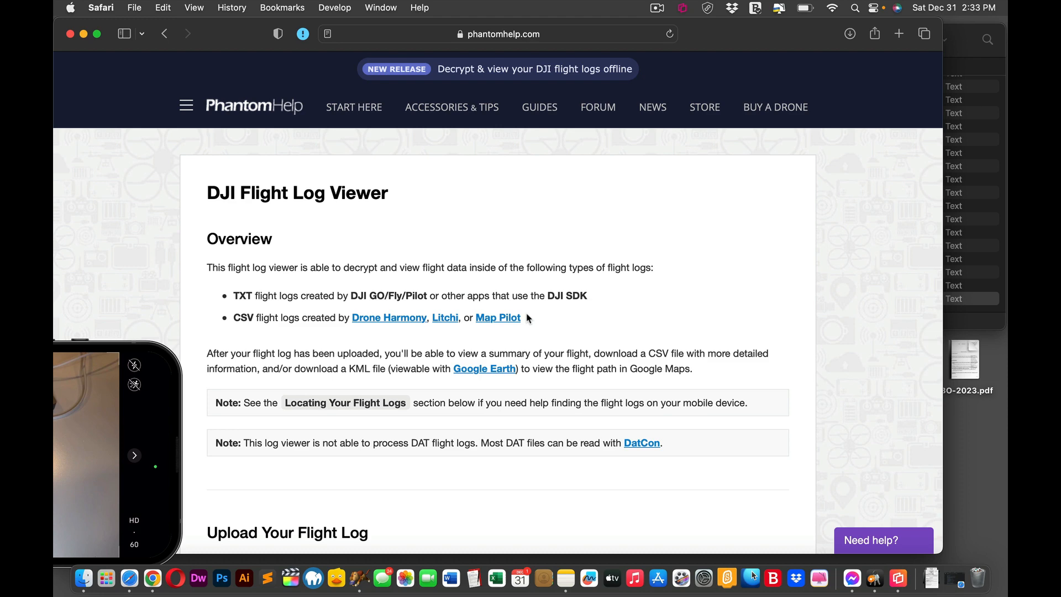
scroll(down, 3)
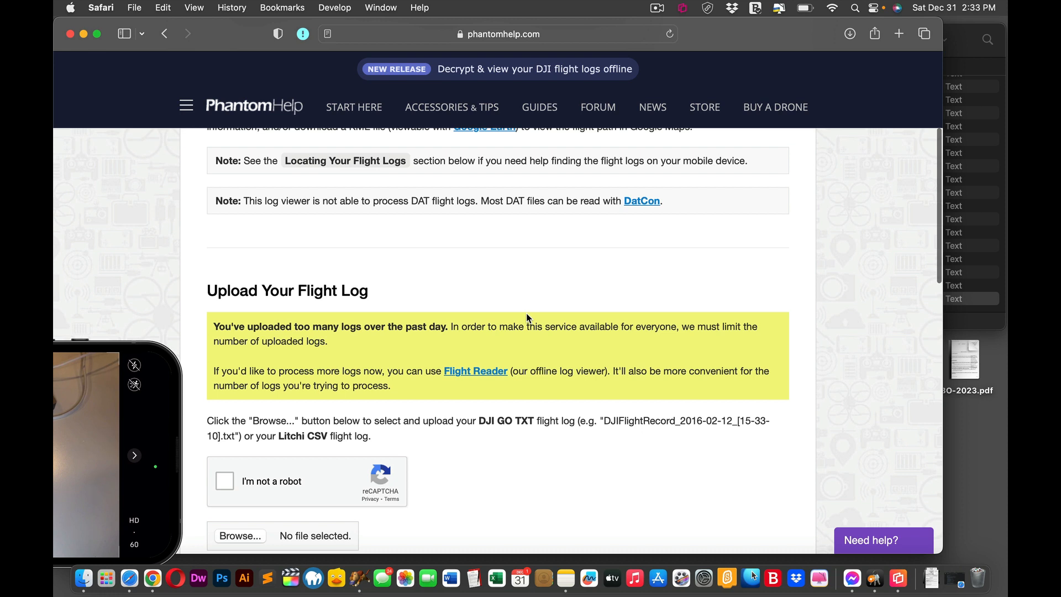
scroll(down, 3)
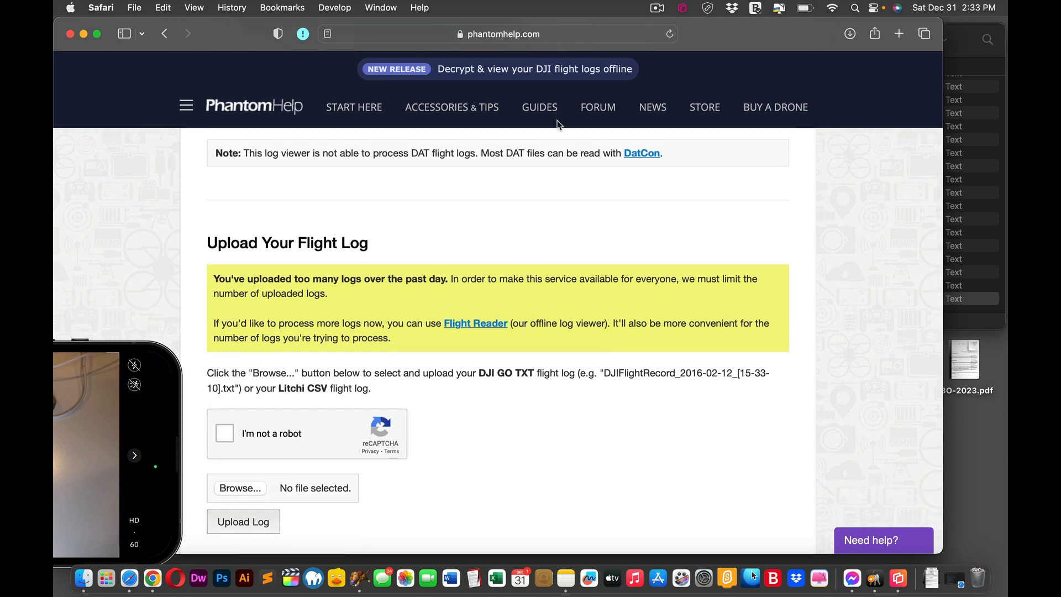
click(498, 35)
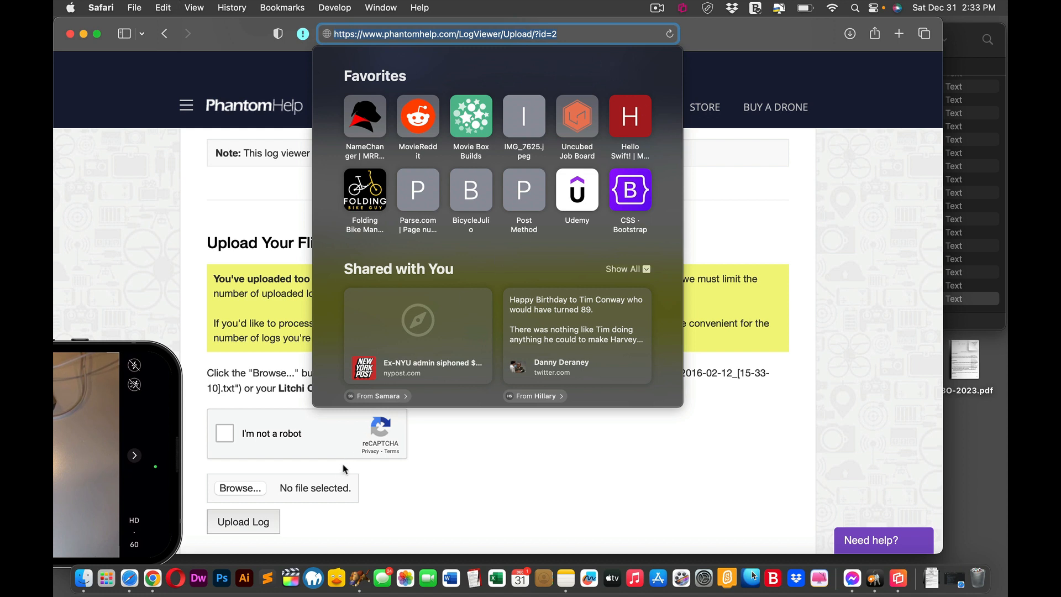
mouse_move(151, 580)
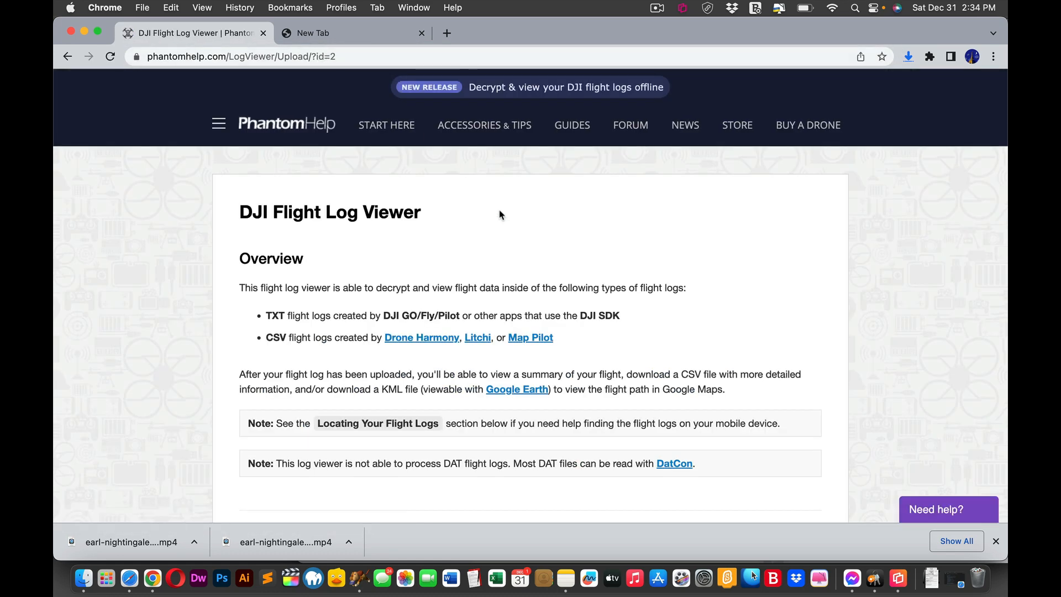
- View the upload warning in Chrome, then search Spotlight for 'vpn' to launch a VPN app
scroll(down, 3)
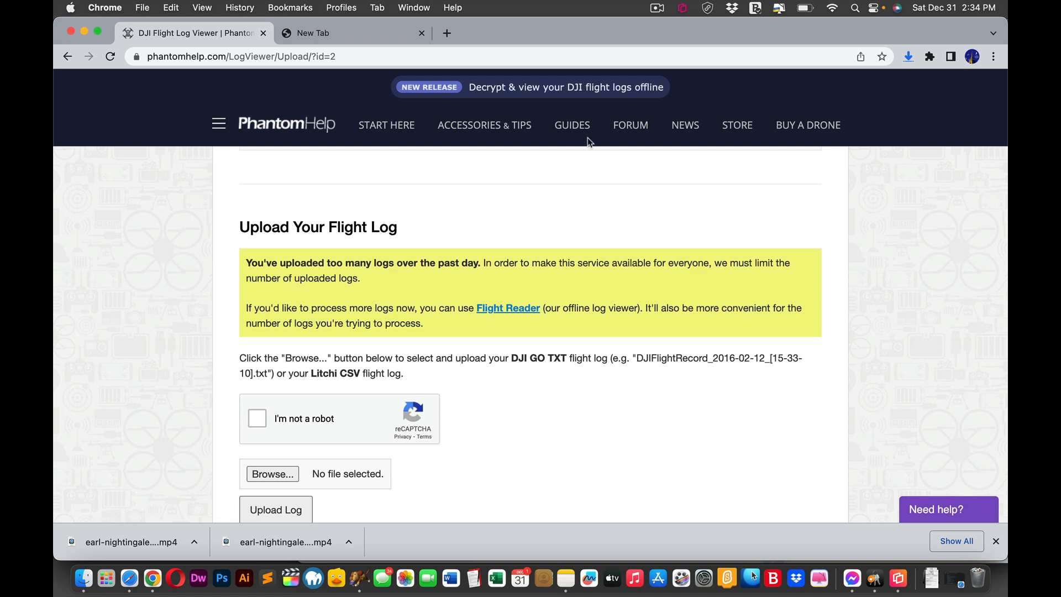
text(and)
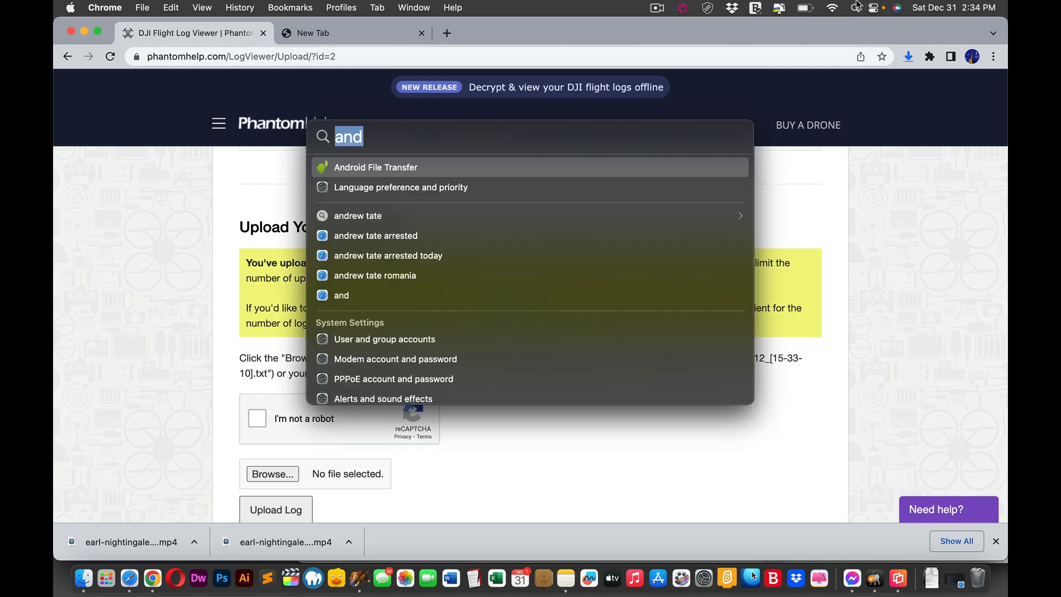
text(v)
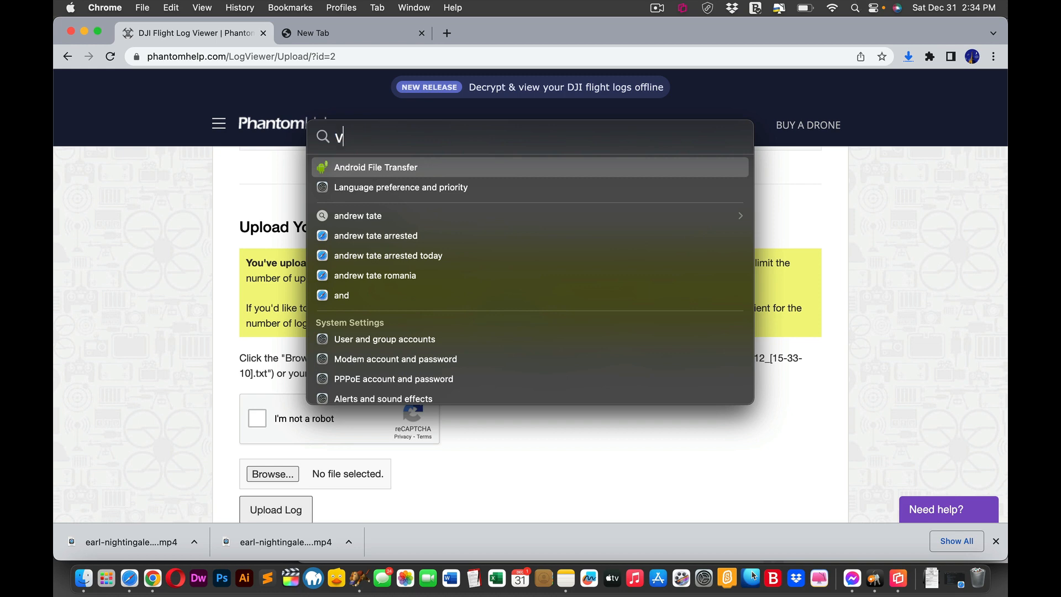
text(pn)
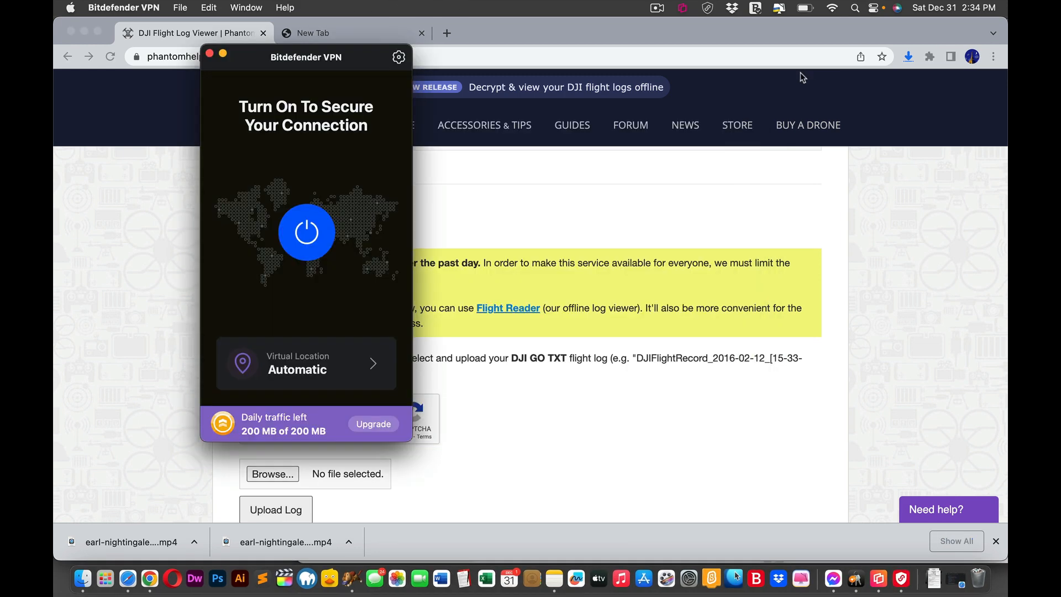
- Browse Bitdefender VPN server locations, dismiss the premium offer and return to the VPN panel
click(305, 362)
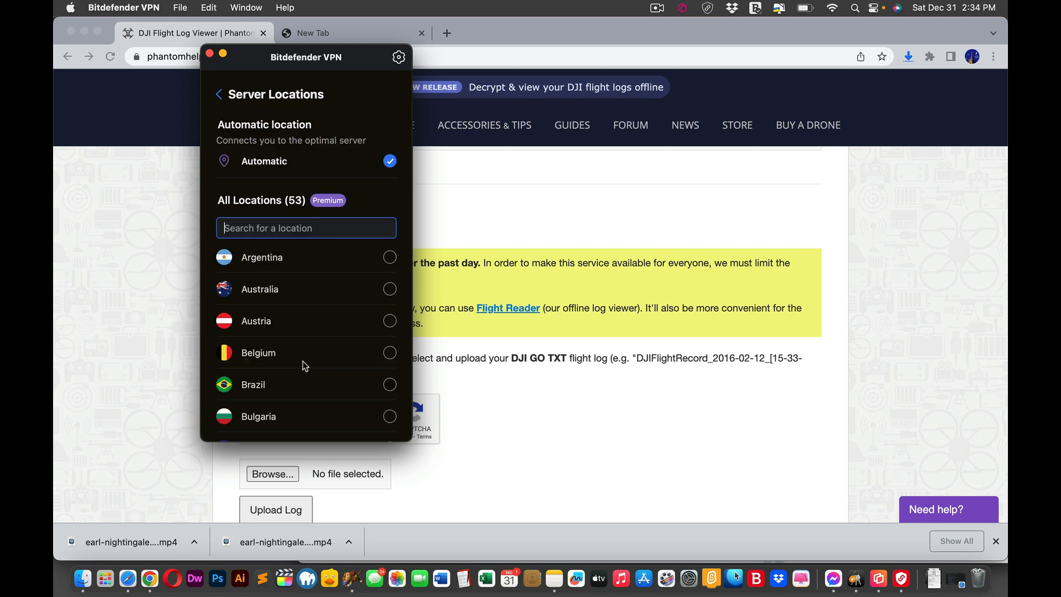
mouse_move(278, 298)
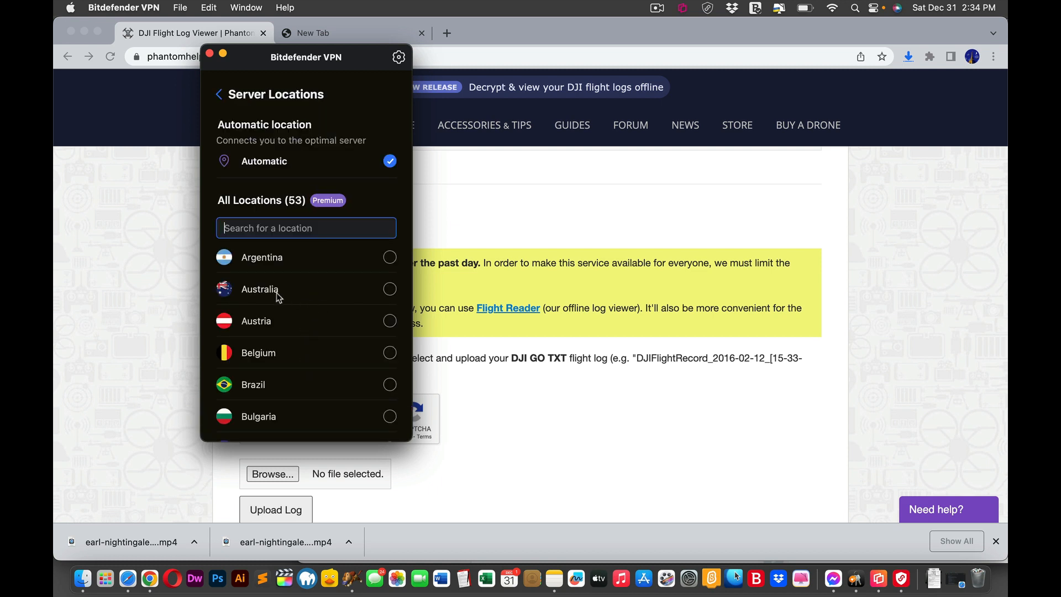
mouse_move(291, 374)
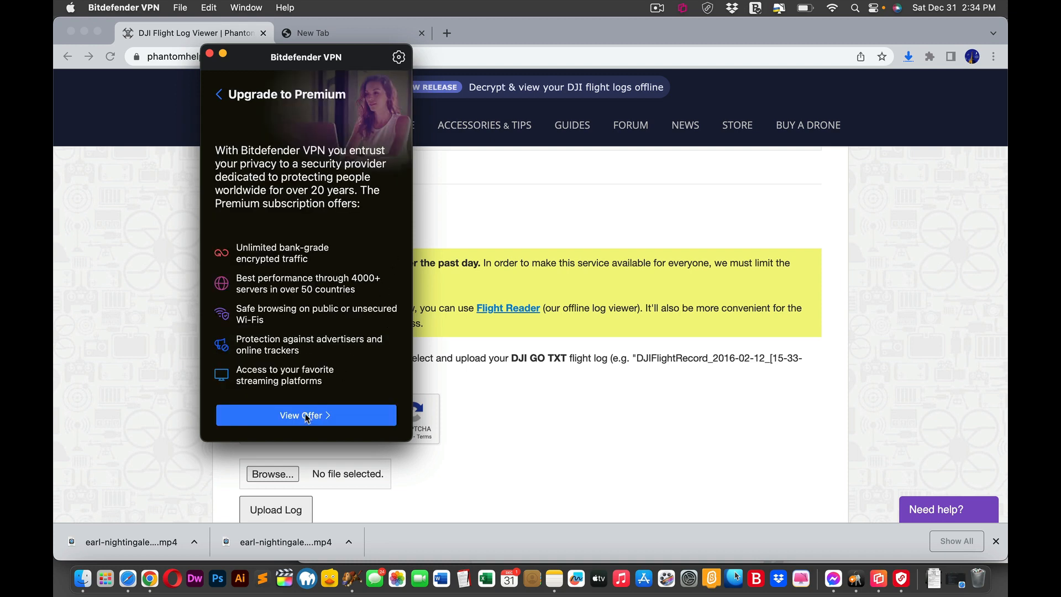
click(305, 414)
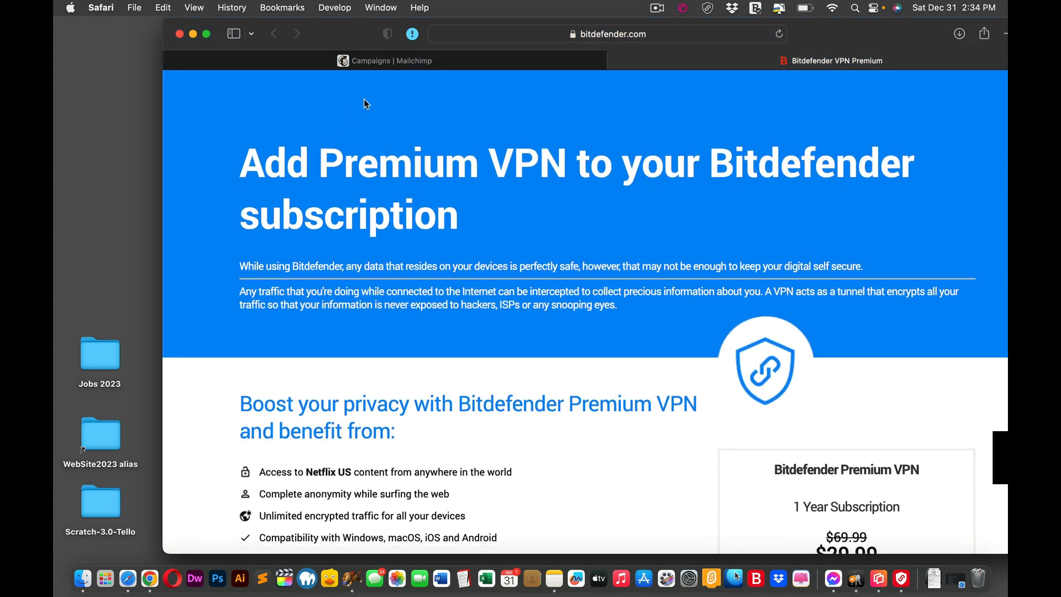
click(383, 60)
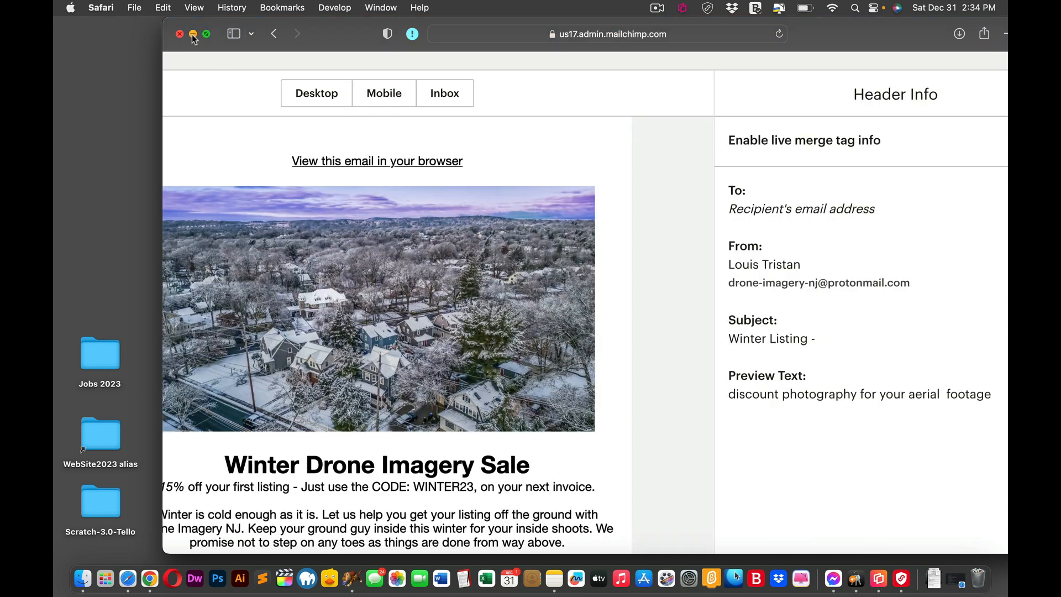
click(180, 35)
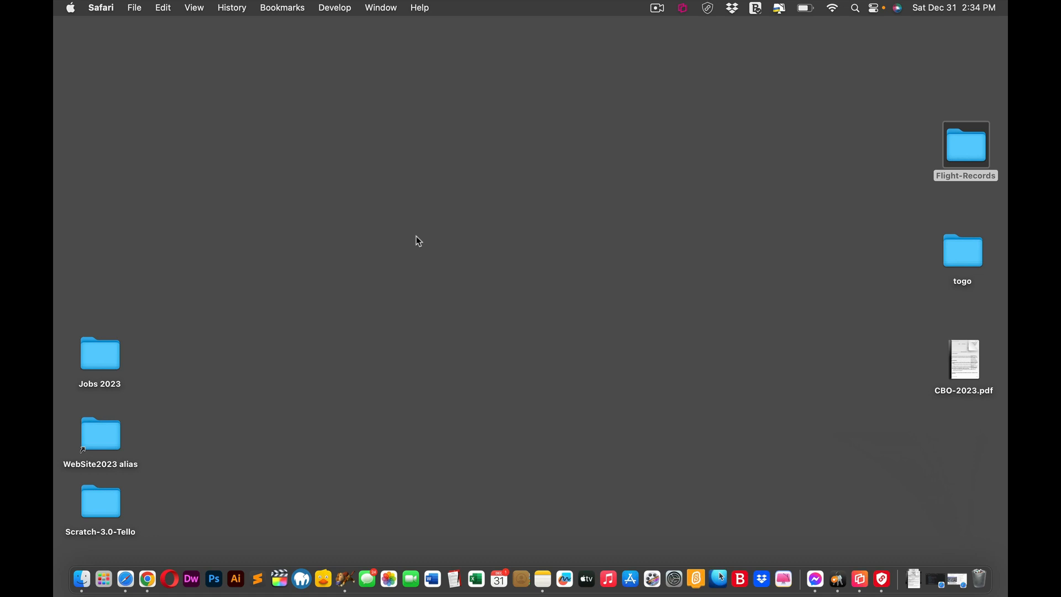
click(656, 8)
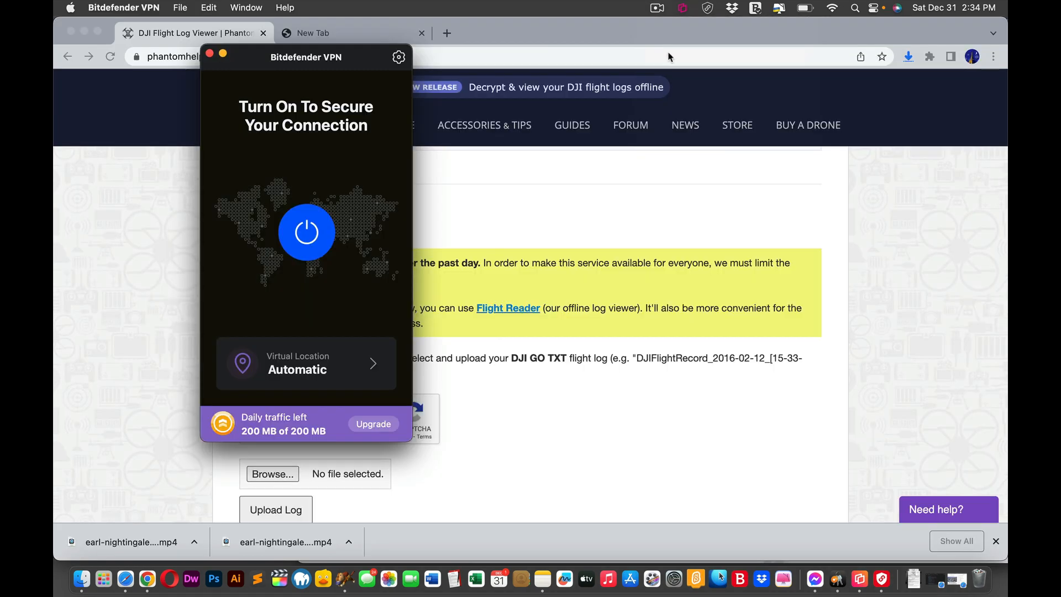
- Turn the VPN connection on, allow its network configuration, and return to the Chrome PhantomHelp tab
click(306, 234)
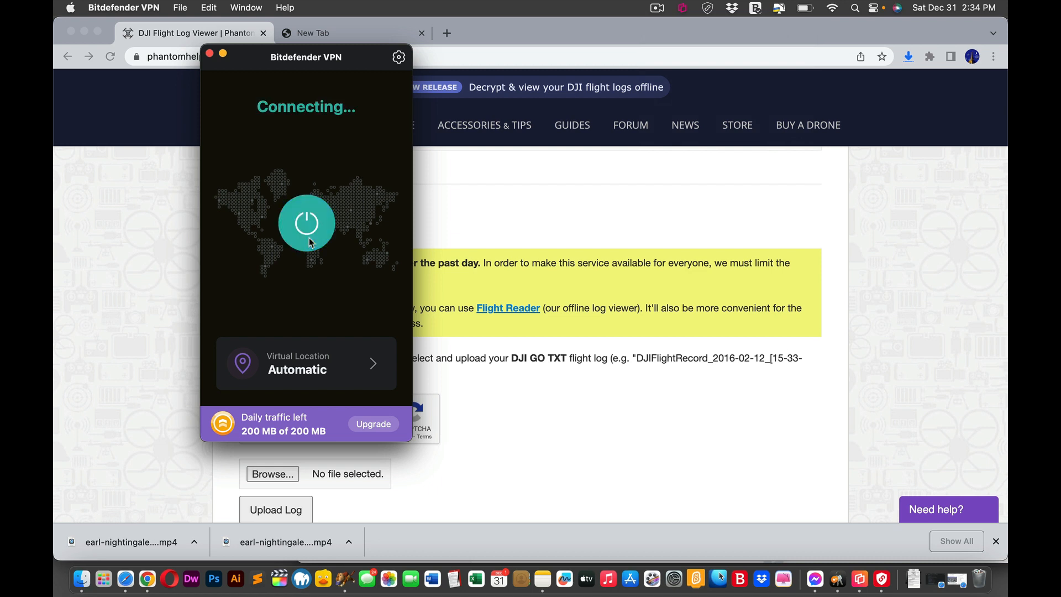
click(306, 222)
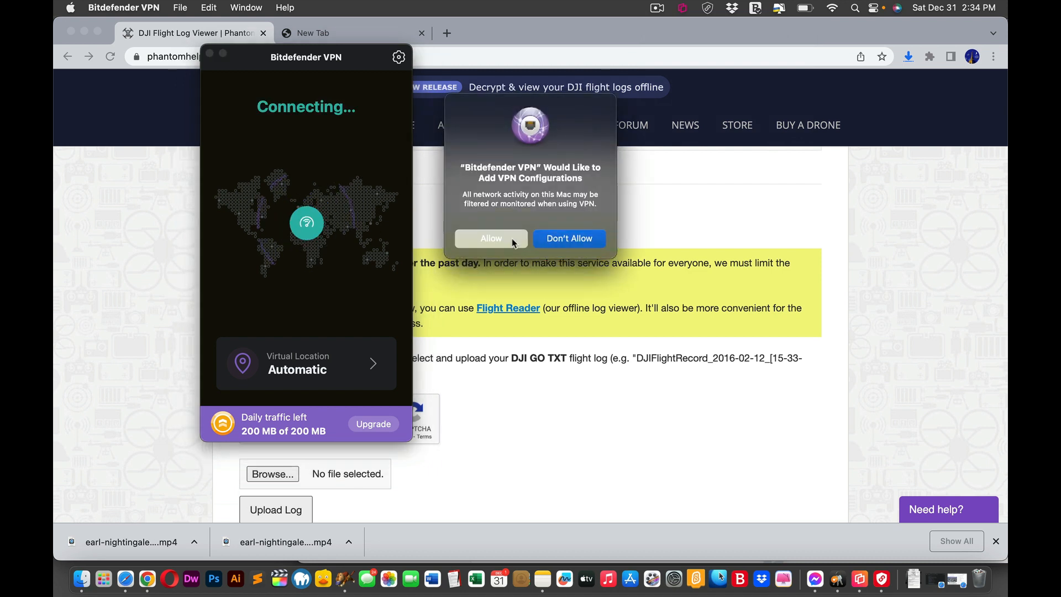
click(490, 239)
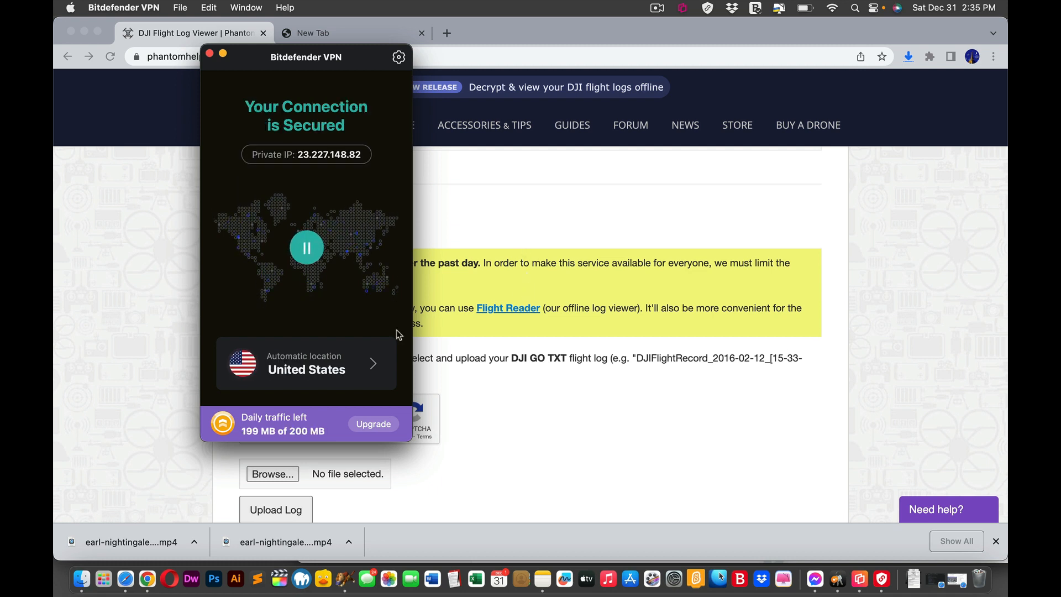
click(305, 363)
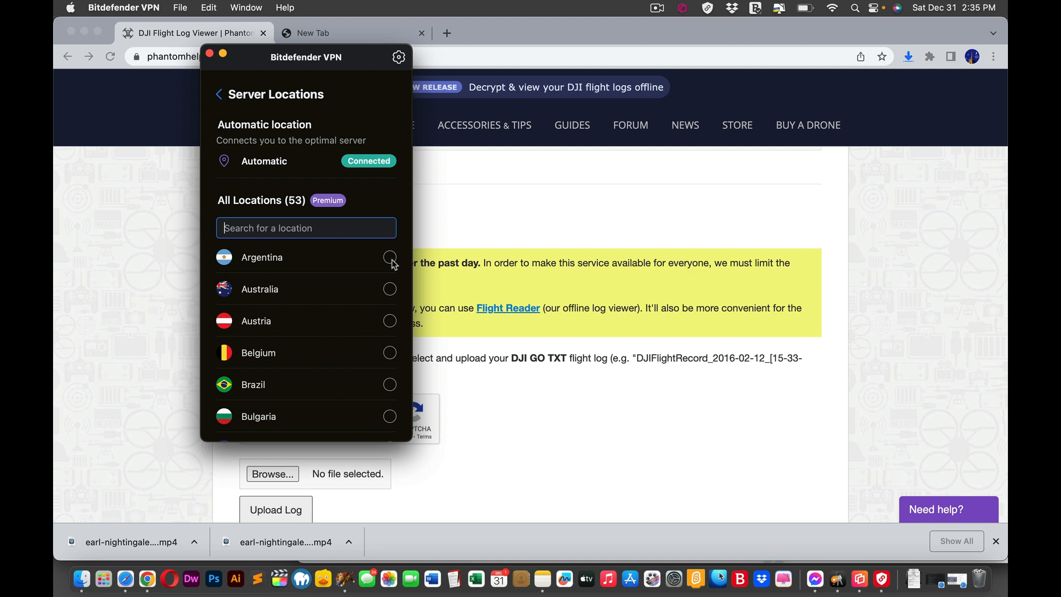
mouse_move(377, 272)
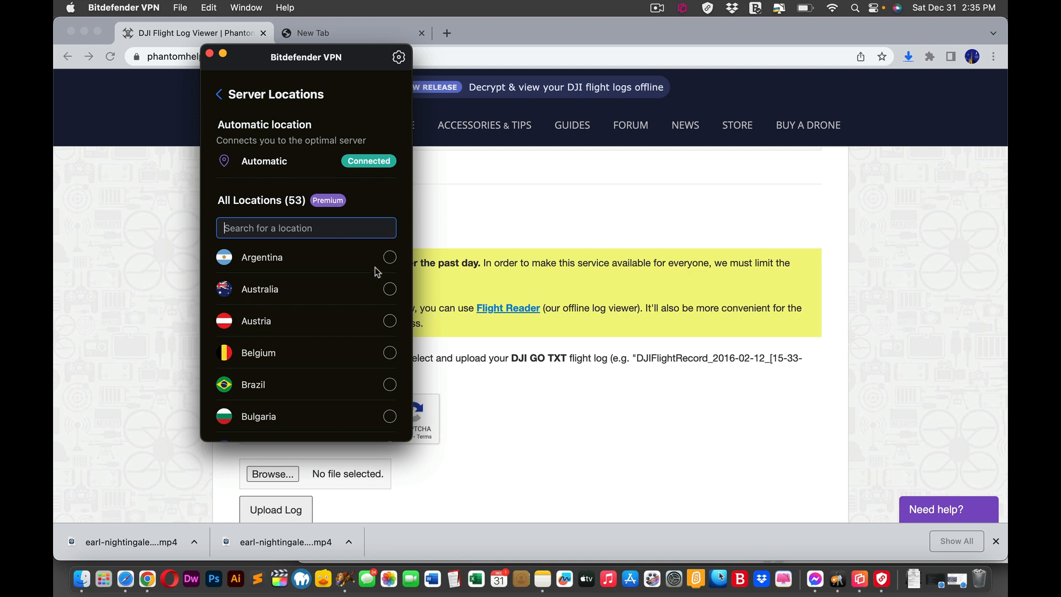
mouse_move(481, 100)
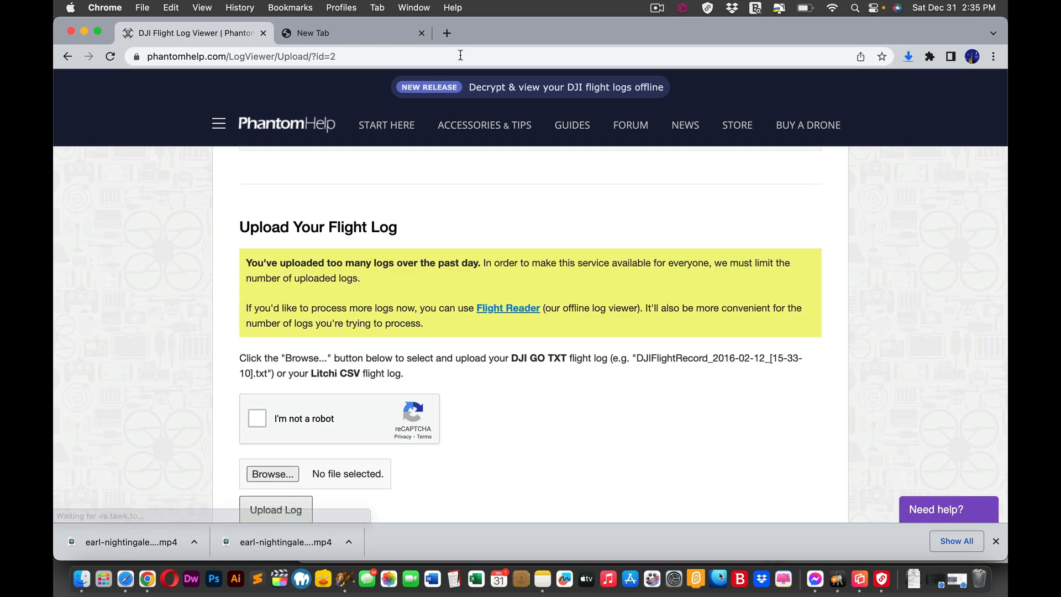
click(241, 56)
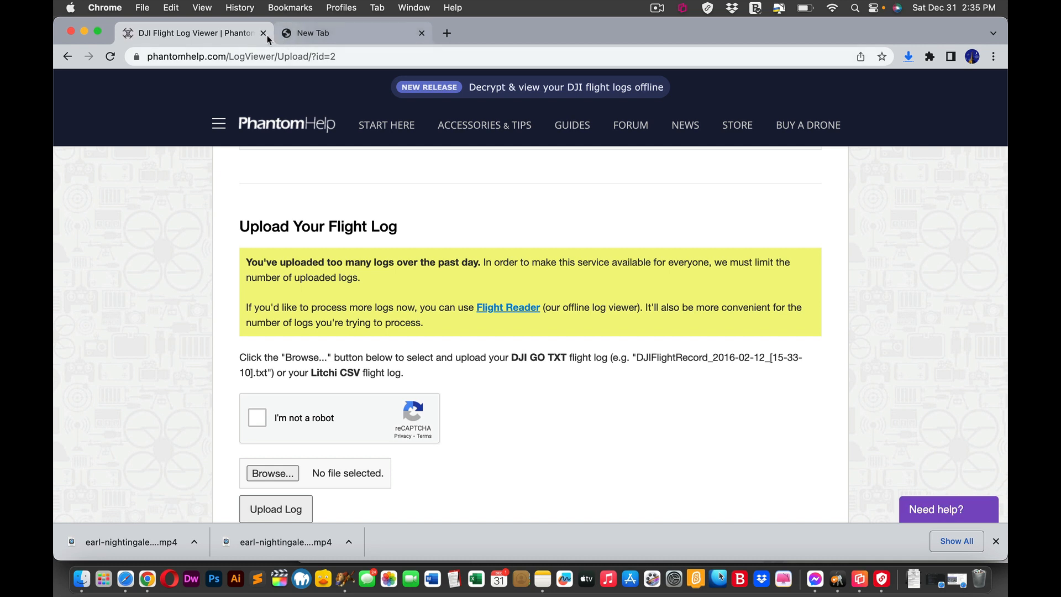
click(242, 56)
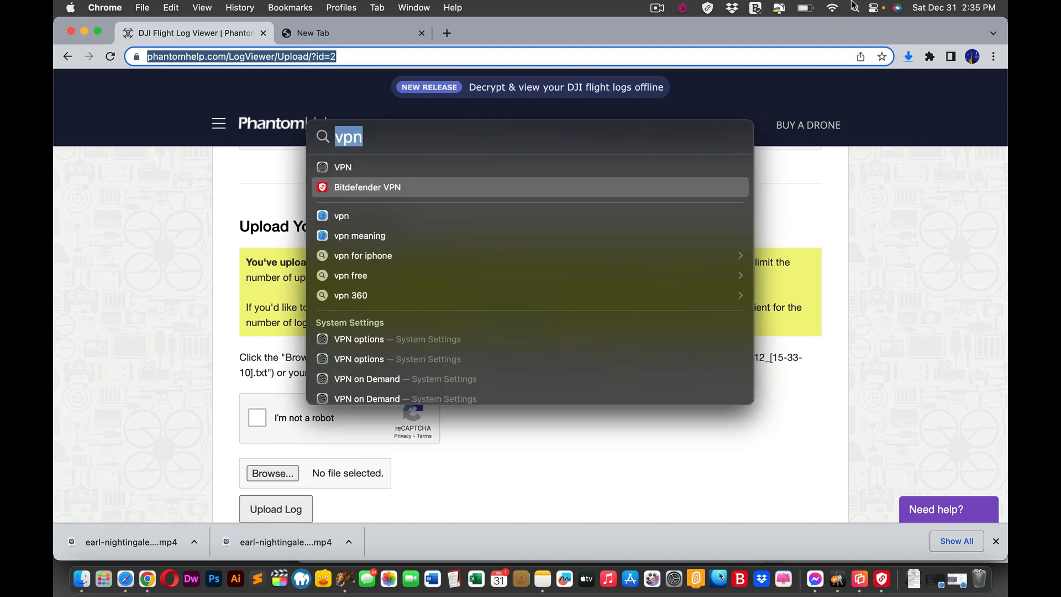
key(Escape)
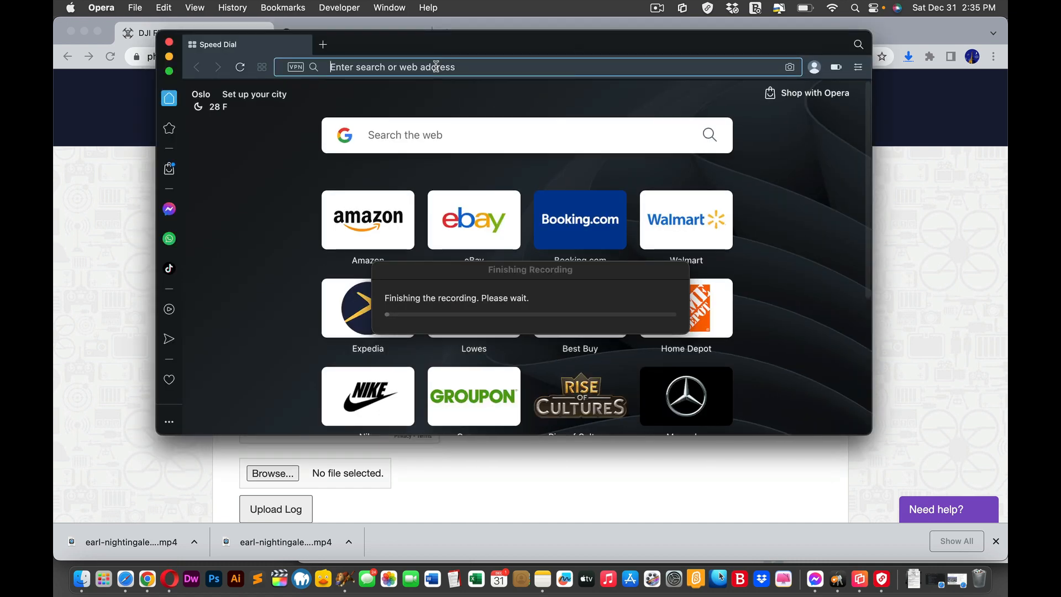
text(www.phantomhelp.com/LogViewer/Upload/)
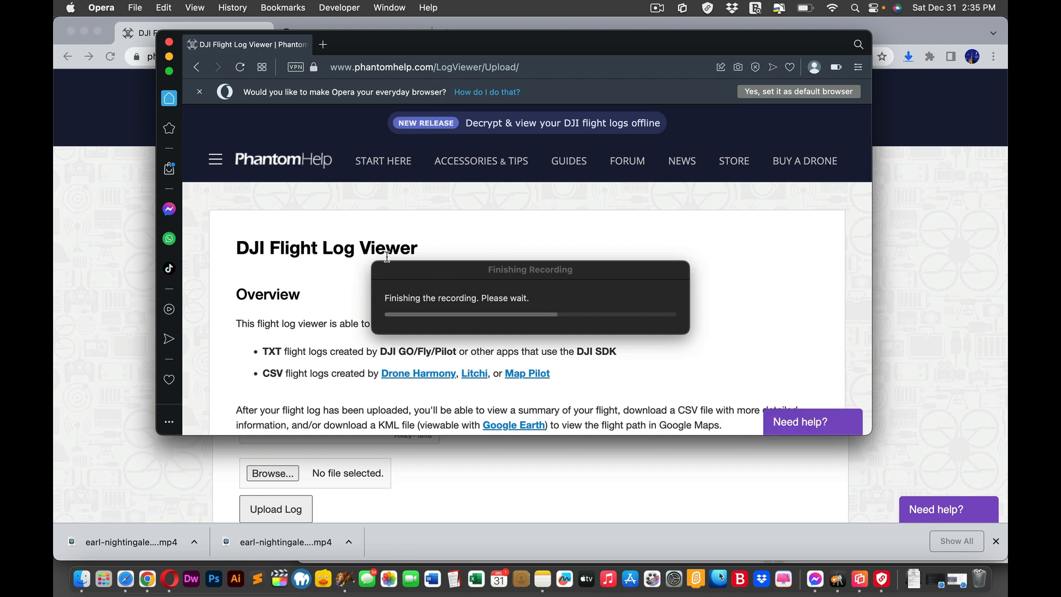
mouse_move(439, 275)
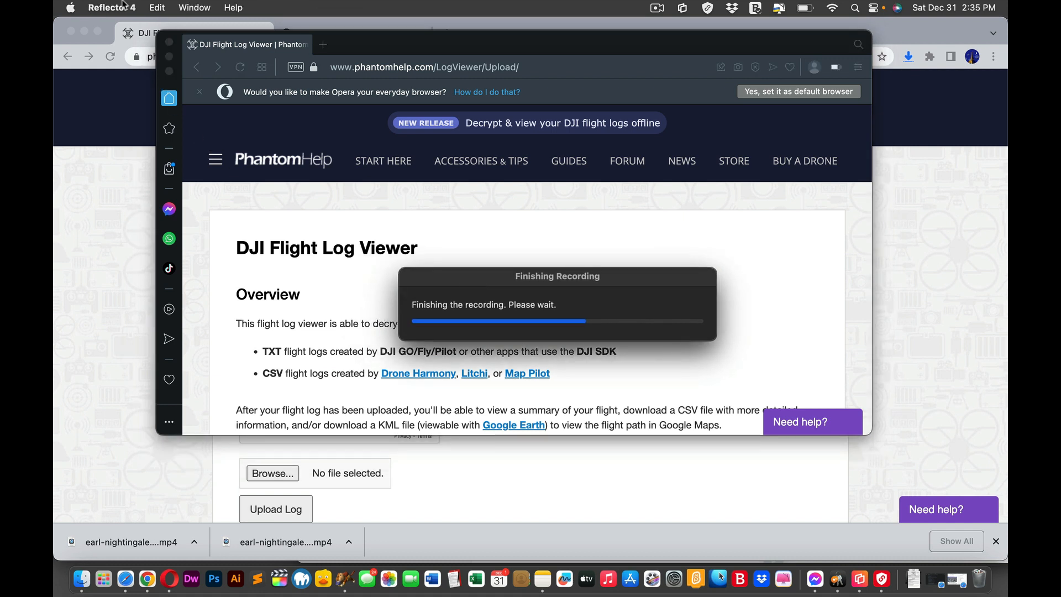
- Quit Reflector 4 and scroll to the Upload Your Flight Log section showing the warning
click(112, 7)
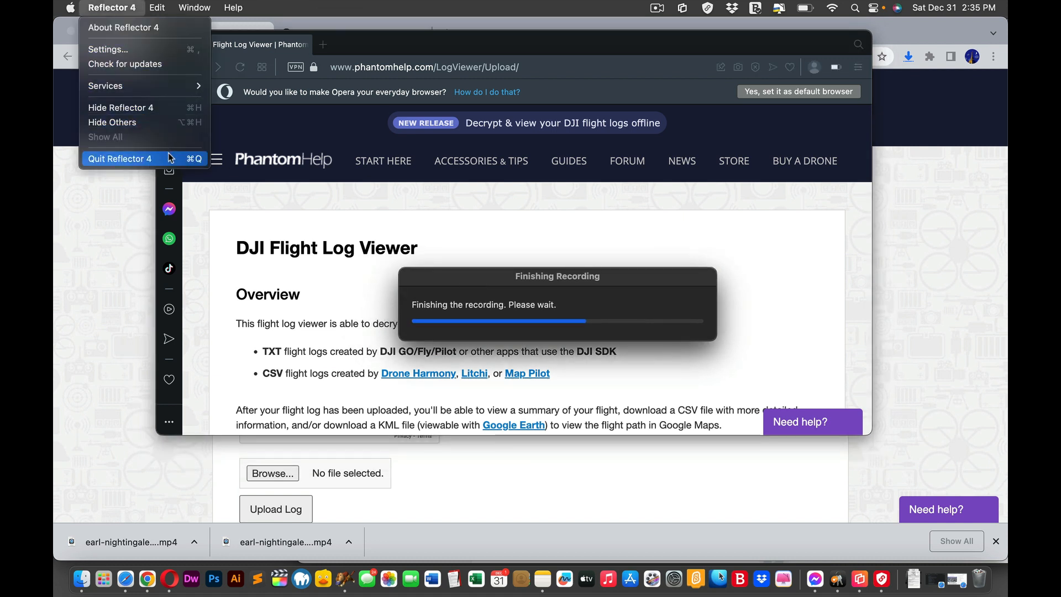
click(120, 158)
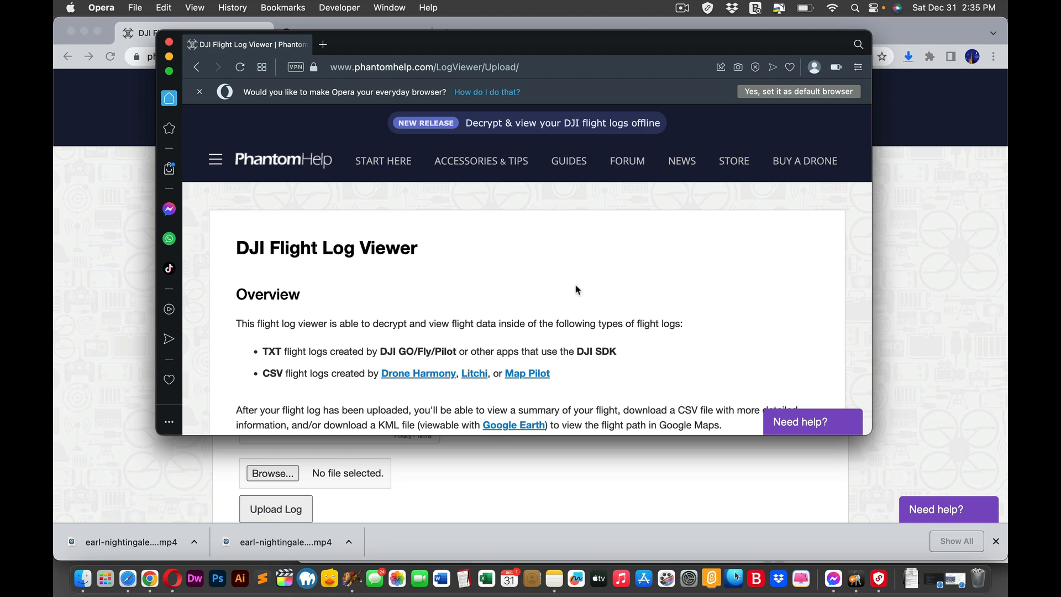
scroll(down, 3)
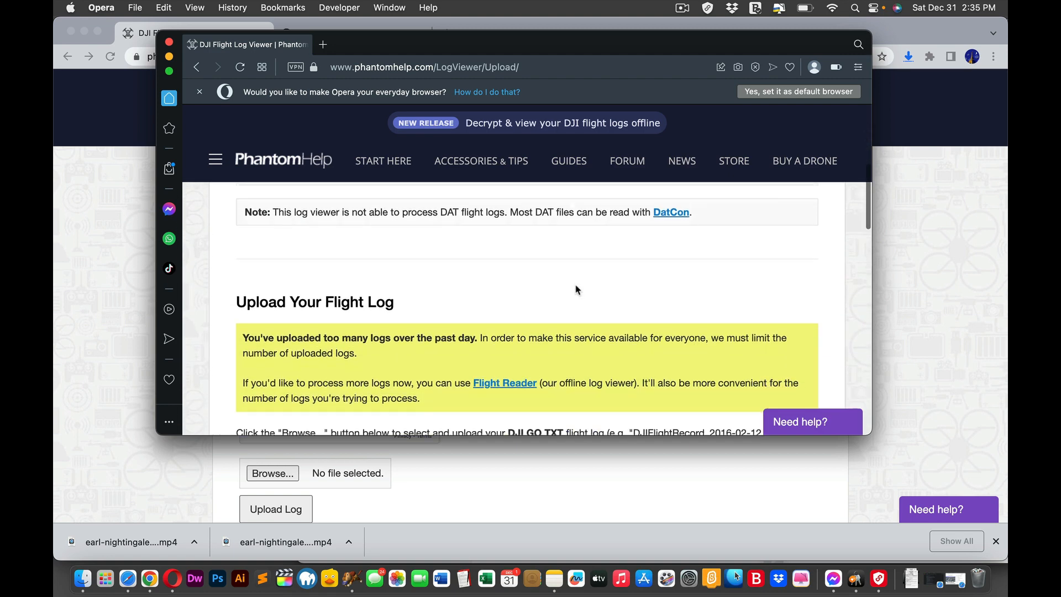
scroll(down, 3)
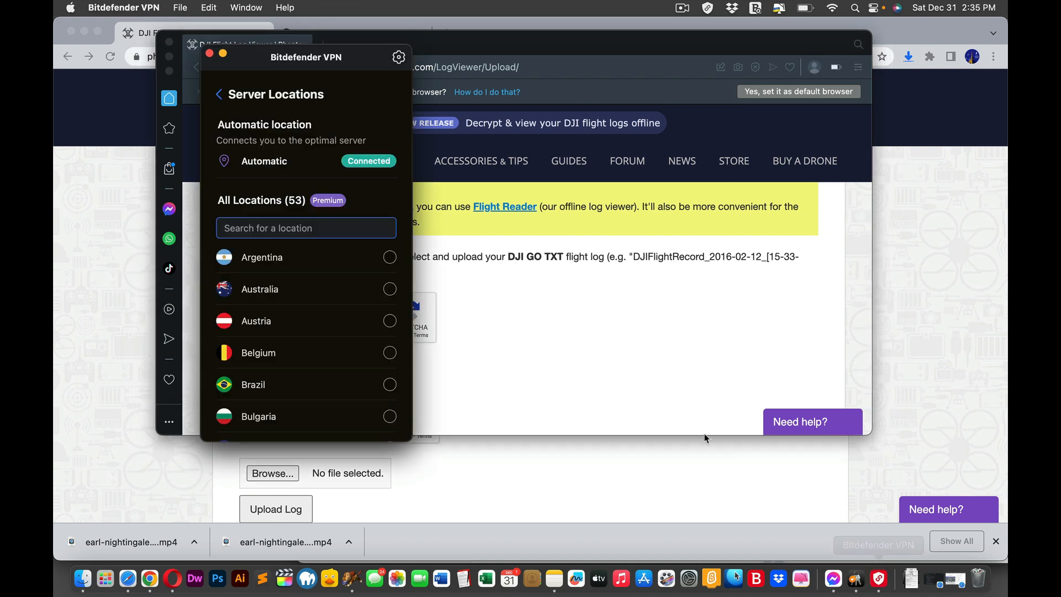
mouse_move(235, 128)
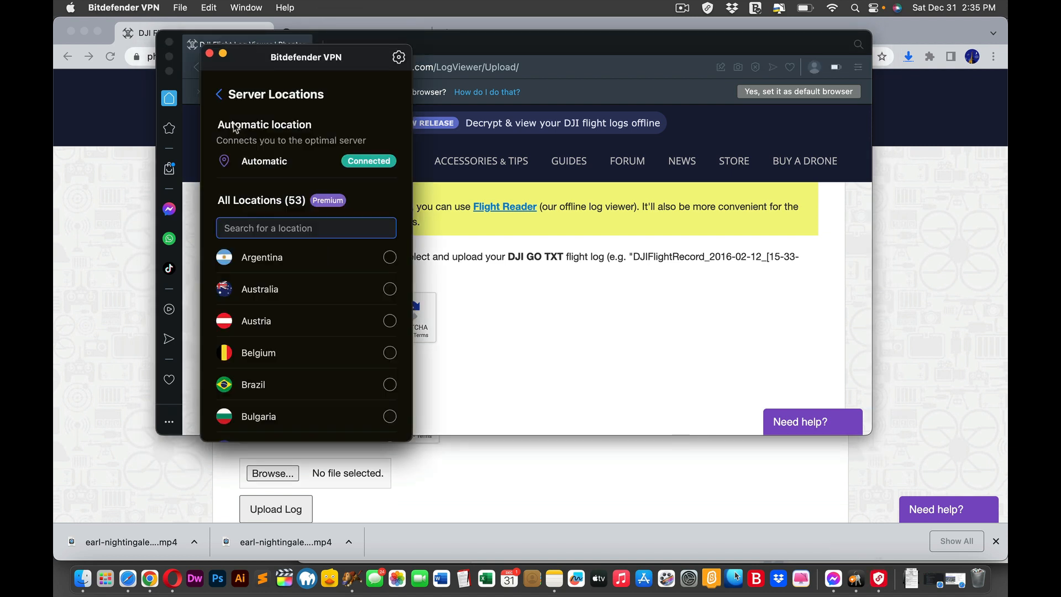
click(219, 94)
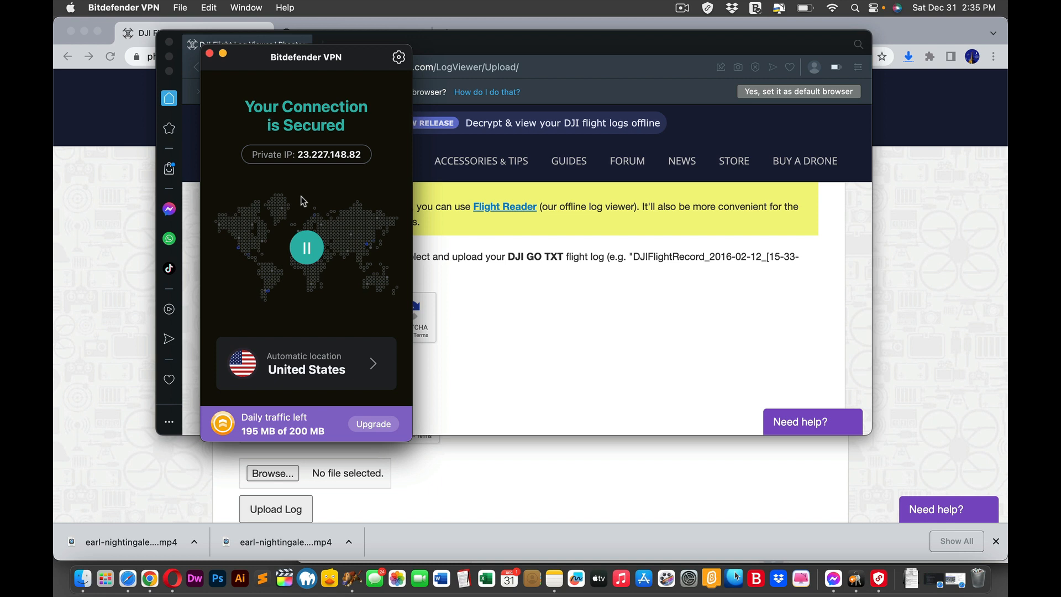
click(305, 363)
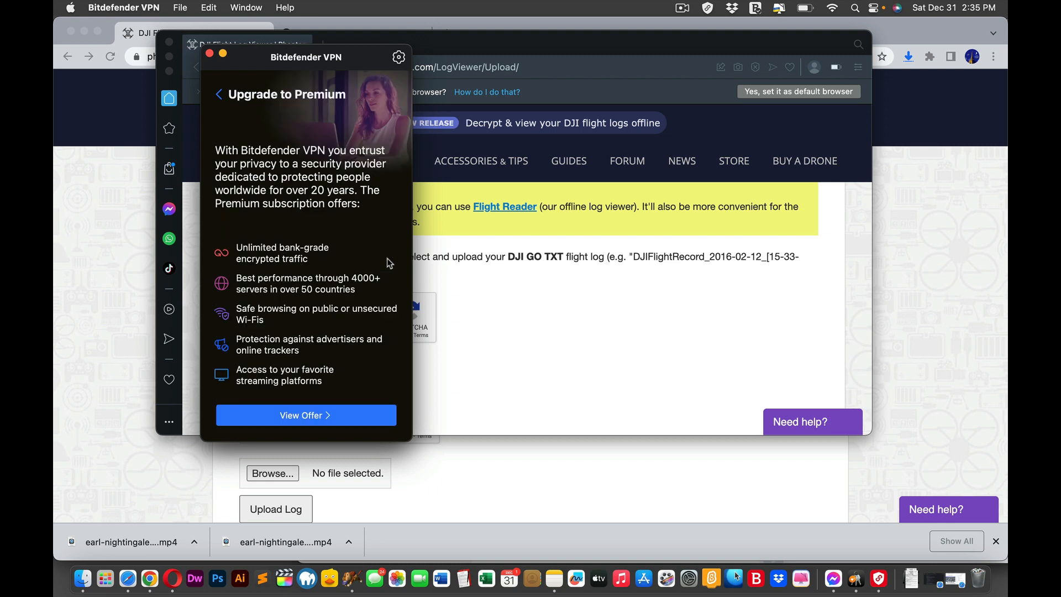
click(219, 94)
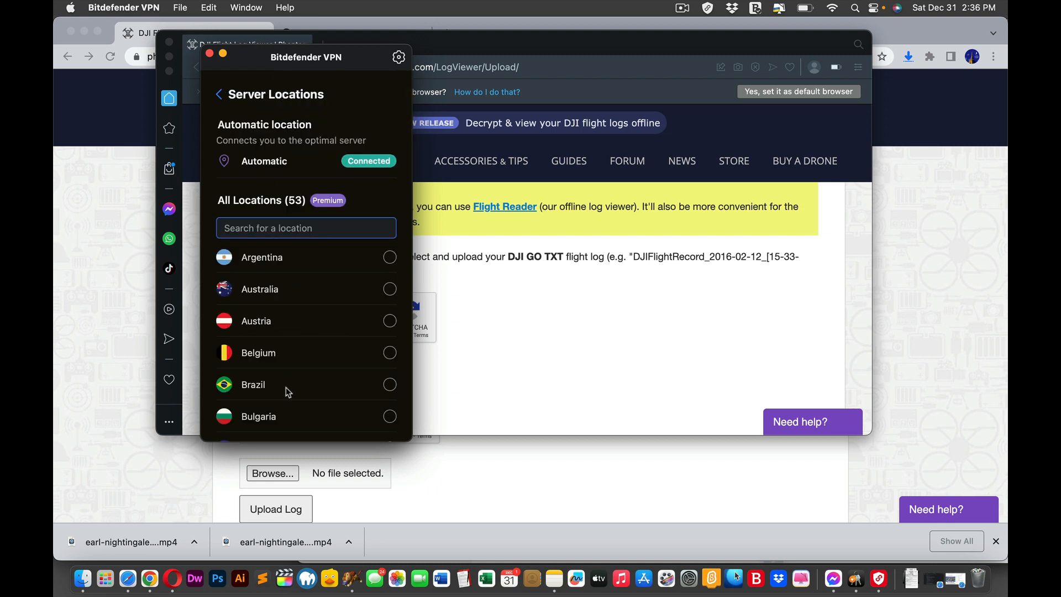
scroll(down, 3)
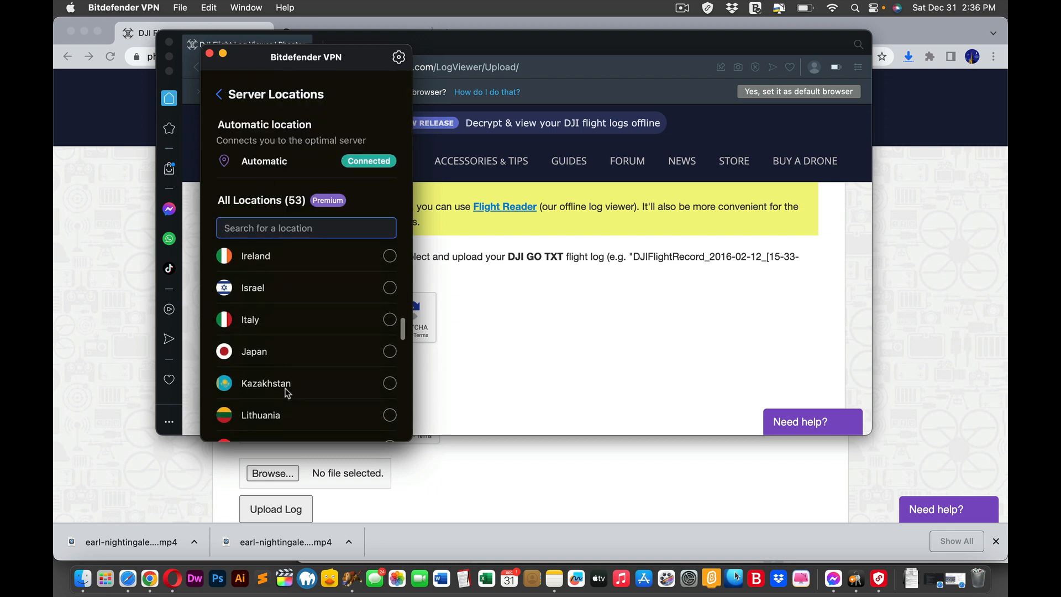
click(682, 7)
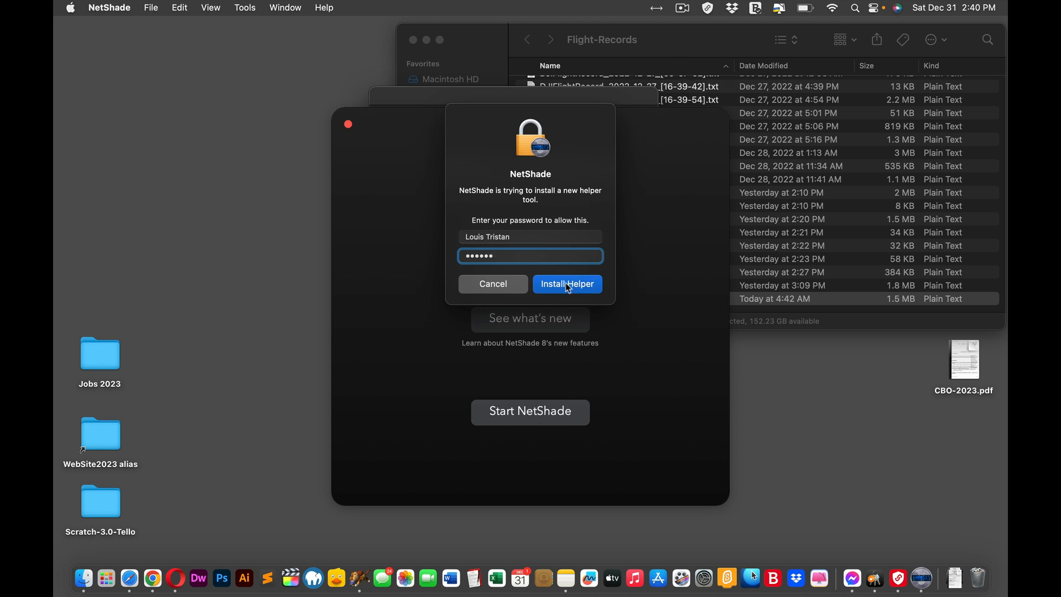
- Start NetShade from the welcome screen and let it check for updates automatically
click(567, 284)
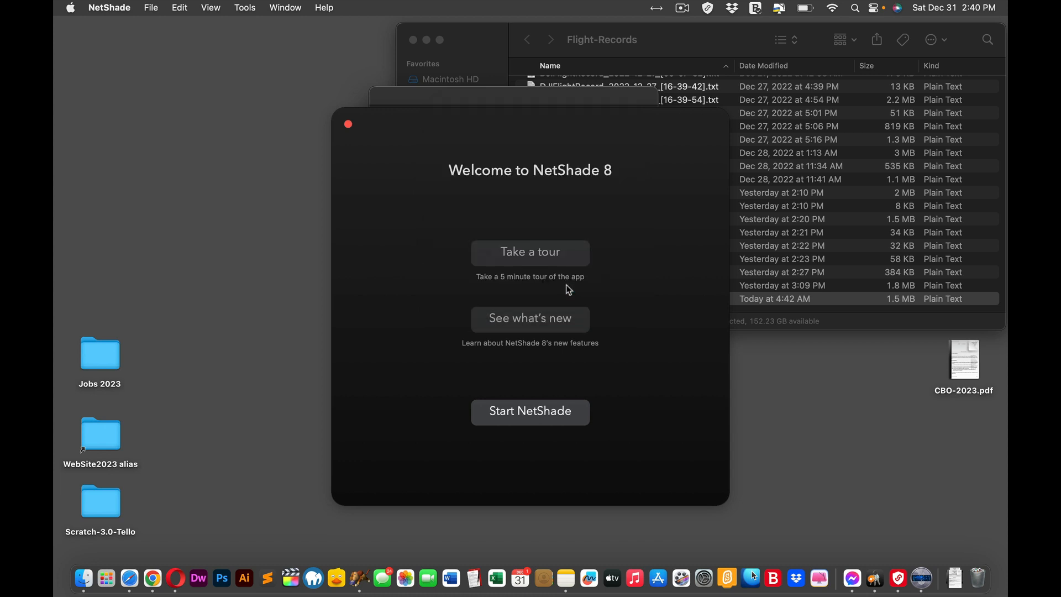
click(529, 412)
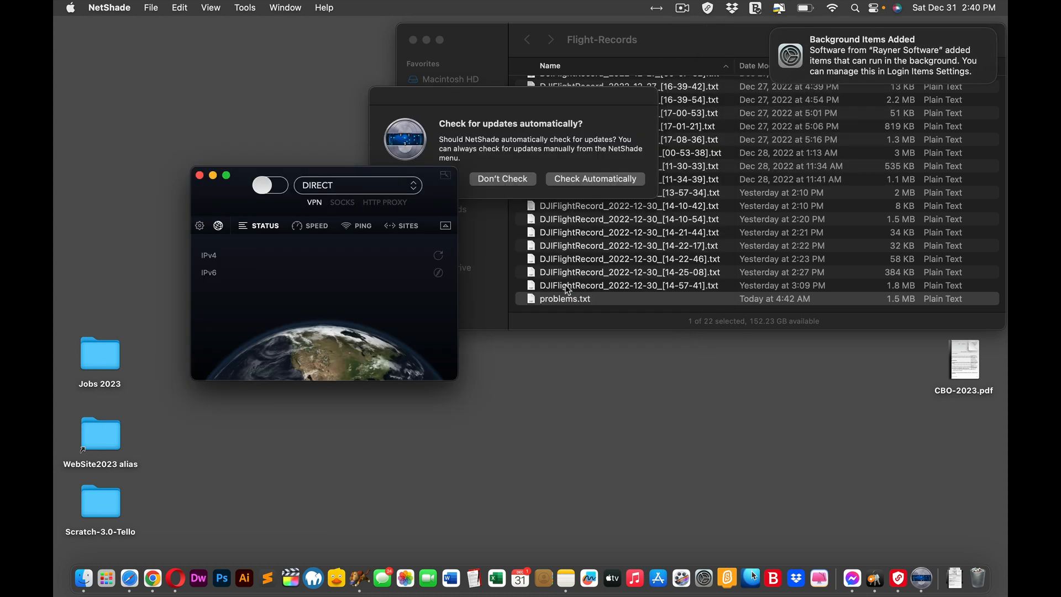
click(438, 256)
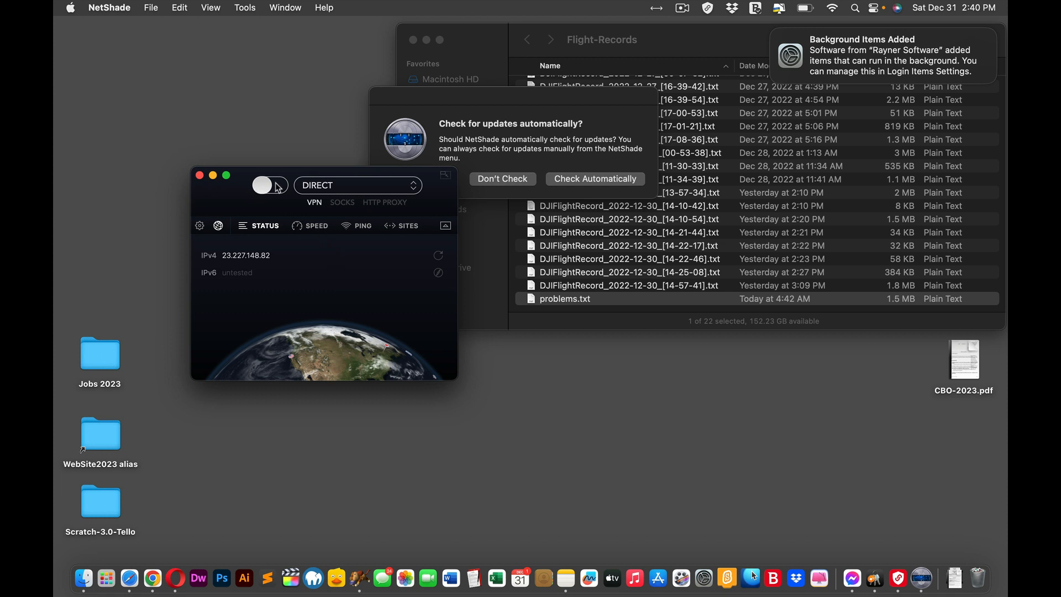
mouse_move(494, 179)
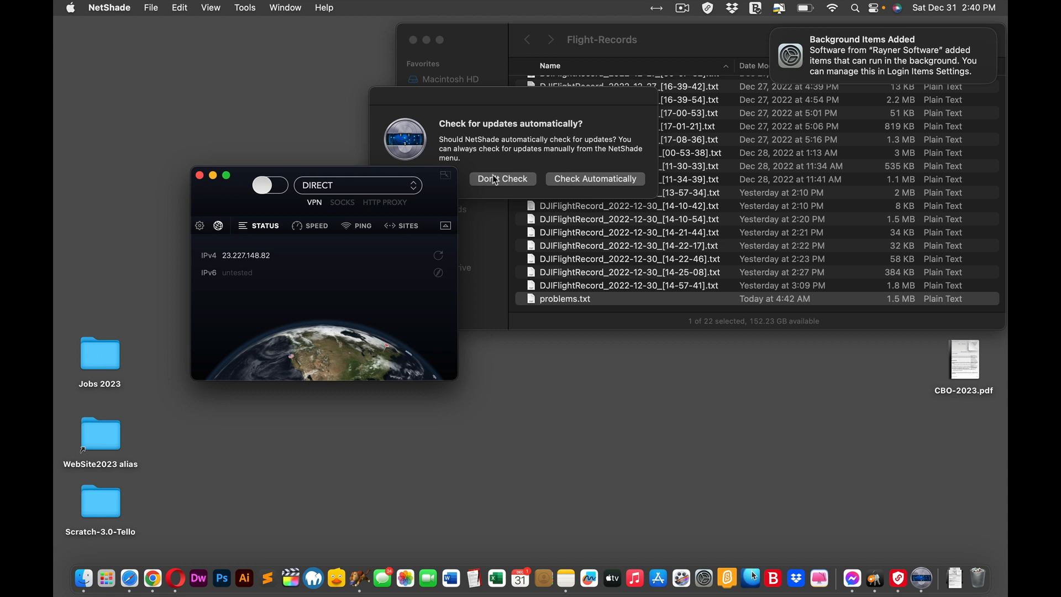
click(595, 179)
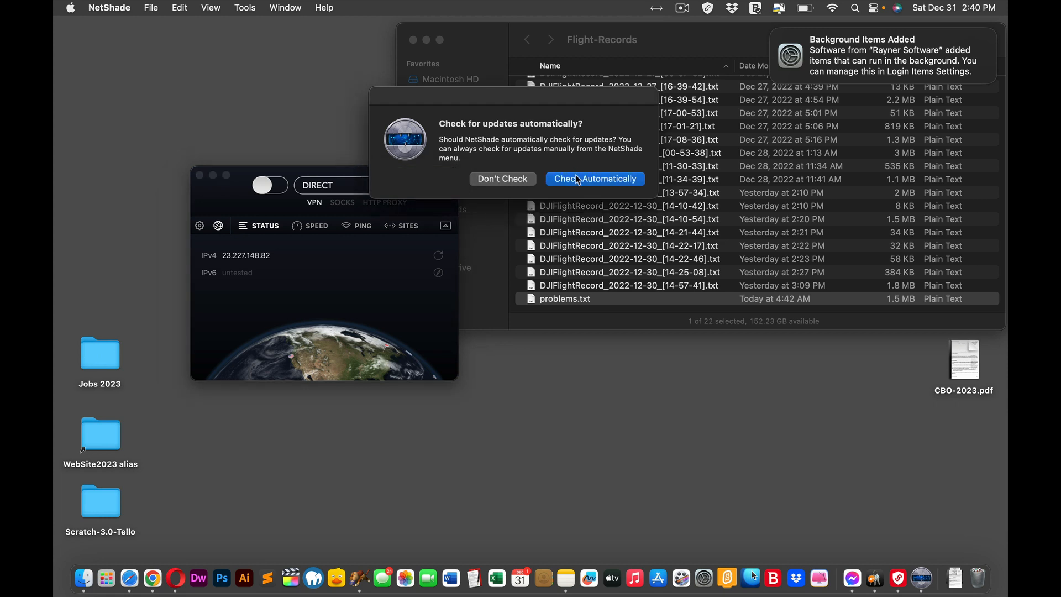
click(594, 179)
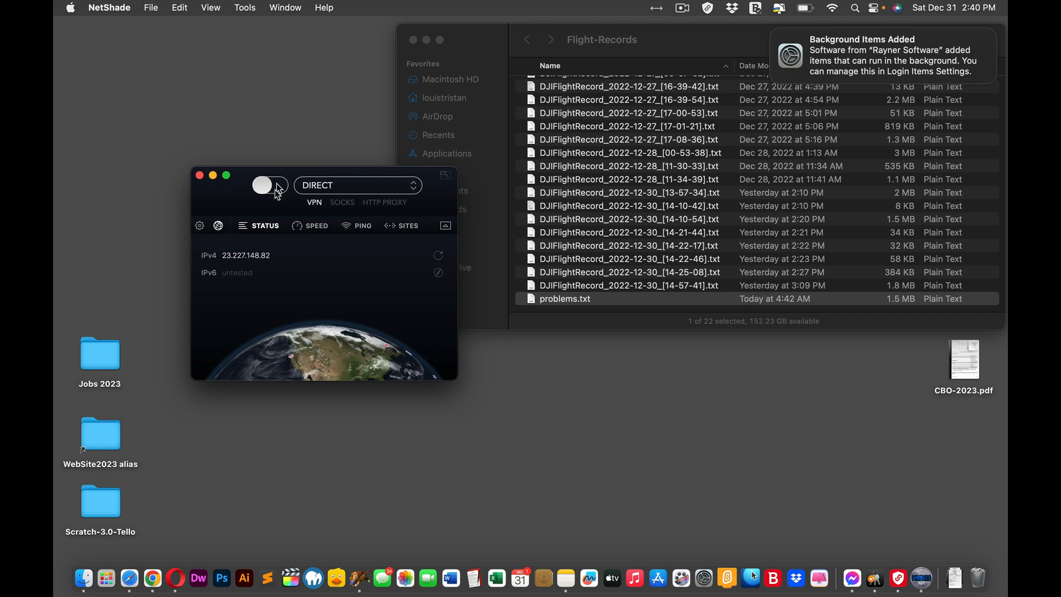
mouse_move(230, 236)
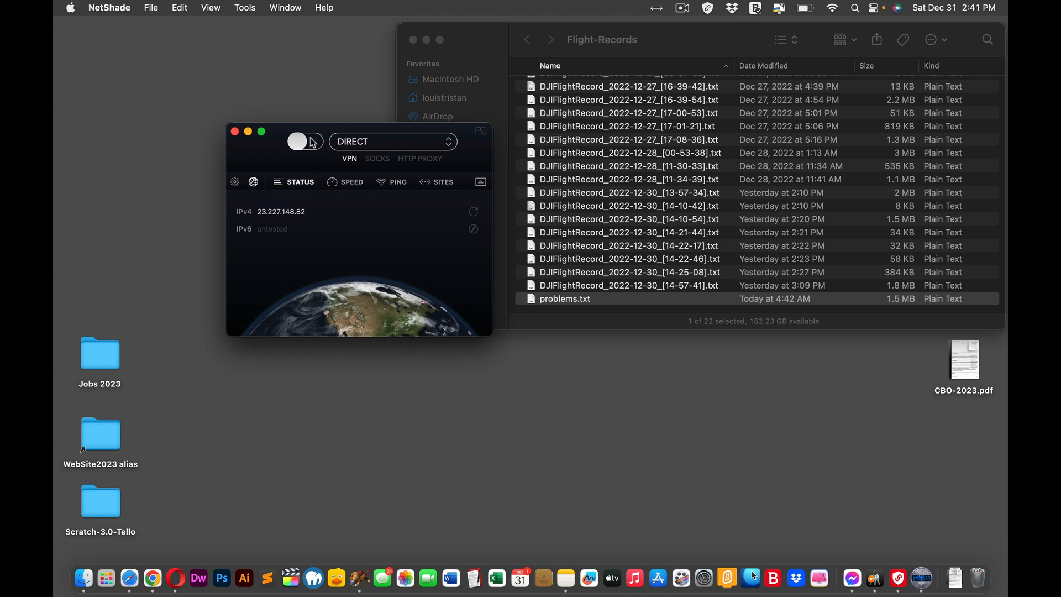
- Connect through the France 1 server and return to the browser's upload page
click(392, 141)
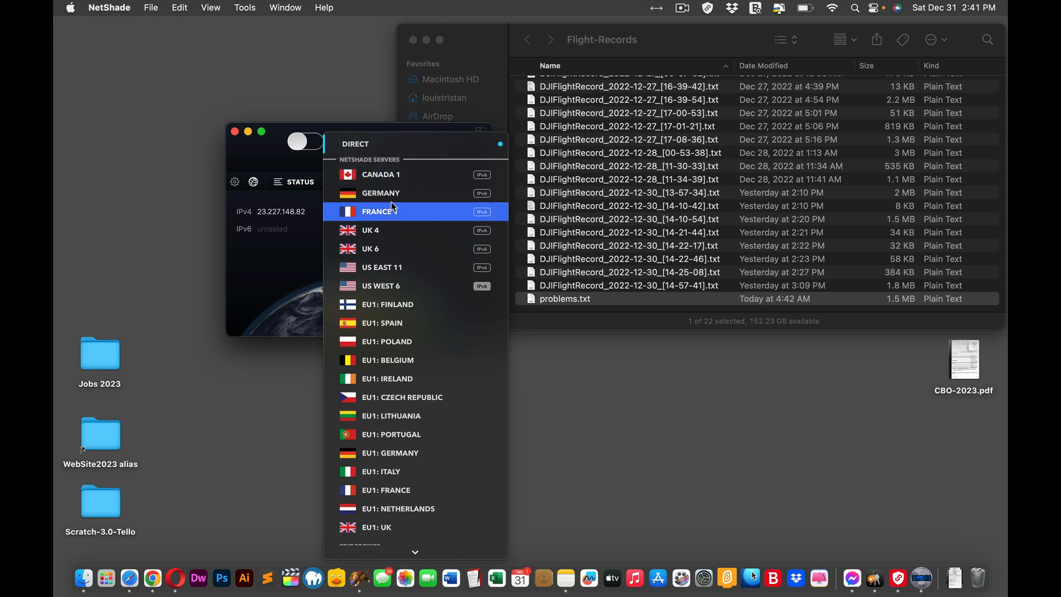
click(379, 210)
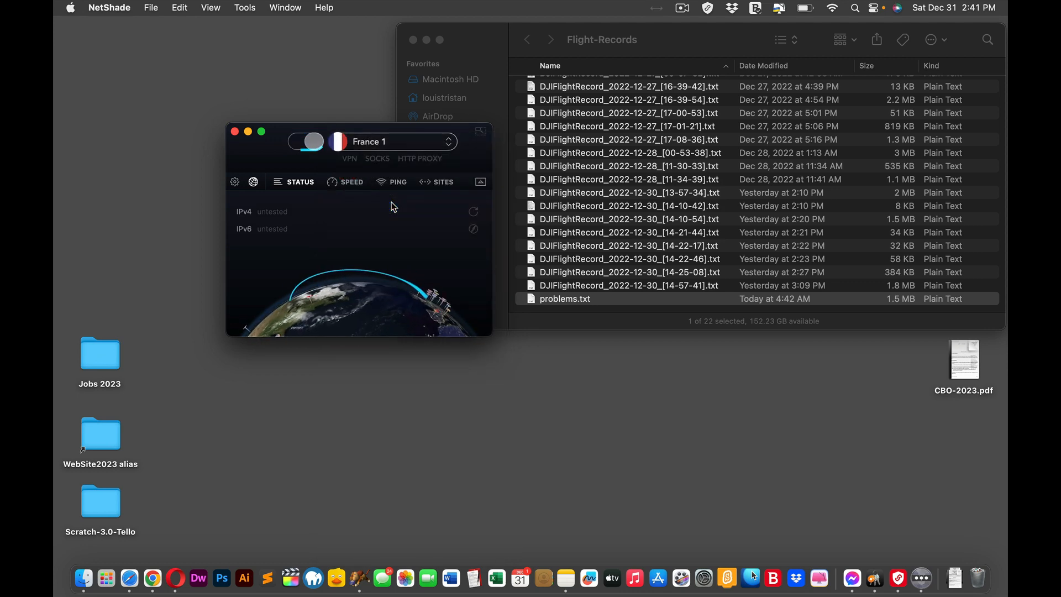
click(305, 142)
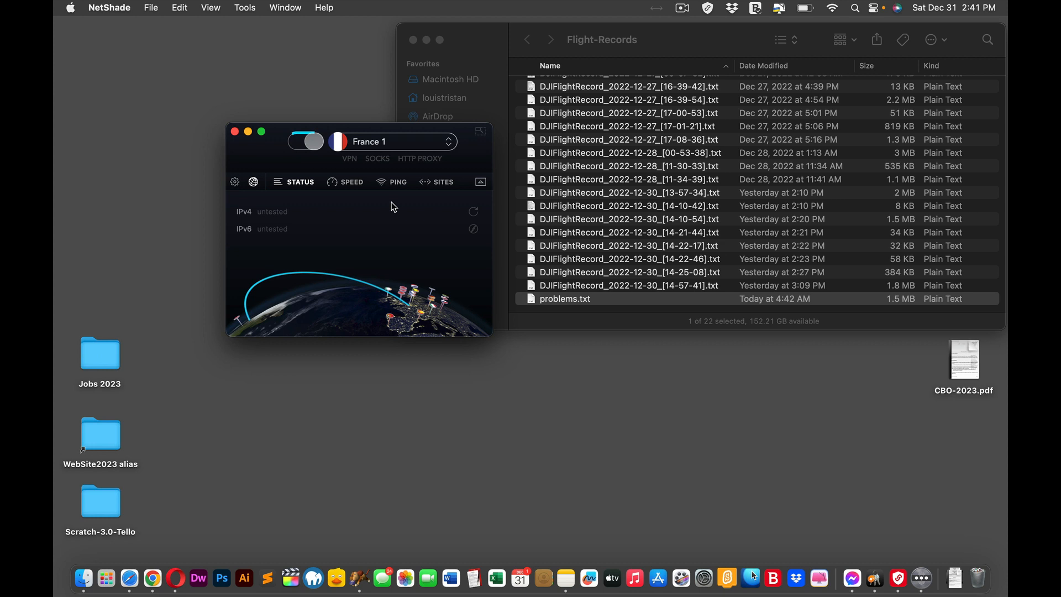
click(305, 142)
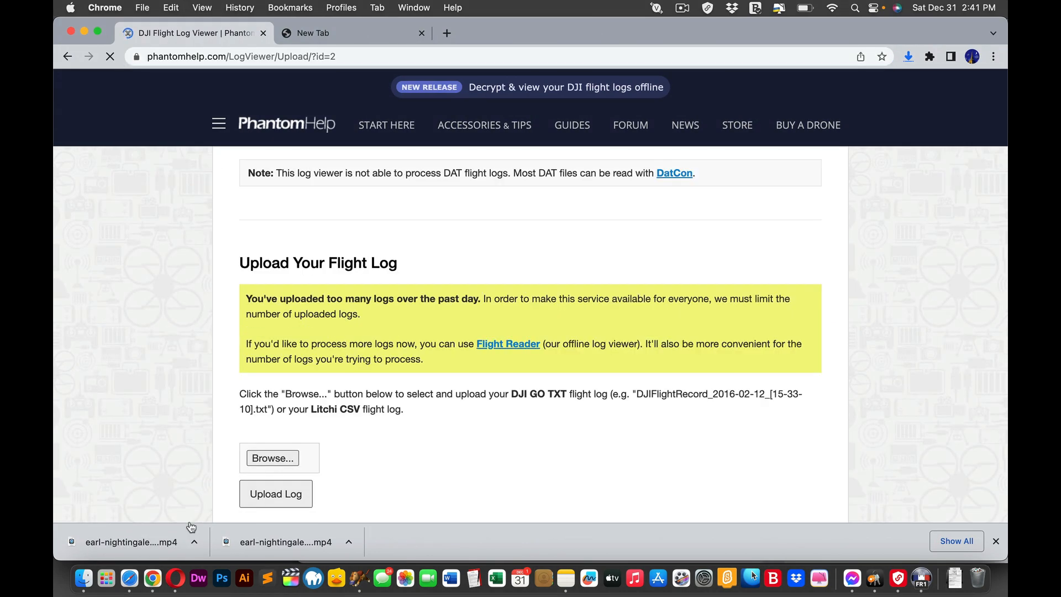
- Clear Chrome history, cookies and cache for all time, then return to the PhantomHelp tab
click(240, 8)
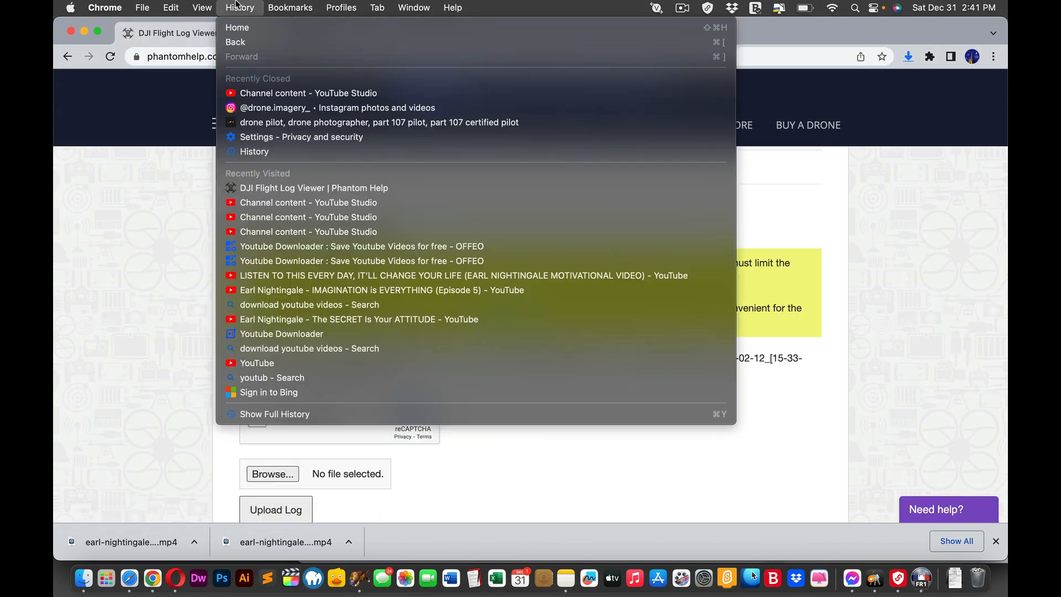
mouse_move(269, 392)
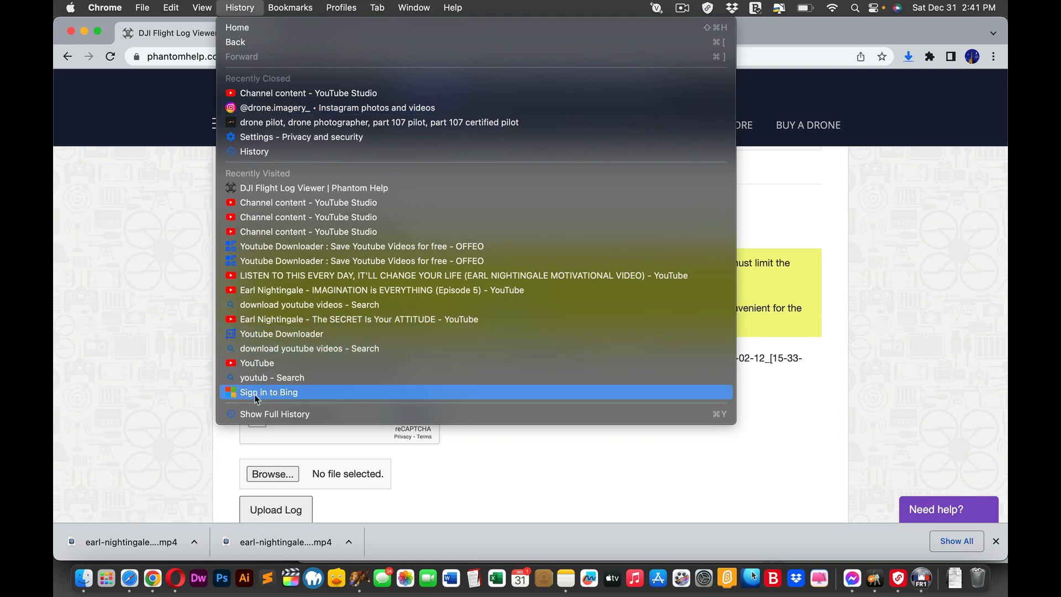
click(276, 414)
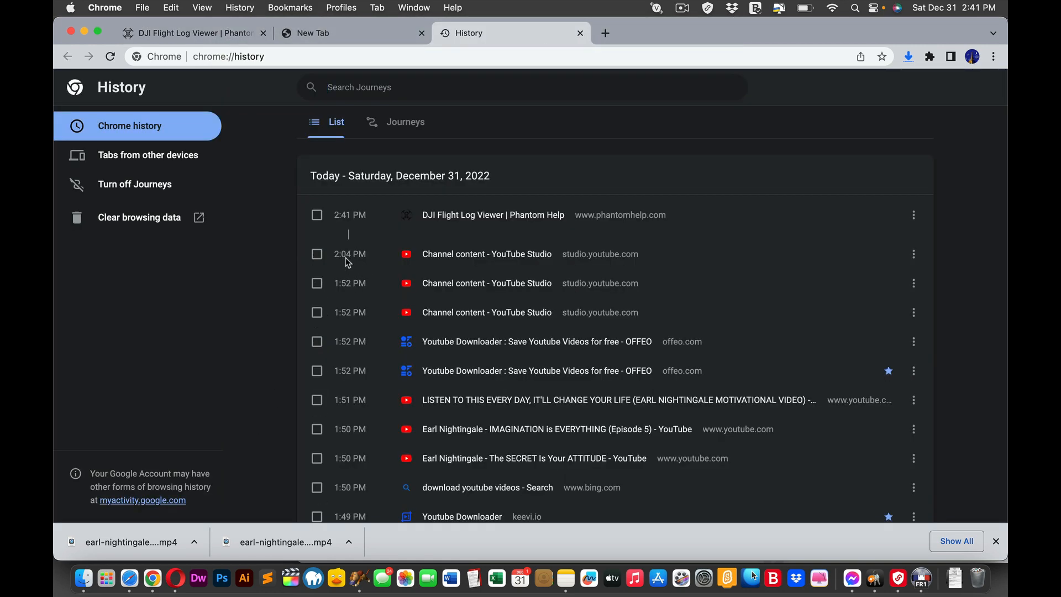
click(139, 218)
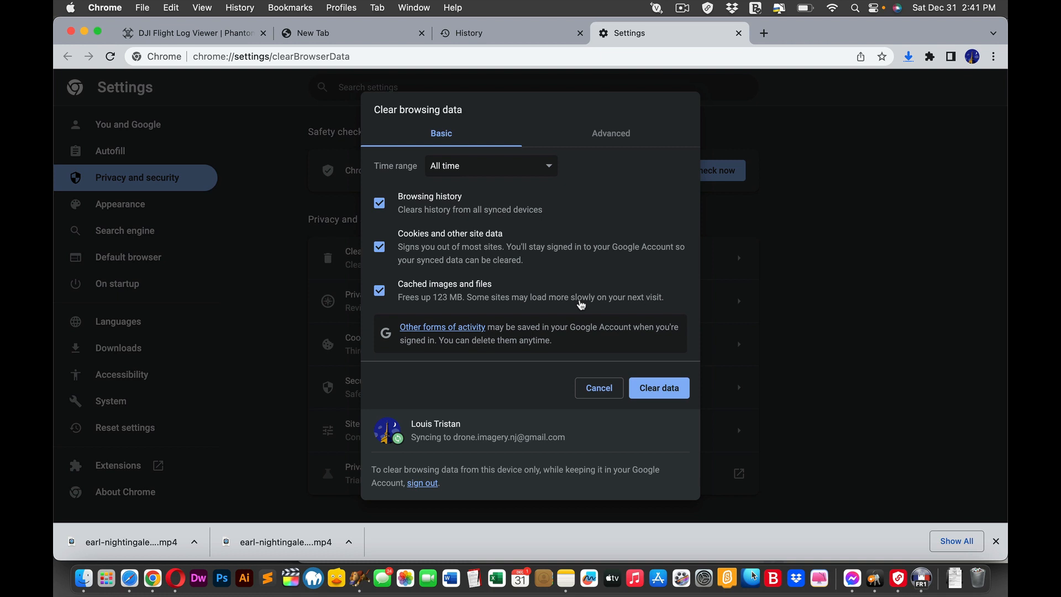
click(598, 388)
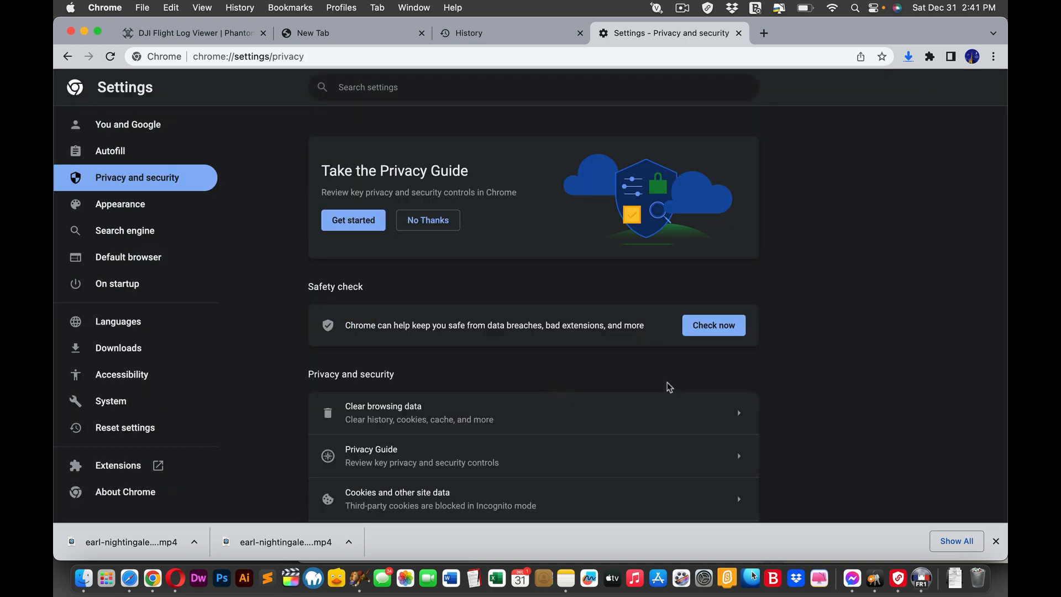
mouse_move(466, 148)
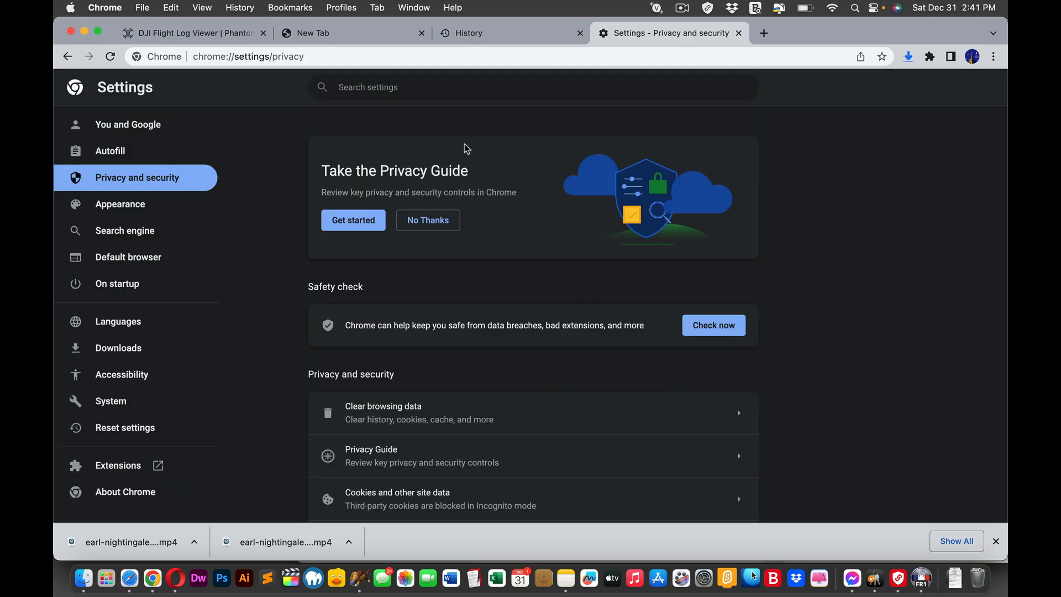
click(195, 32)
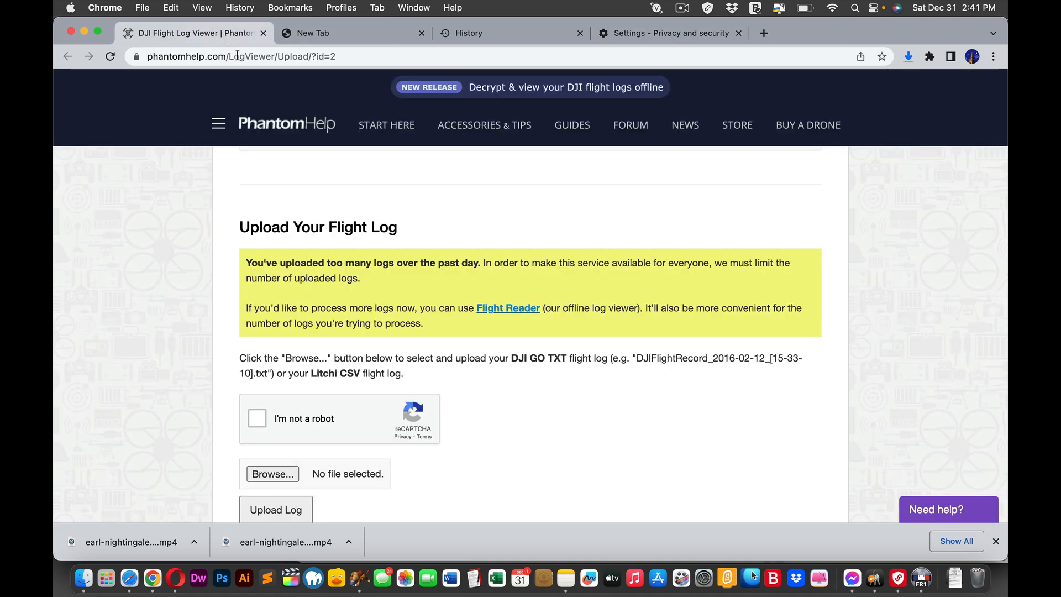
mouse_move(220, 81)
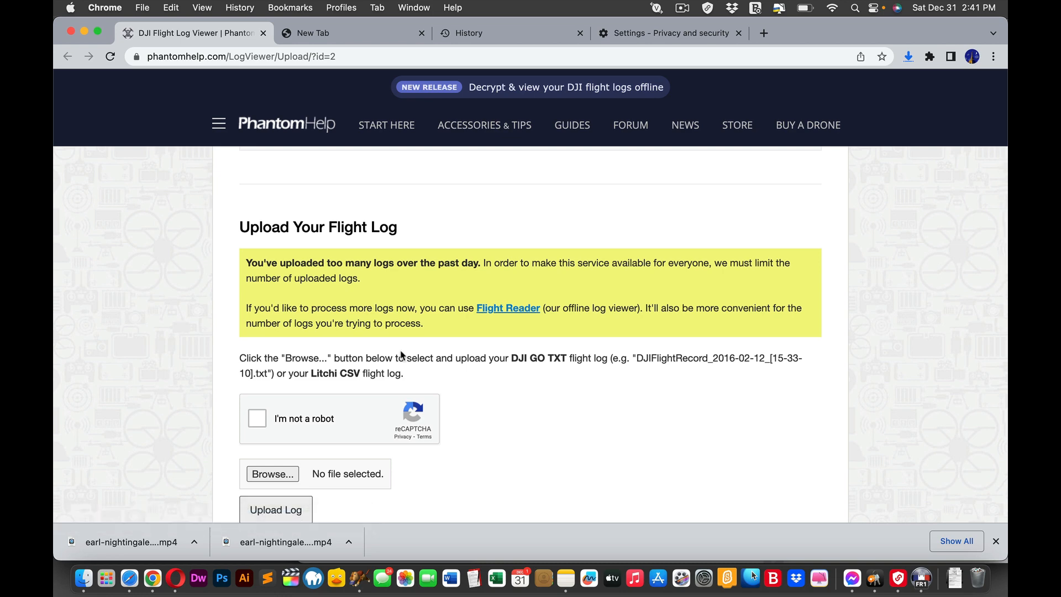
- Pass the robot check and upload problems.txt from Flight-Records, now decoded with map and table
scroll(down, 3)
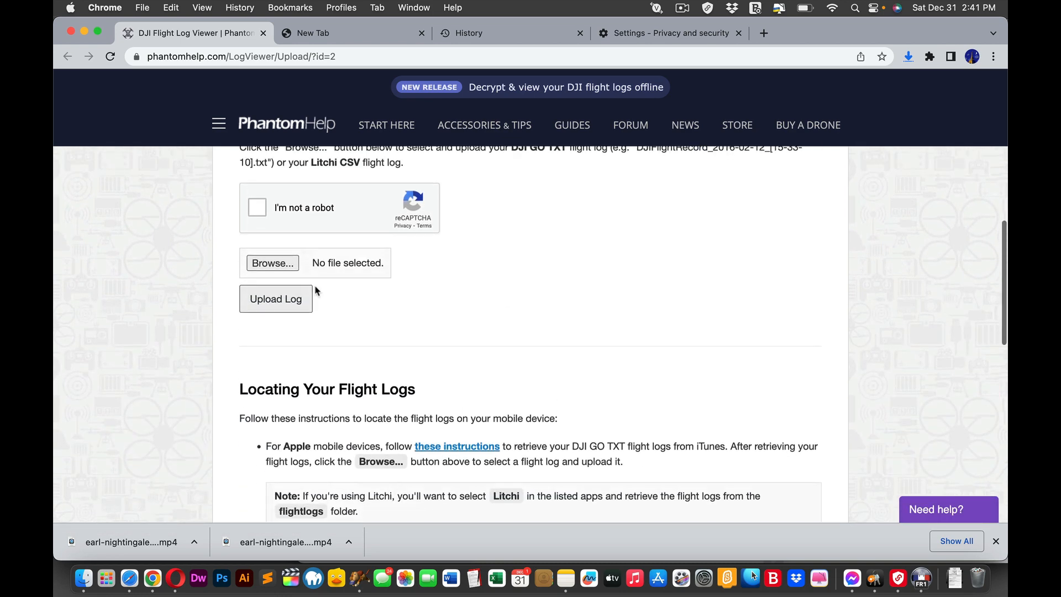
click(256, 207)
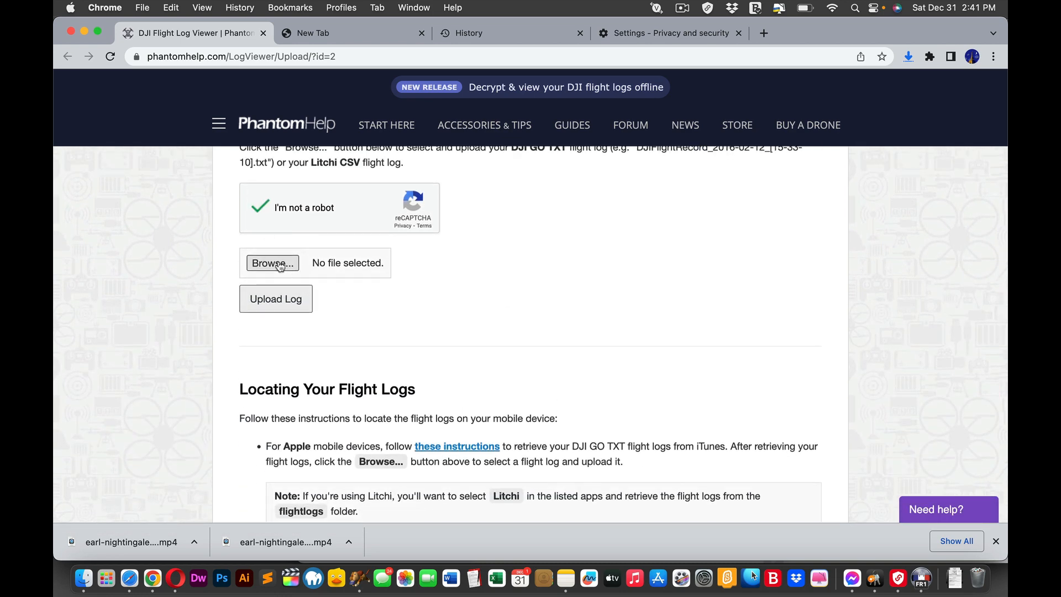
click(271, 263)
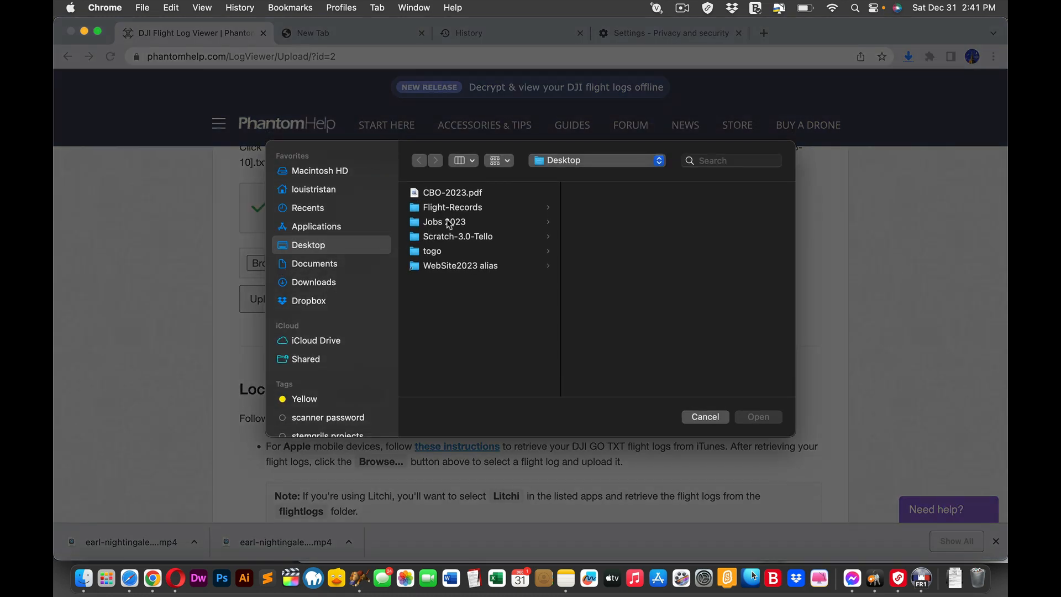
click(452, 207)
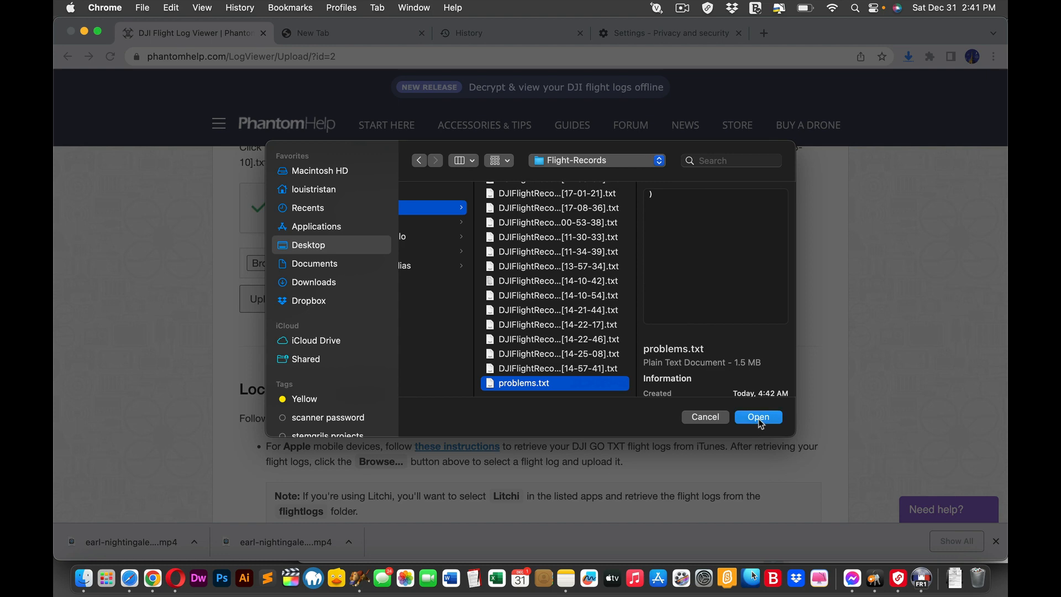
click(759, 417)
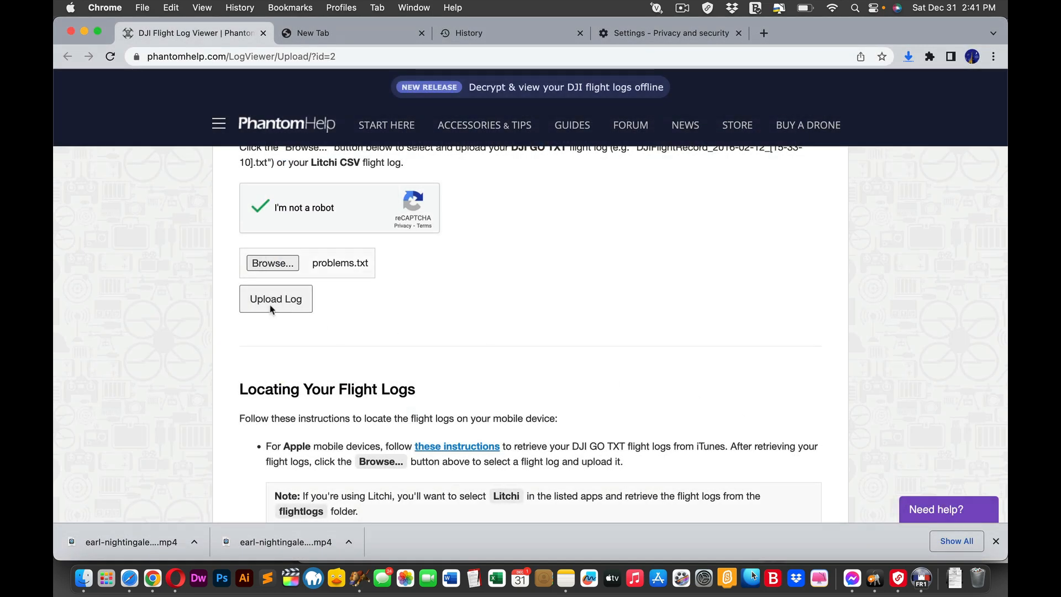
click(276, 298)
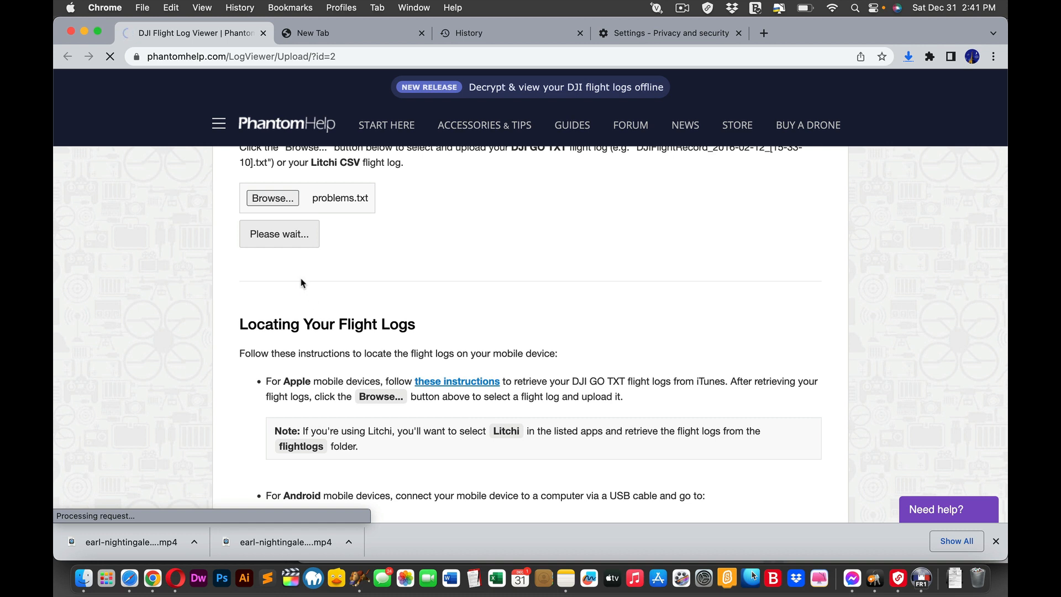
mouse_move(341, 265)
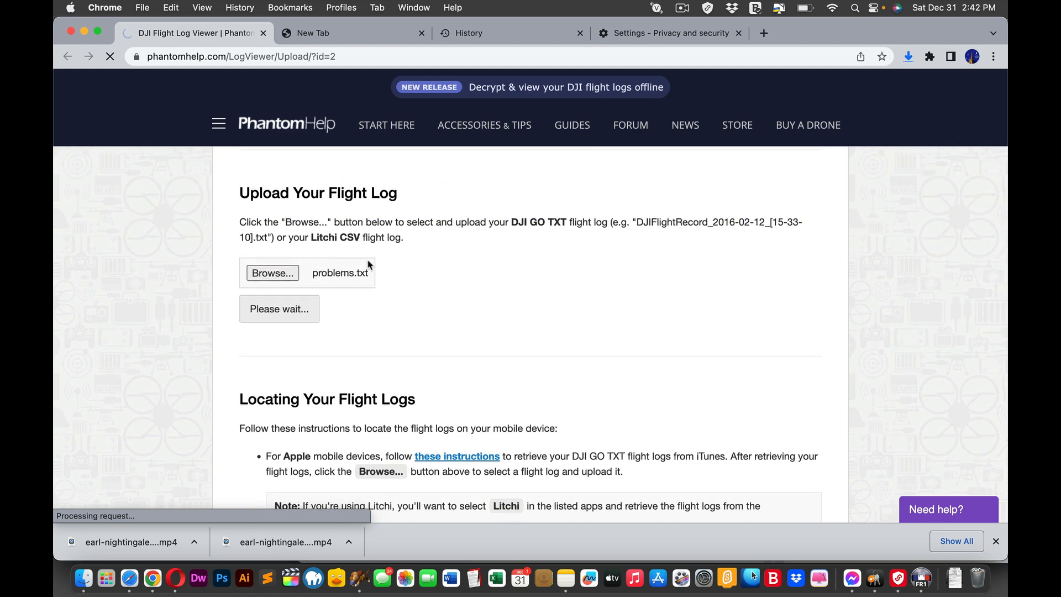
scroll(down, 3)
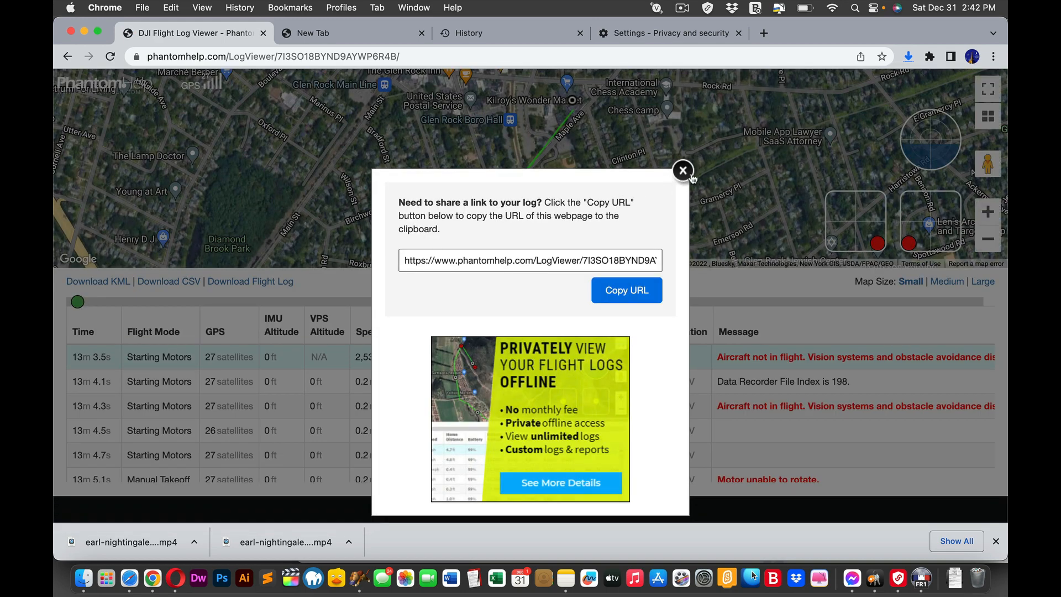
- Scrub playback to about 19m 48s and scroll the table to the 29% battery rows
click(683, 170)
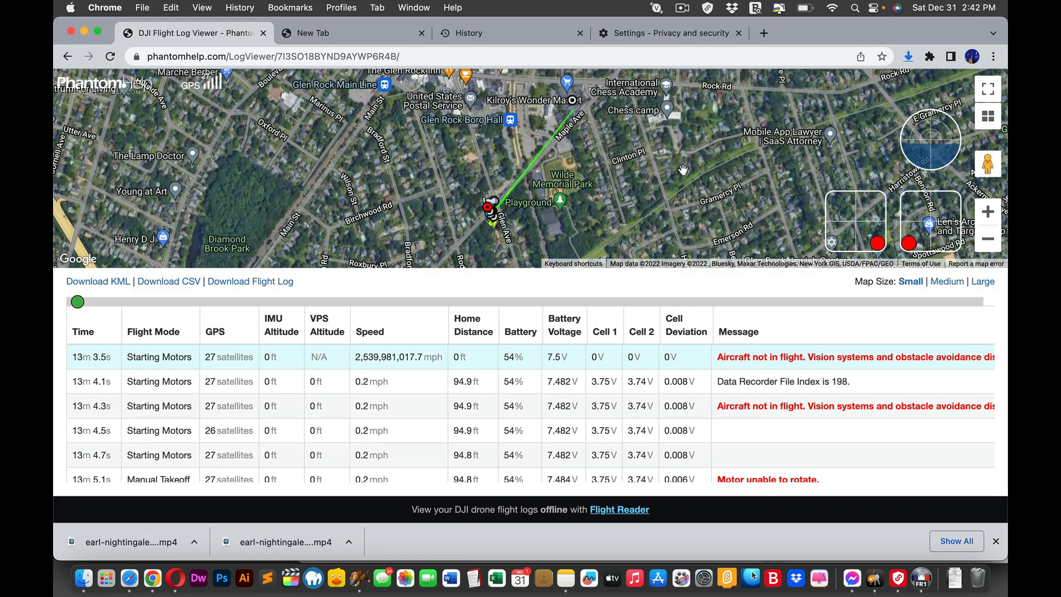
mouse_move(701, 175)
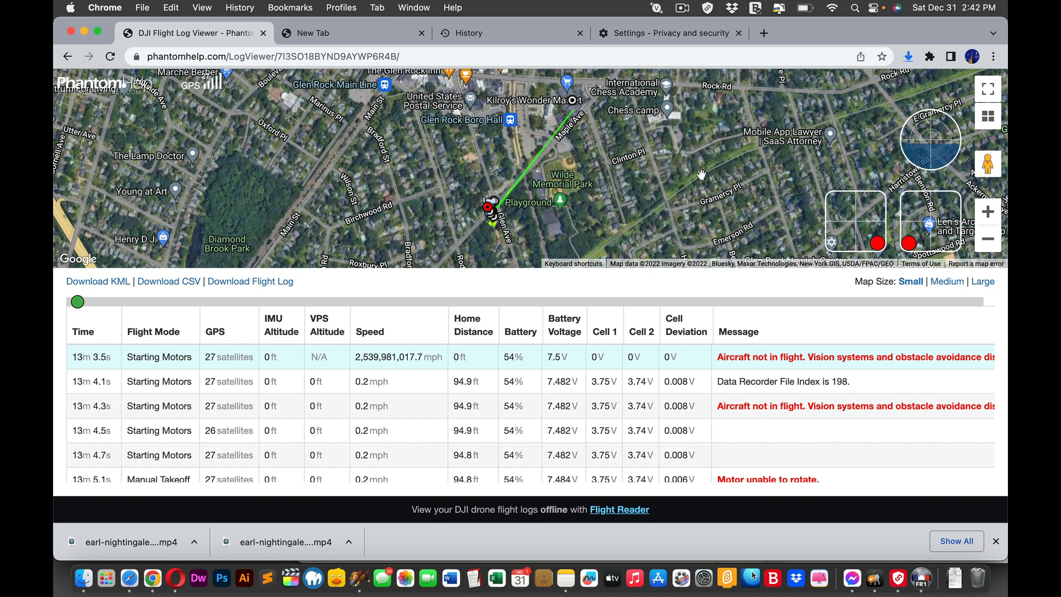
mouse_move(777, 334)
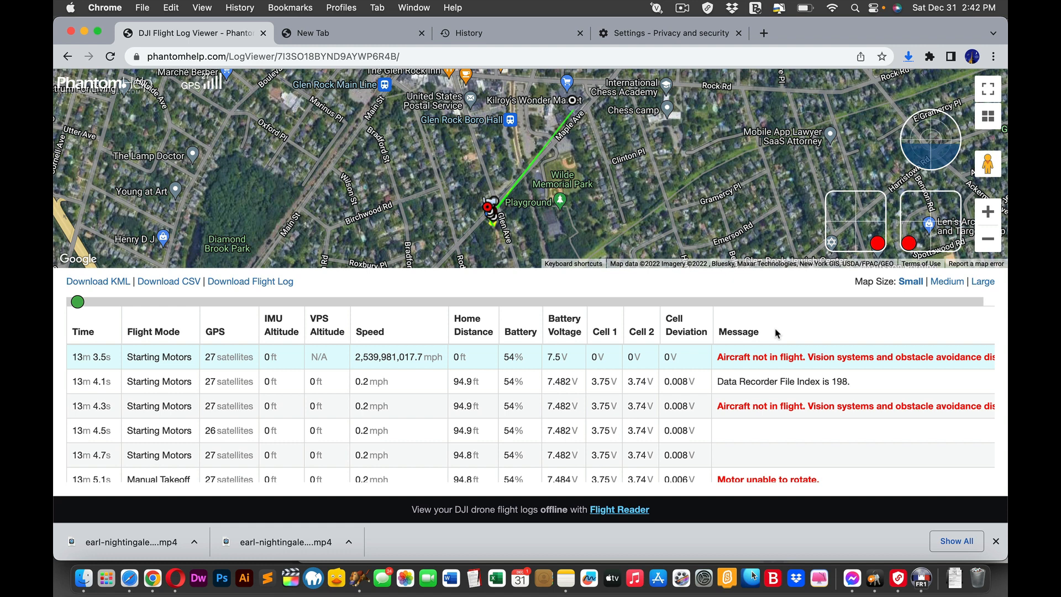
mouse_move(790, 379)
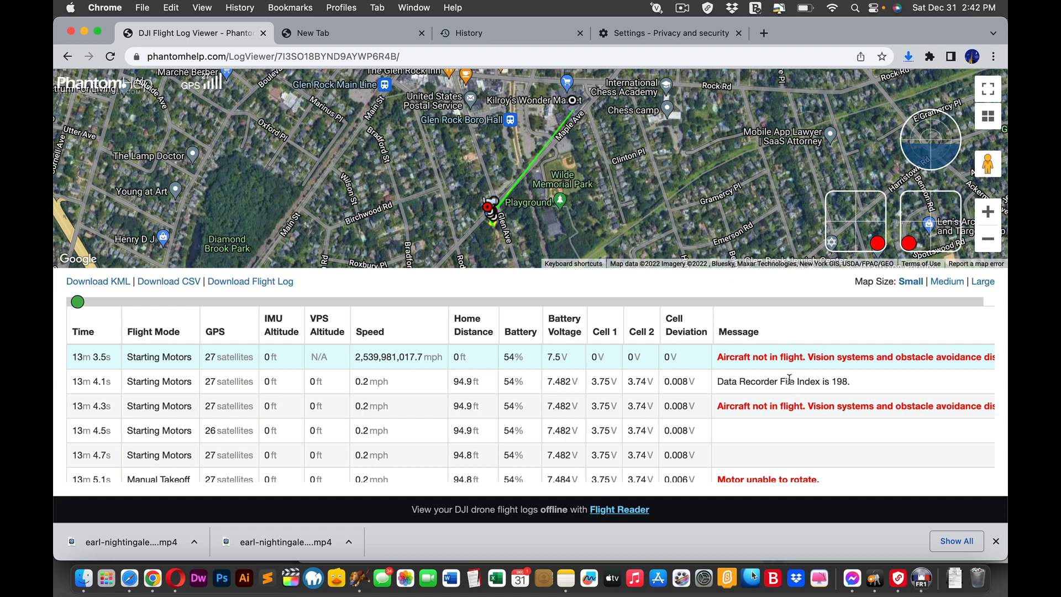
mouse_move(807, 399)
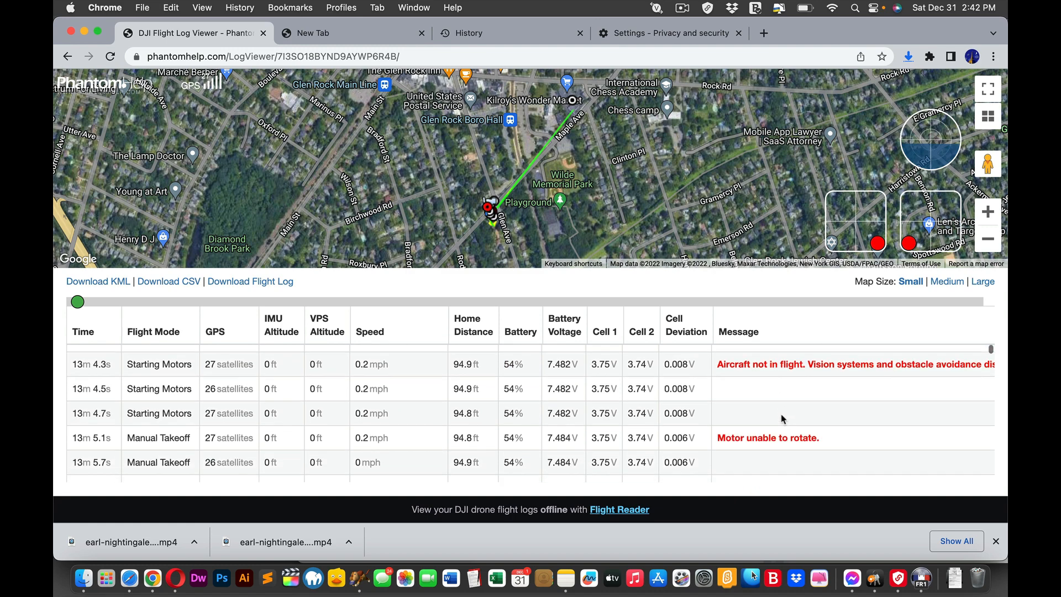
scroll(down, 3)
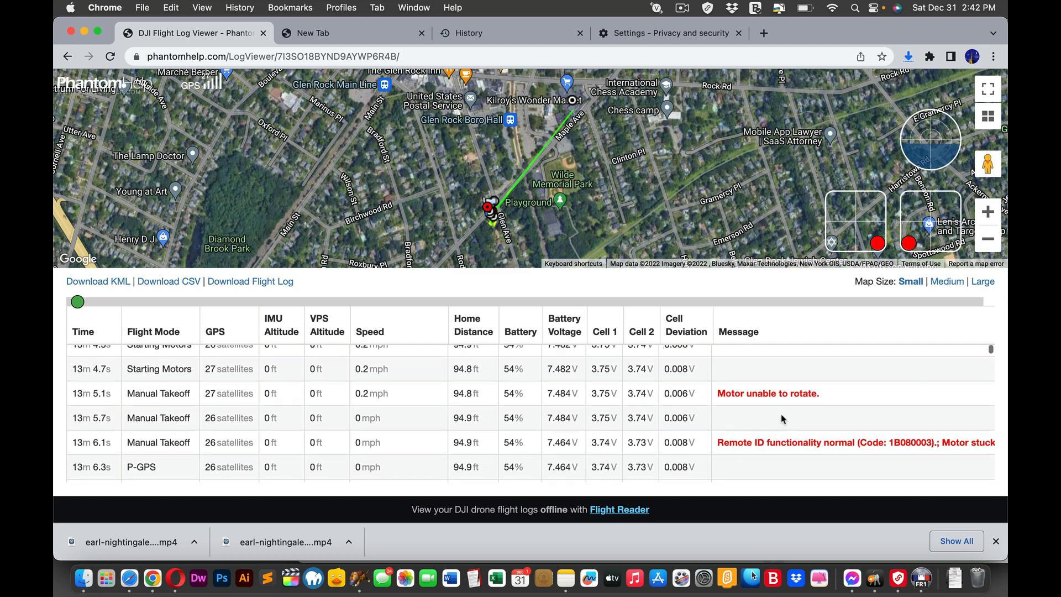
scroll(down, 3)
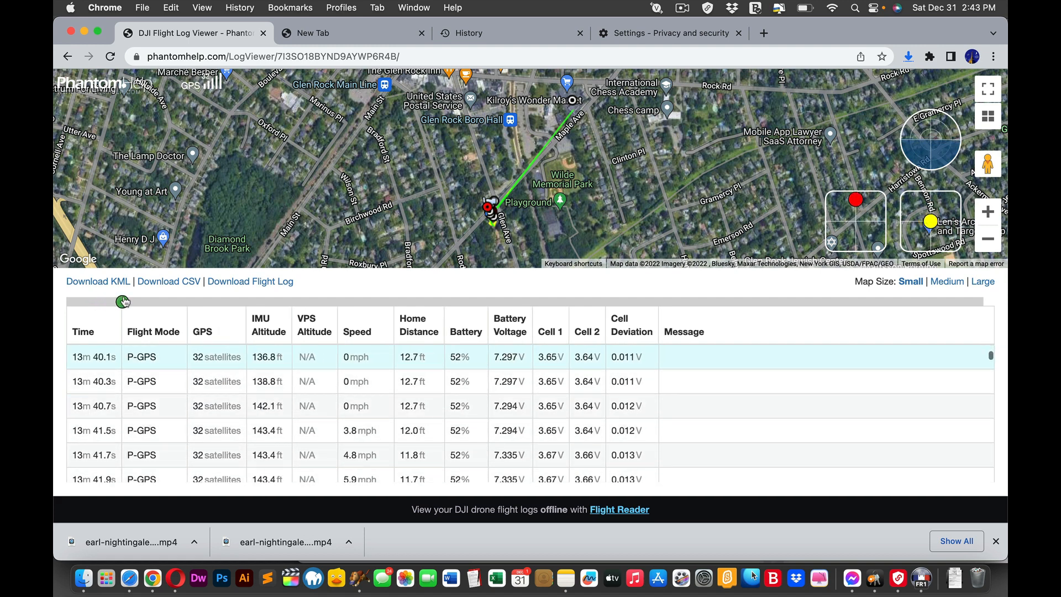
scroll(down, 3)
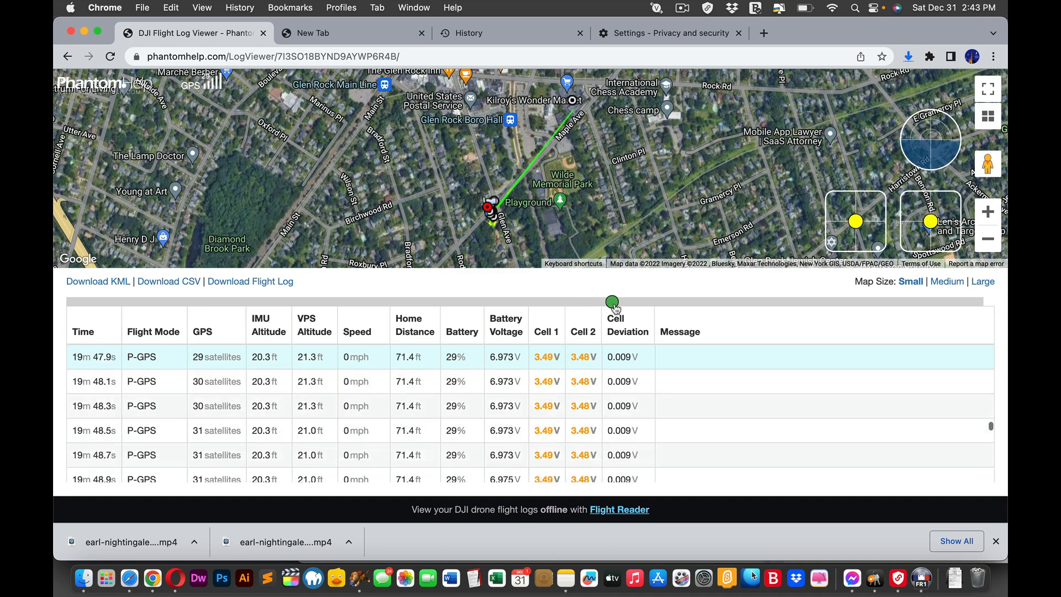
- Drag the timeline slider to the flight's end near 22m 36s
drag(611, 302, 706, 302)
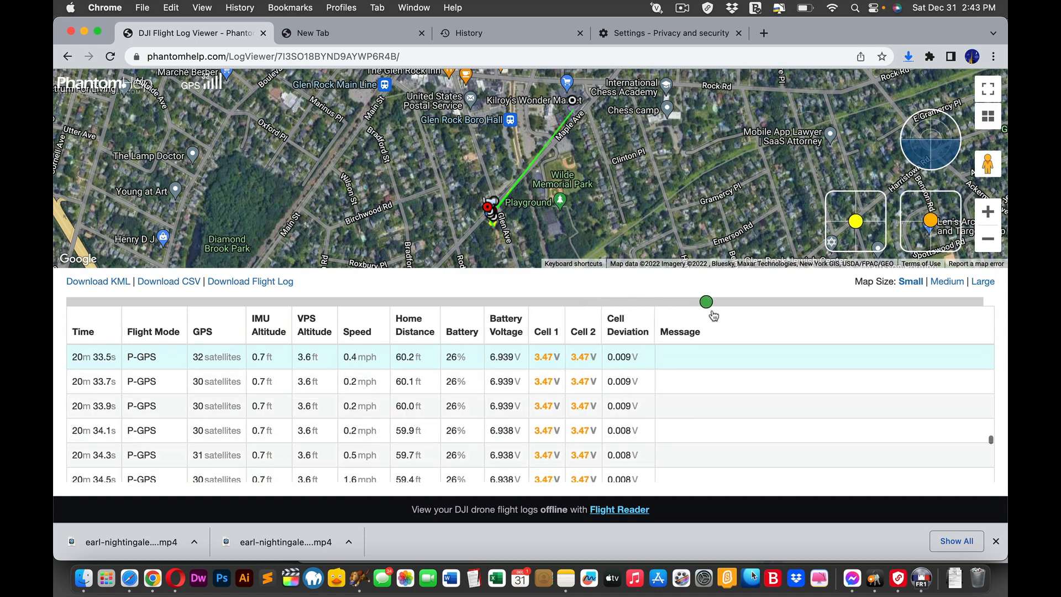
drag(706, 301, 910, 302)
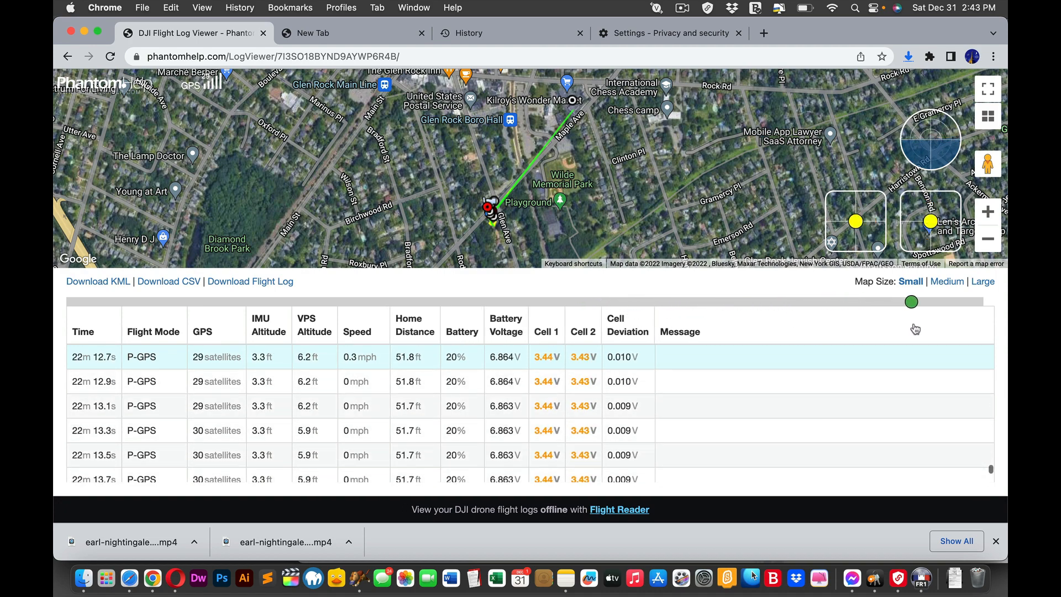
drag(912, 302, 973, 302)
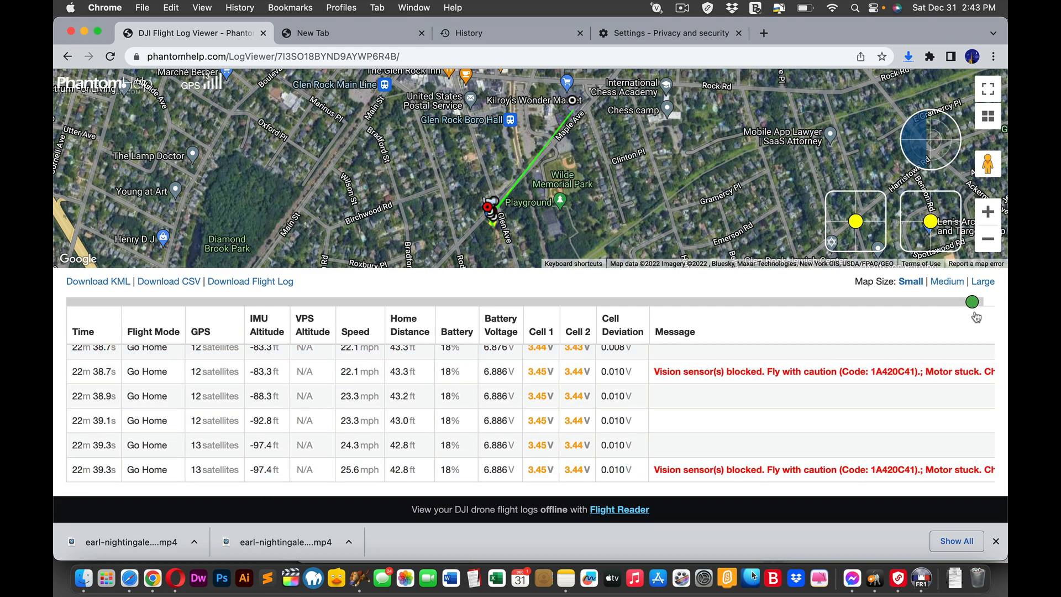
mouse_move(975, 317)
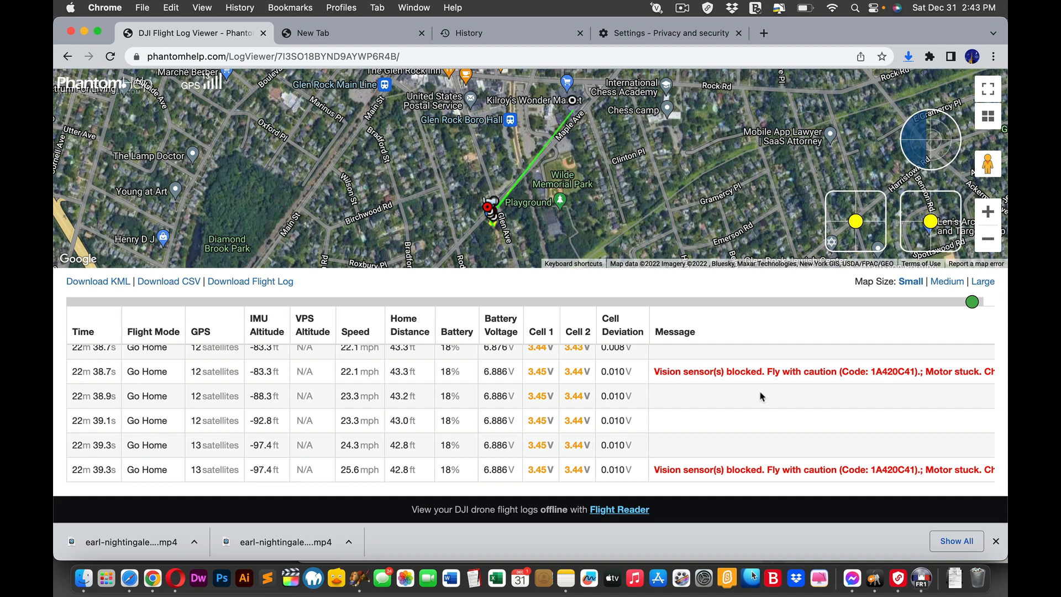
mouse_move(816, 391)
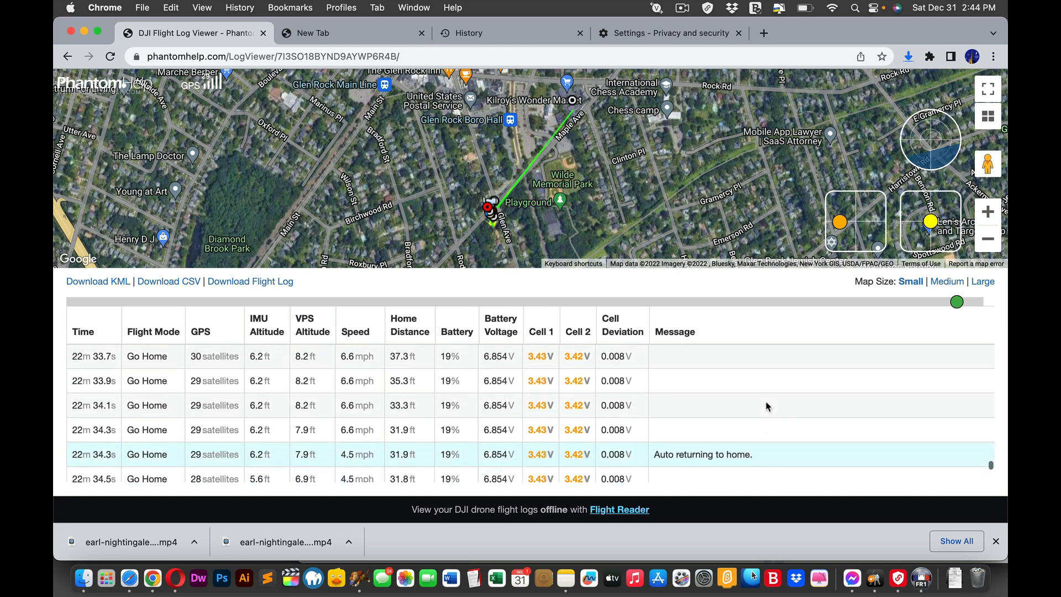
- Scroll through the final Go Home rows at 18% battery showing motor-stuck and vision-sensor warnings
scroll(down, 3)
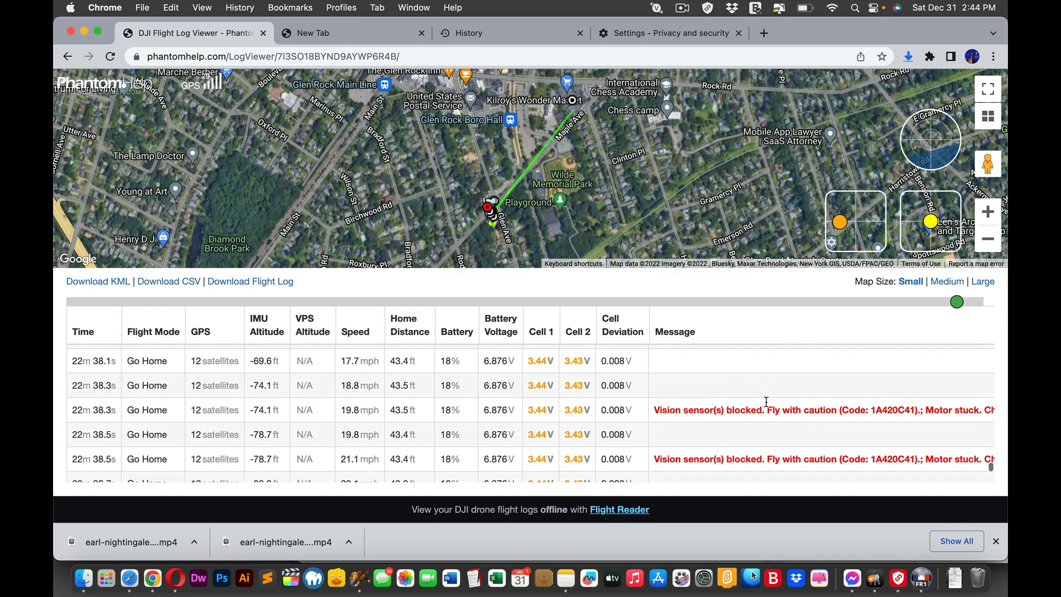
scroll(down, 3)
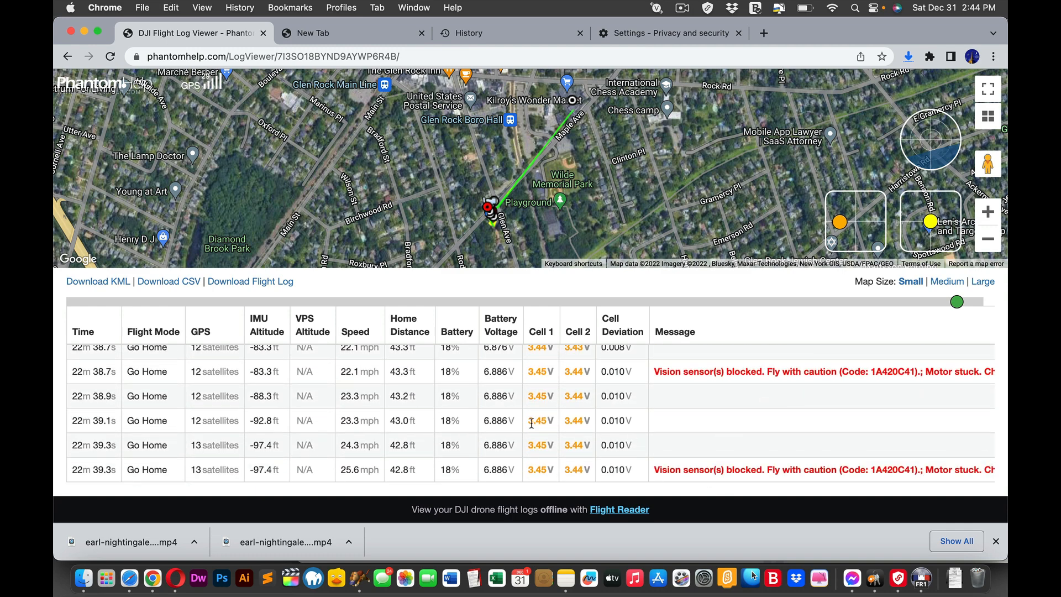
mouse_move(465, 377)
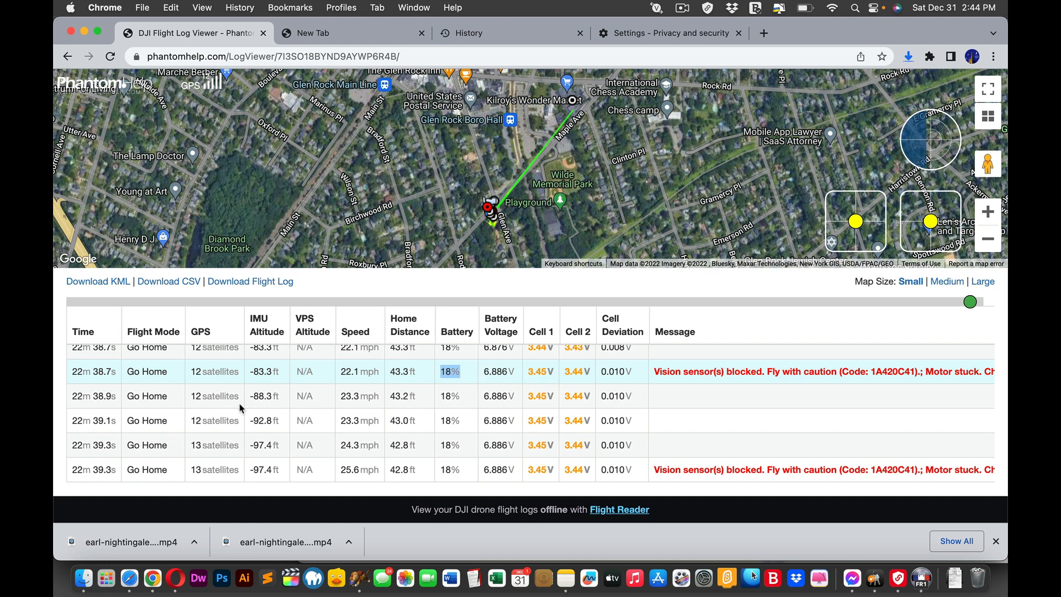
mouse_move(209, 398)
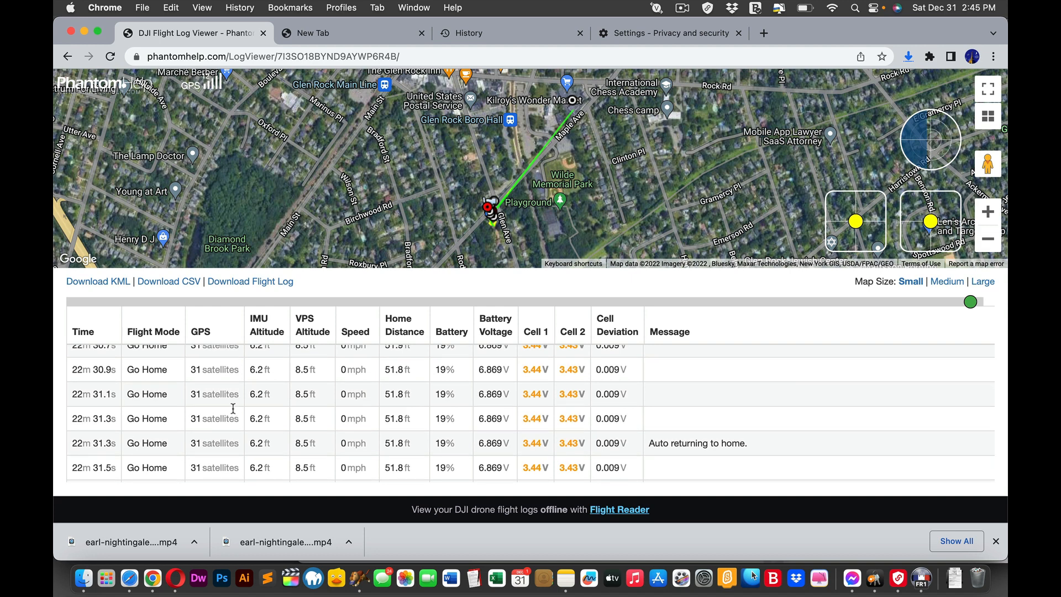
mouse_move(233, 412)
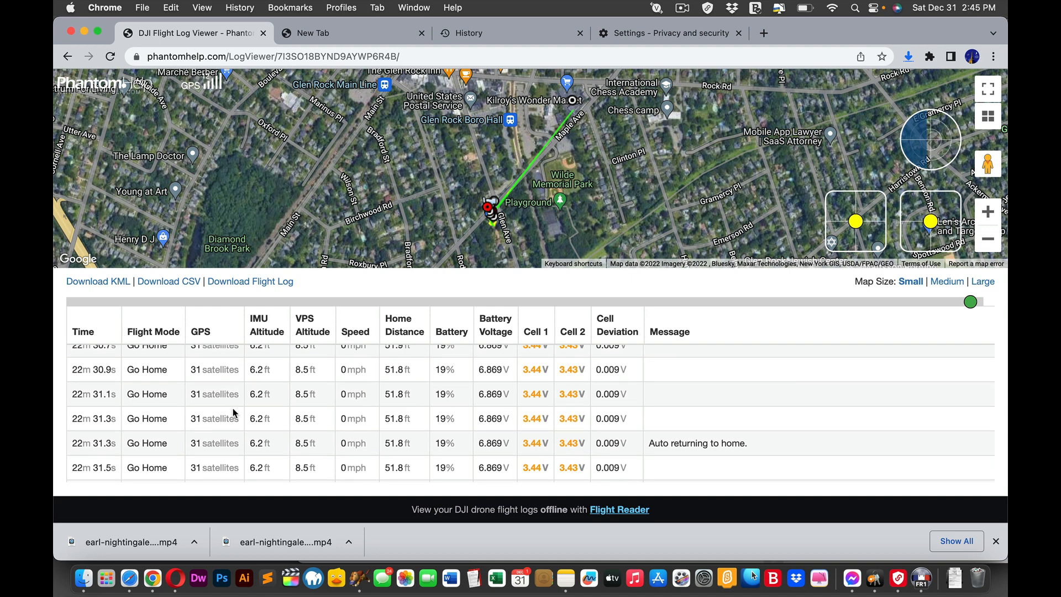
scroll(down, 3)
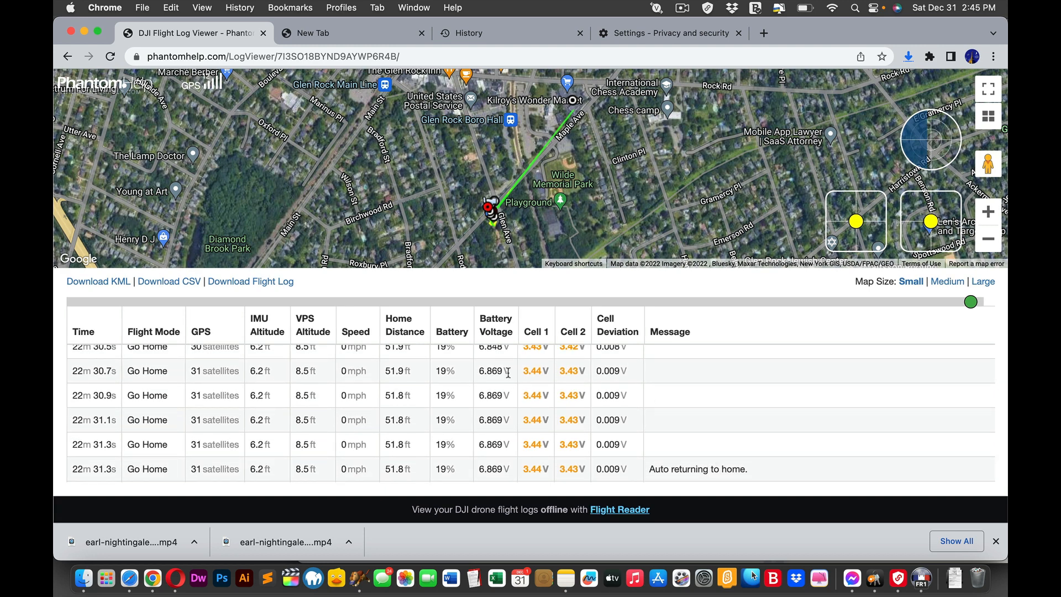
scroll(down, 3)
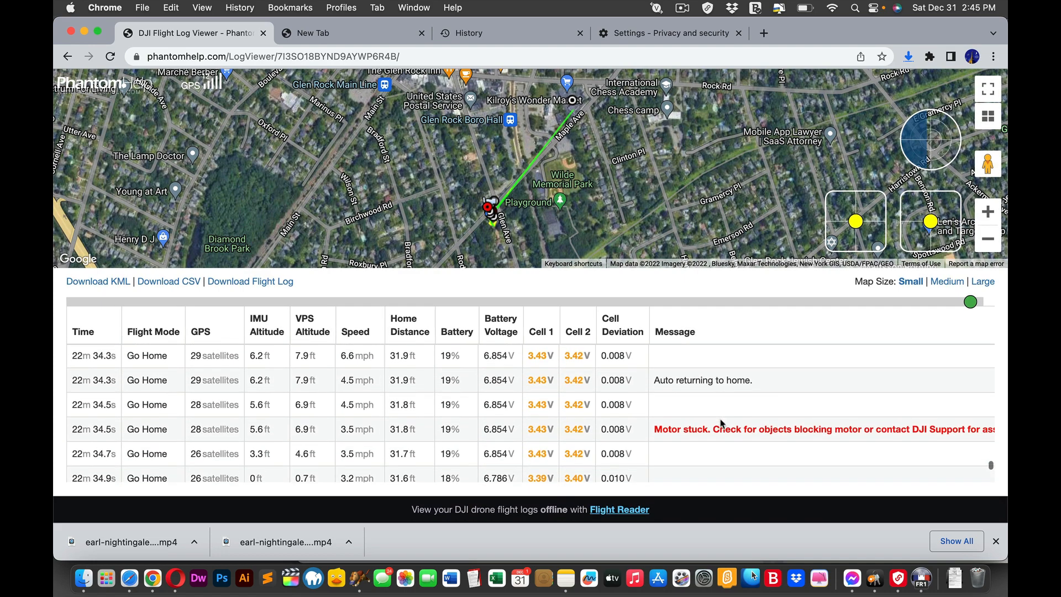
scroll(down, 3)
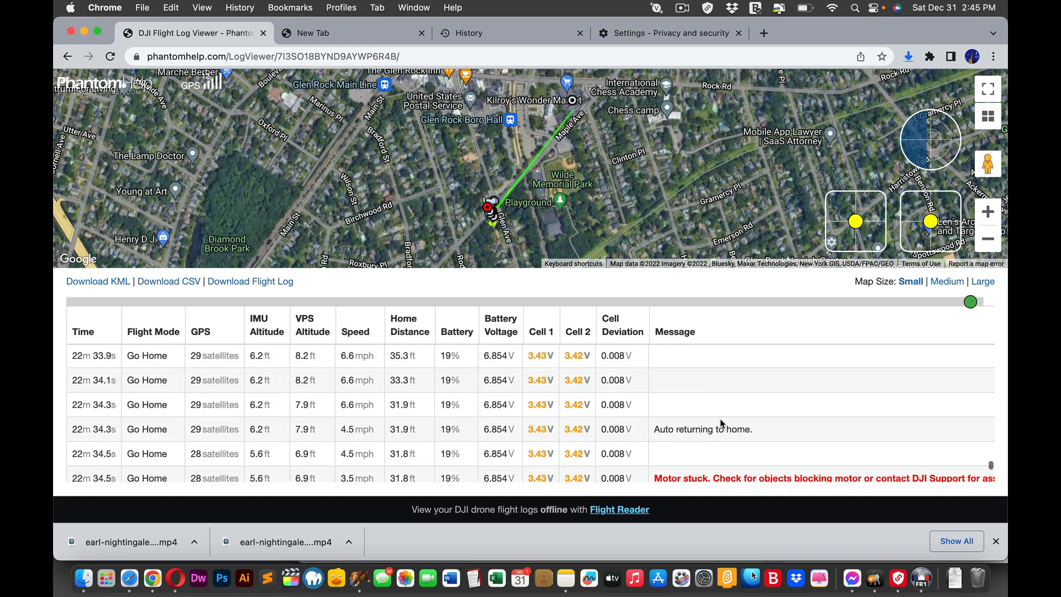
scroll(down, 3)
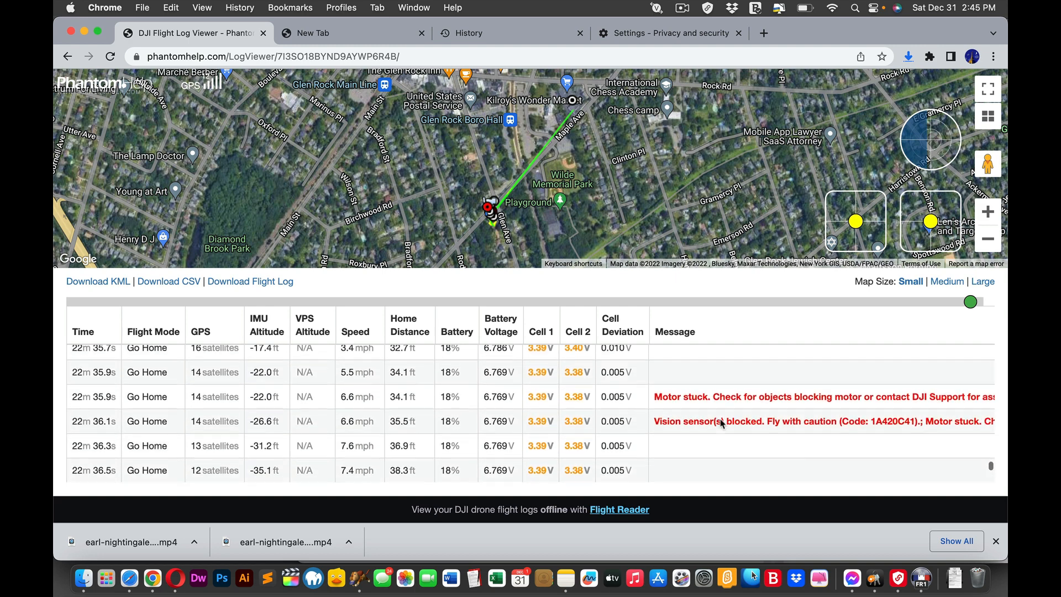
scroll(down, 3)
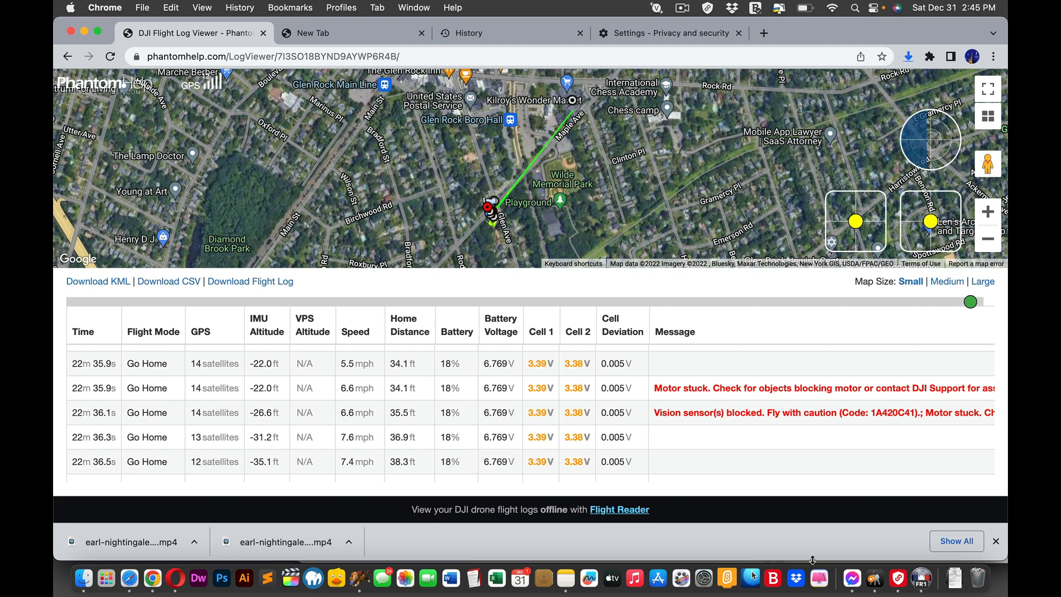
mouse_move(692, 577)
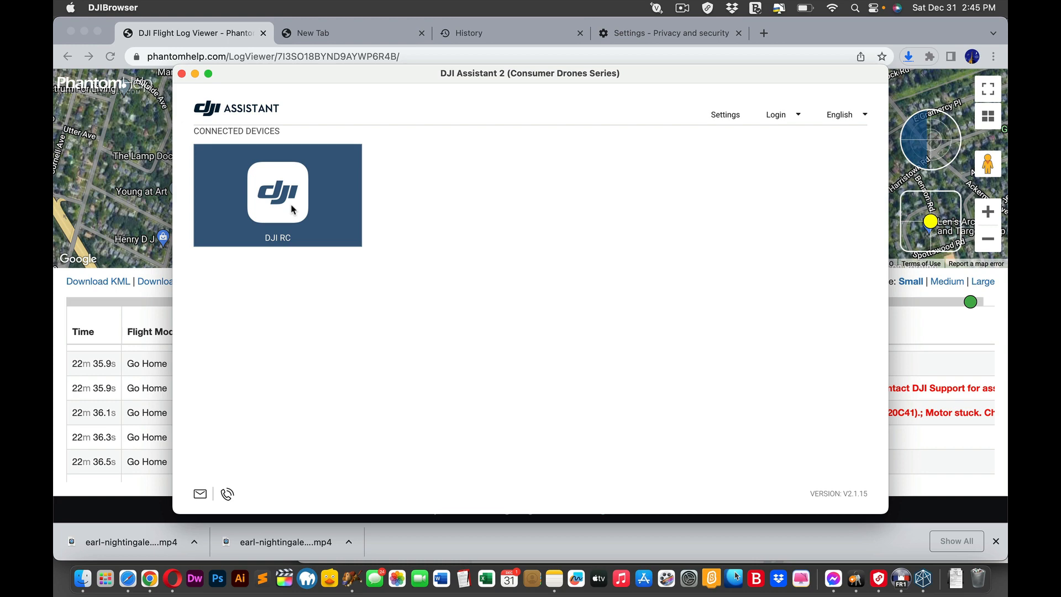
click(277, 192)
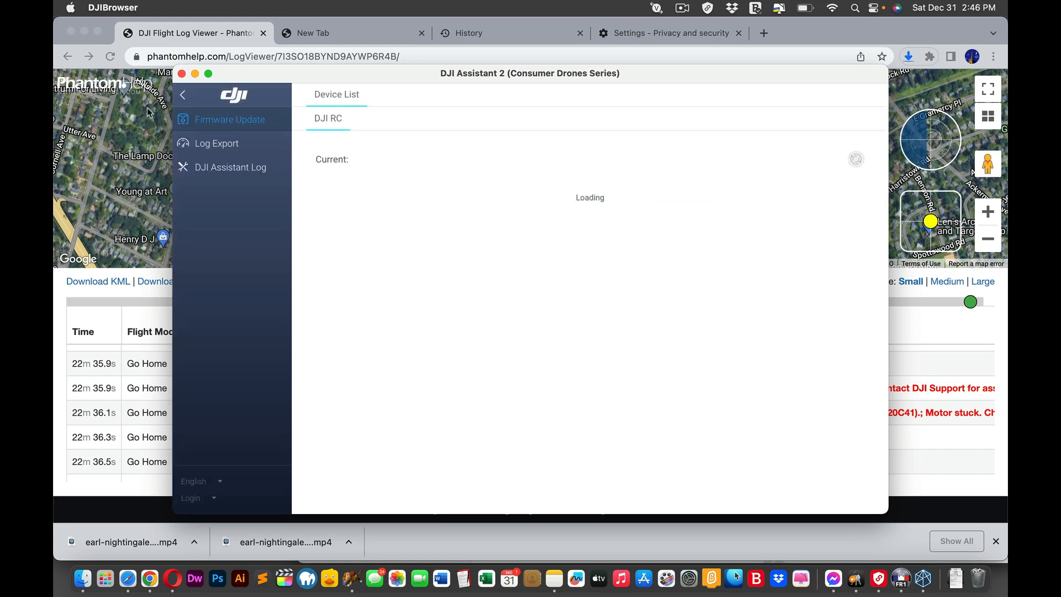
click(182, 73)
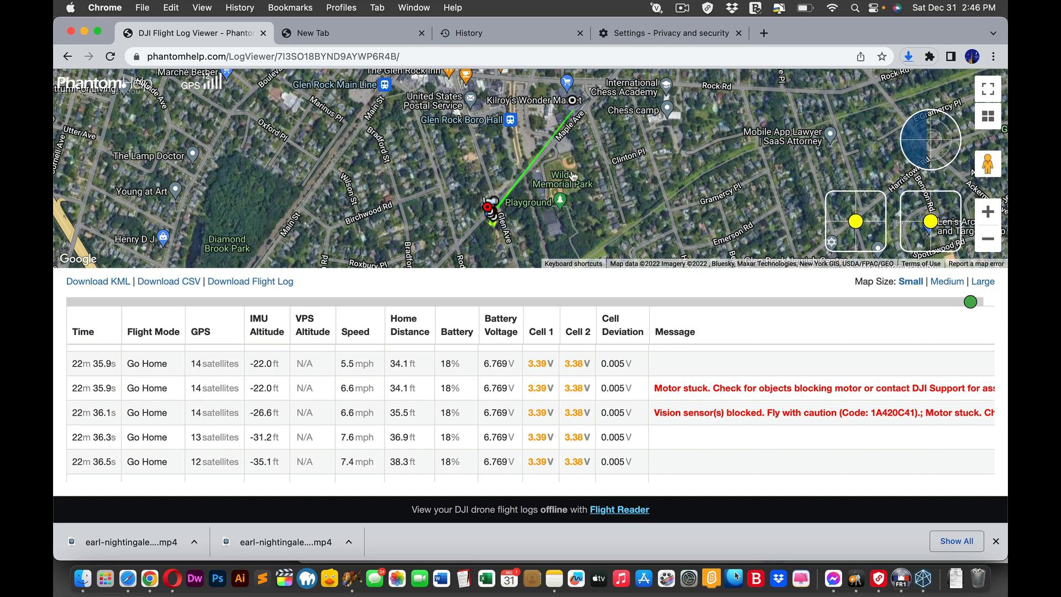
mouse_move(574, 165)
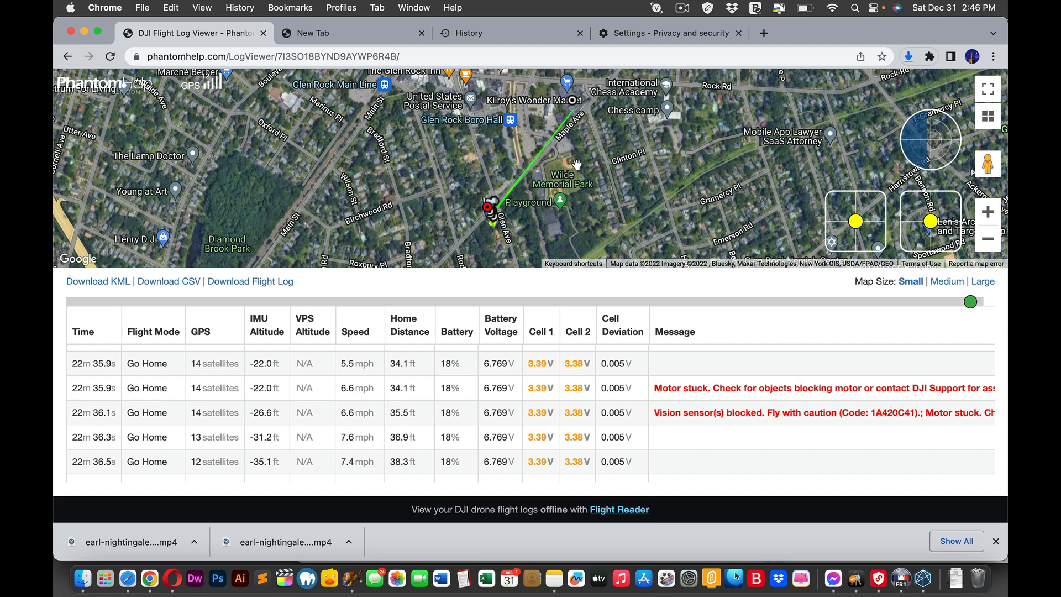